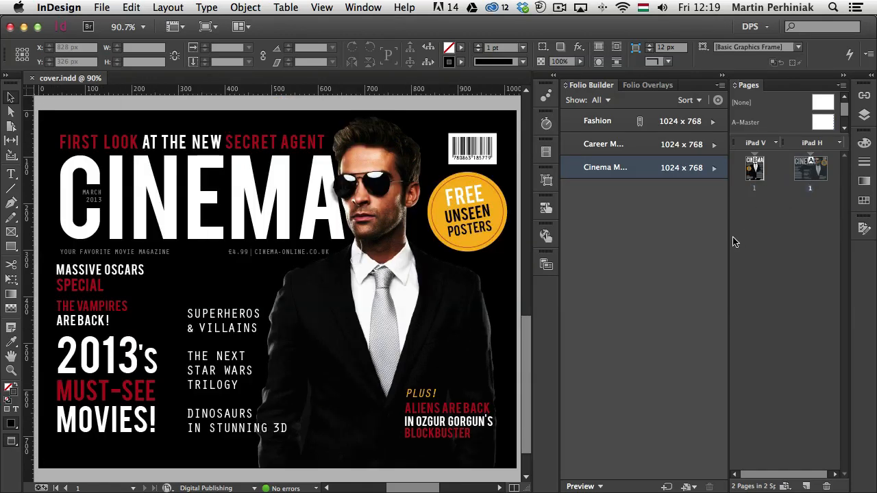
pyautogui.moveTo(560, 195)
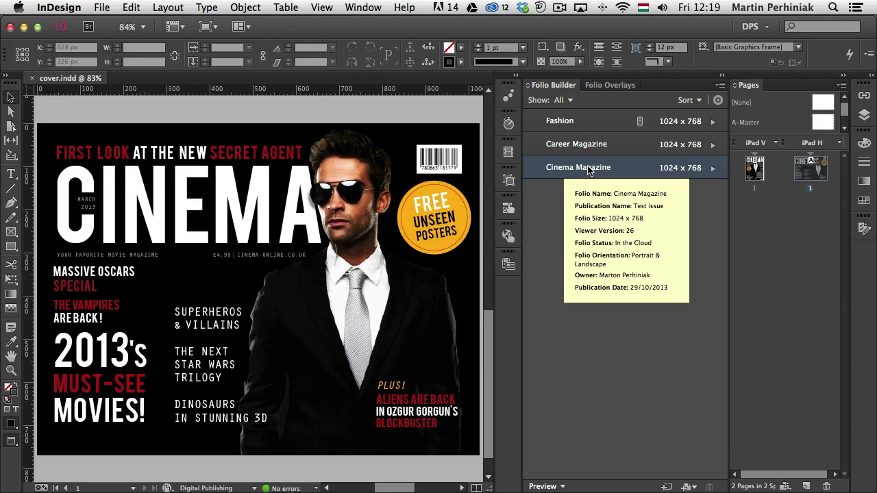
pyautogui.moveTo(574, 216)
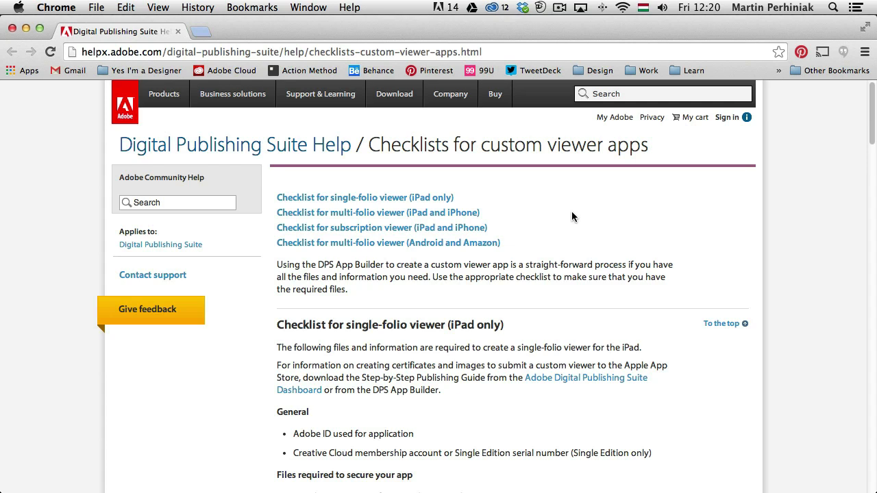
pyautogui.moveTo(537, 190)
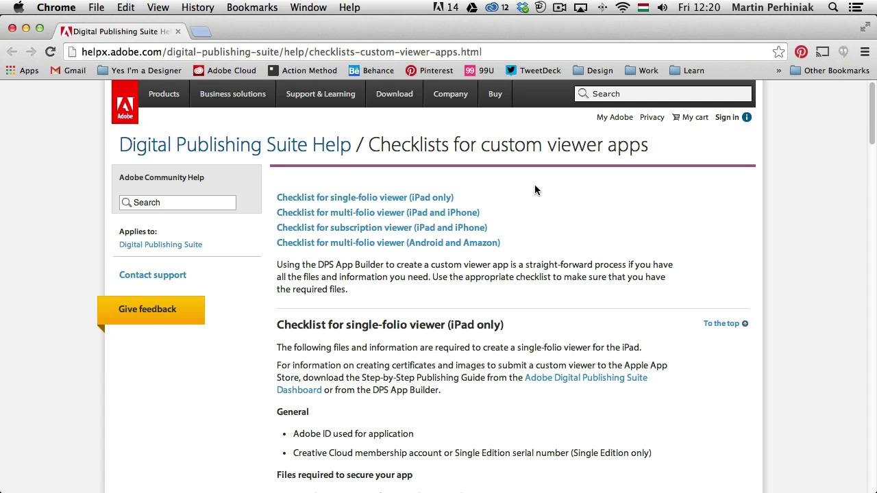
pyautogui.moveTo(539, 190)
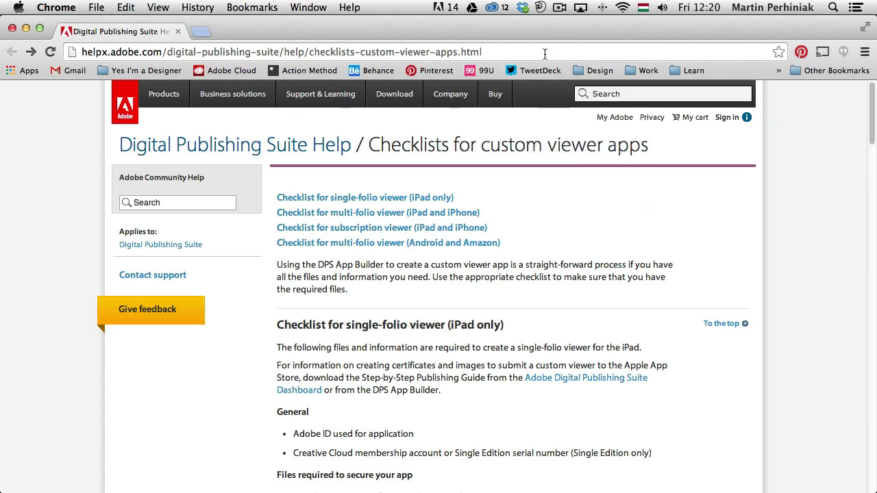
pyautogui.moveTo(619, 154)
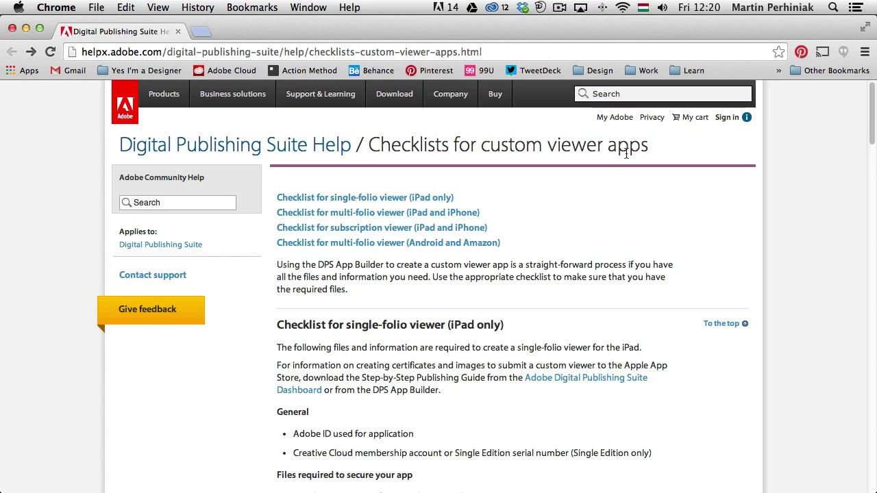
# Scroll the DPS Help page down to the single-folio iPad viewer checklist.
pyautogui.scroll(-3)
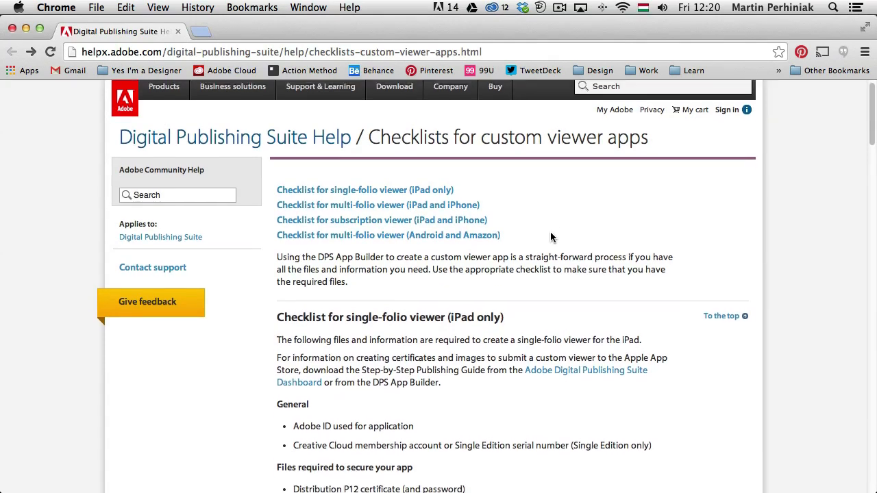
pyautogui.scroll(-3)
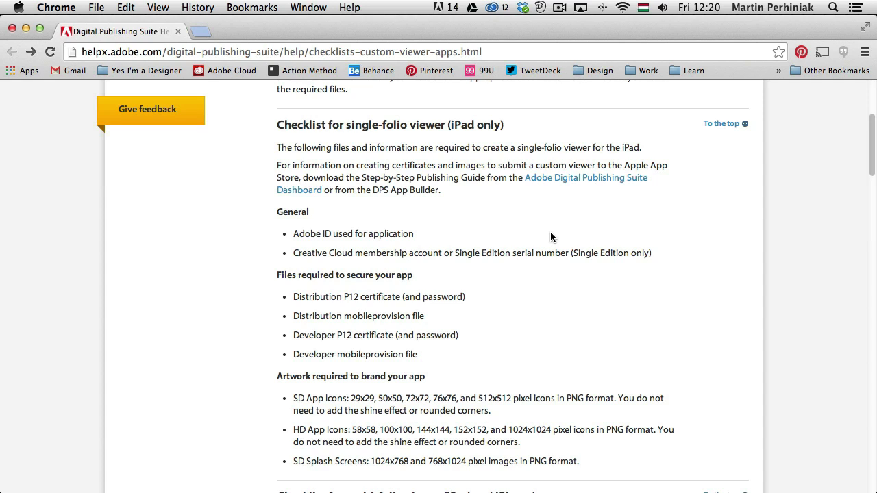
pyautogui.scroll(-3)
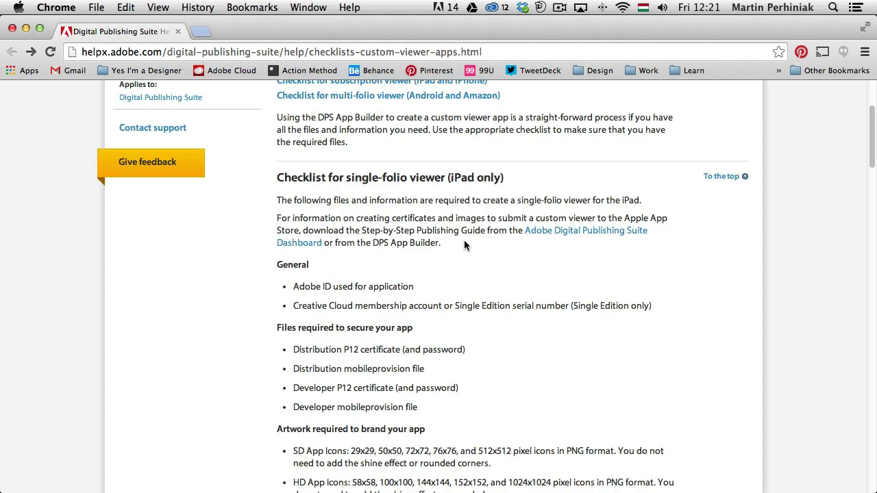
pyautogui.moveTo(427, 310)
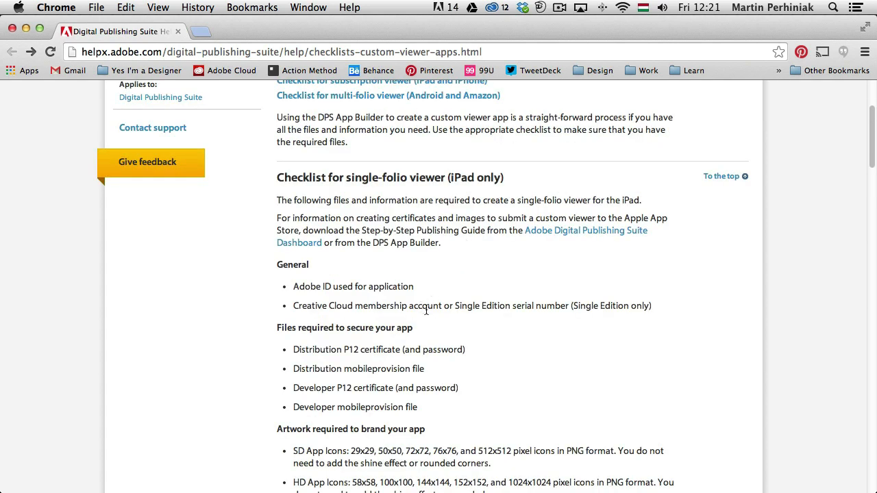
pyautogui.moveTo(490, 320)
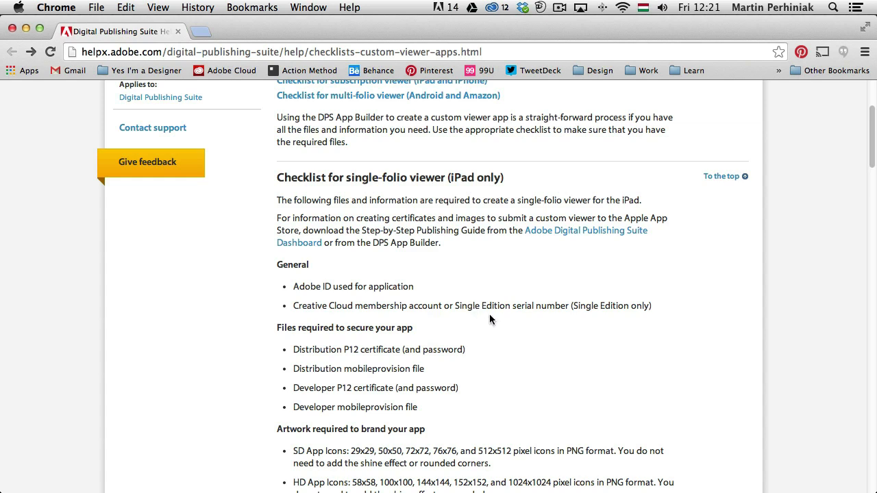
pyautogui.moveTo(500, 346)
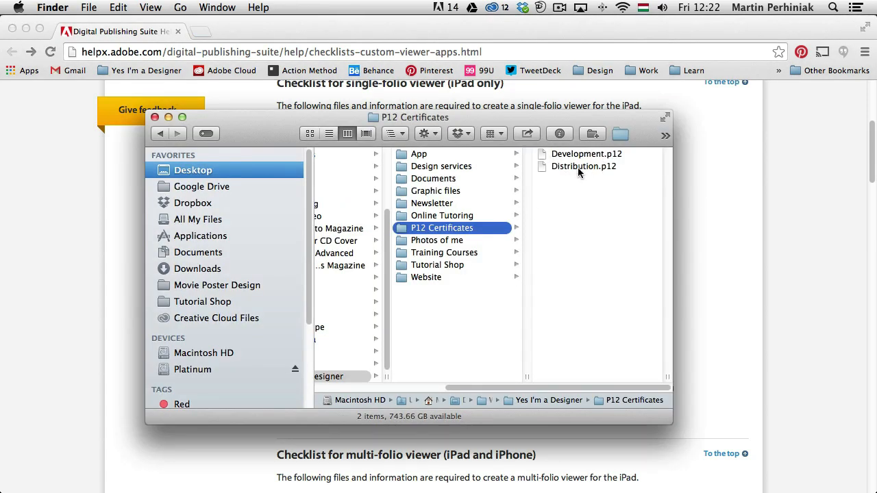
pyautogui.moveTo(602, 180)
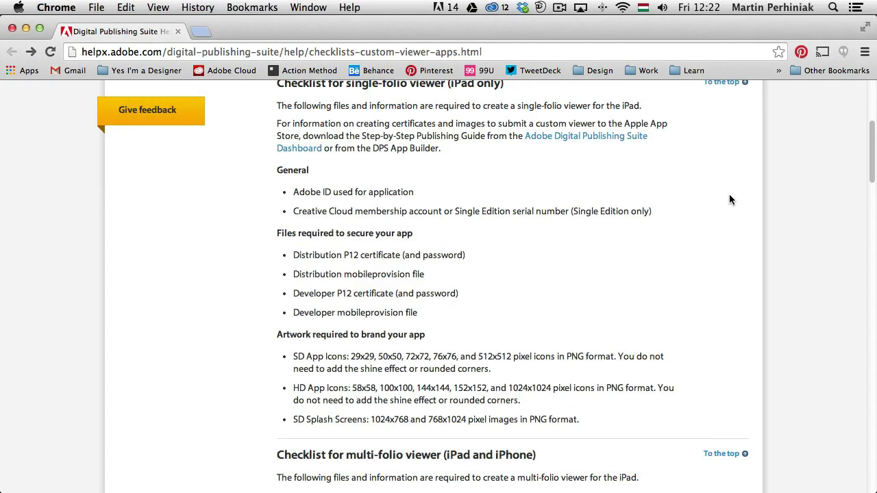
pyautogui.moveTo(577, 254)
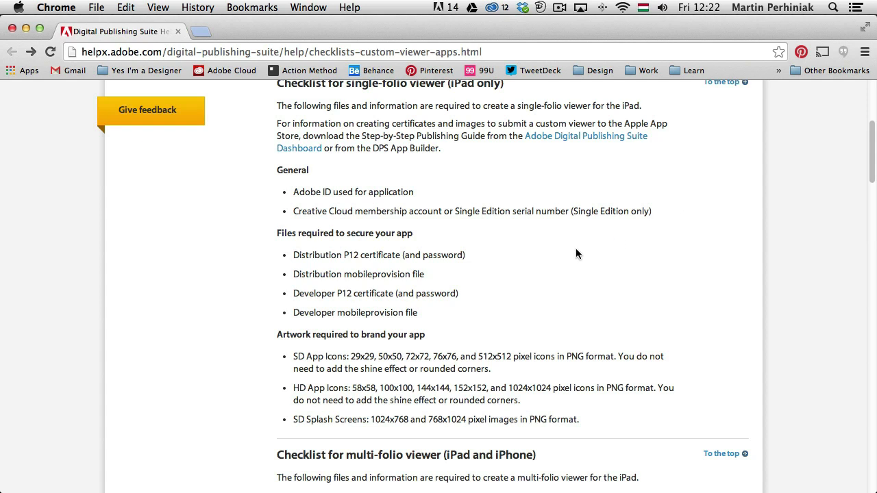
# Scroll down to the required SD/HD app icon and splash screen sizes.
pyautogui.scroll(-3)
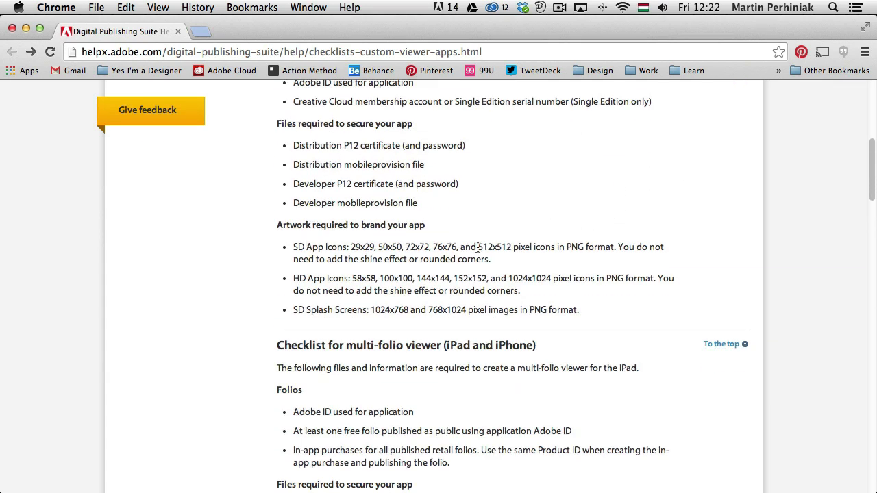
pyautogui.moveTo(425, 245)
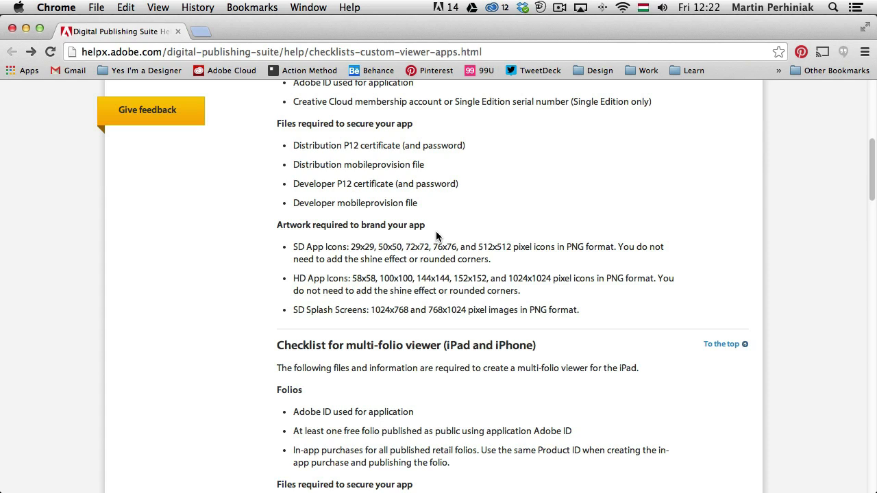
pyautogui.moveTo(408, 236)
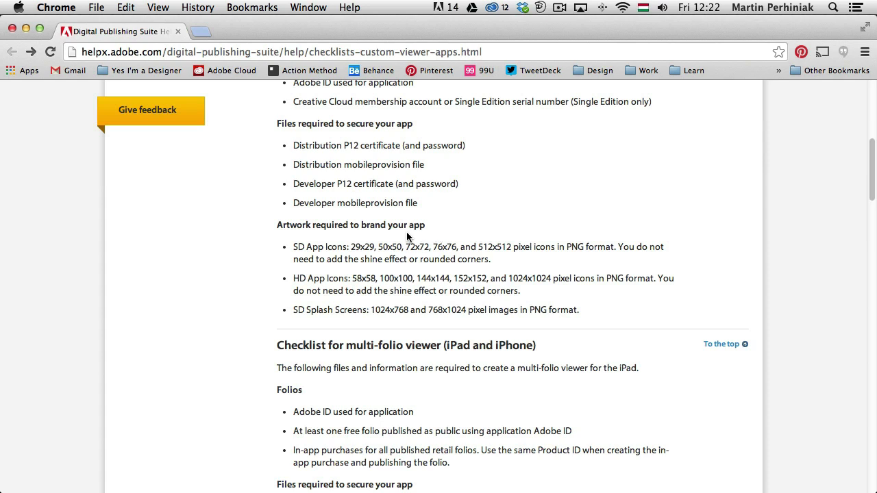
pyautogui.moveTo(333, 261)
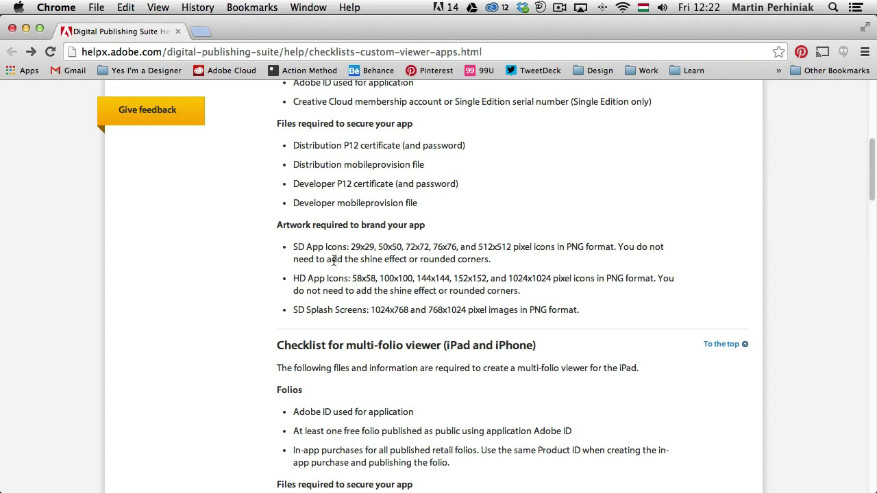
pyautogui.moveTo(320, 255)
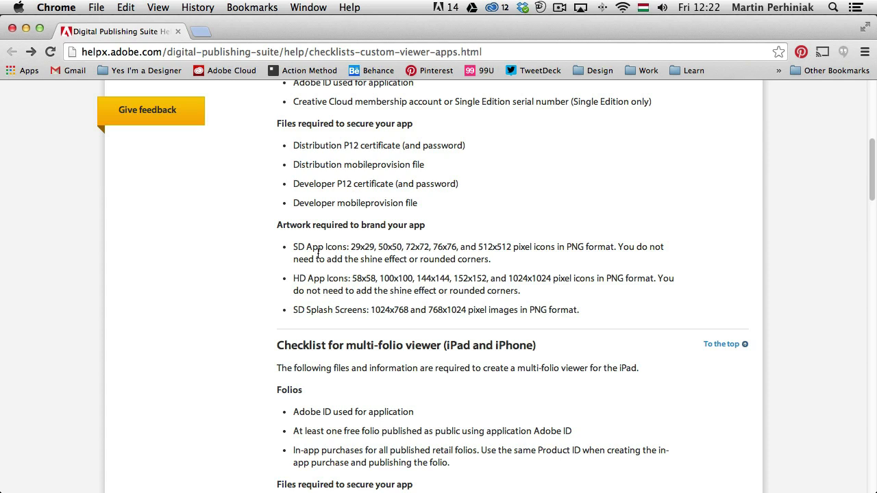
pyautogui.moveTo(305, 288)
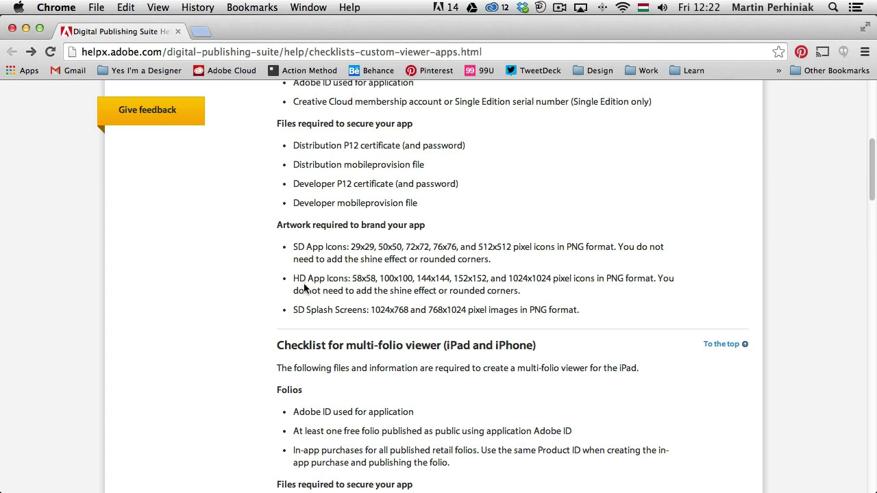
pyautogui.moveTo(331, 320)
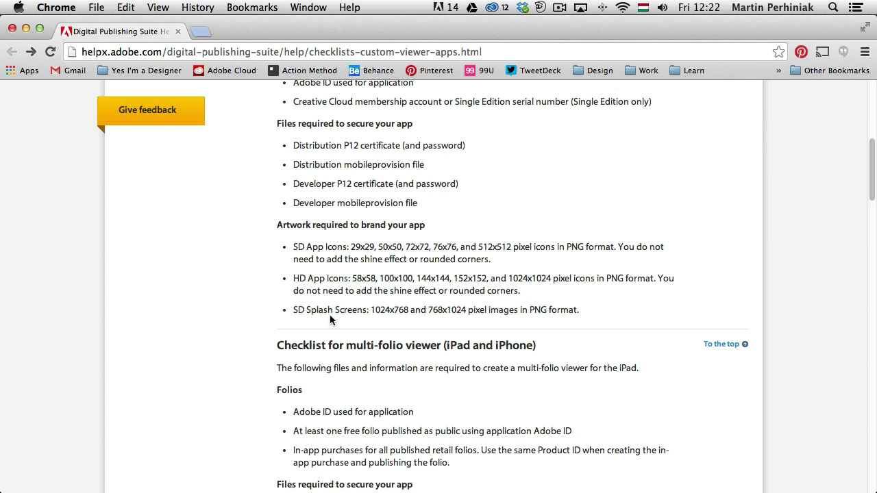
pyautogui.moveTo(342, 314)
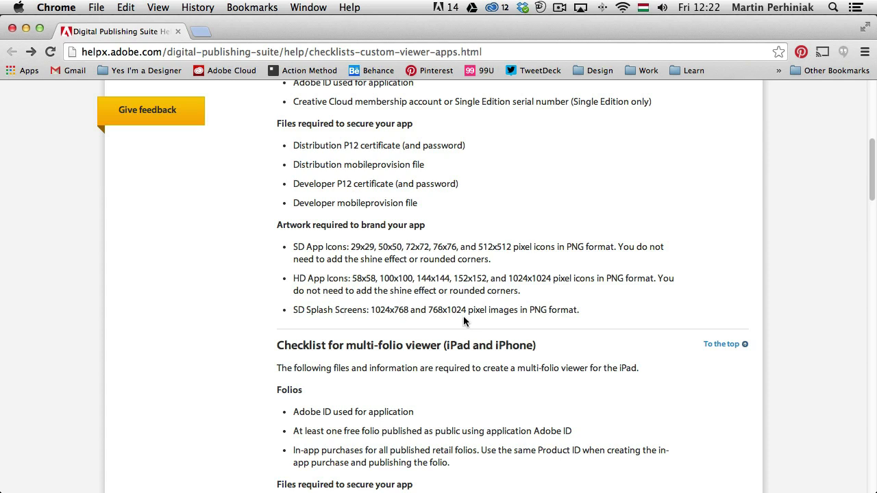
pyautogui.moveTo(553, 300)
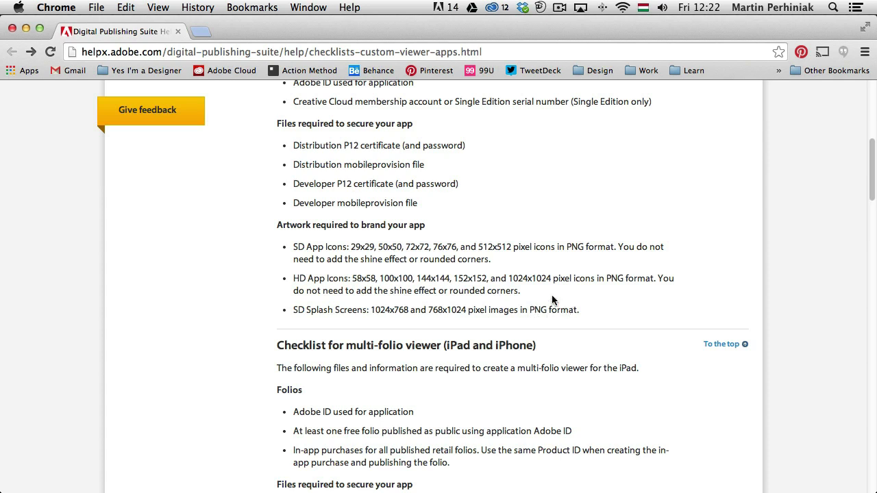
pyautogui.moveTo(555, 310)
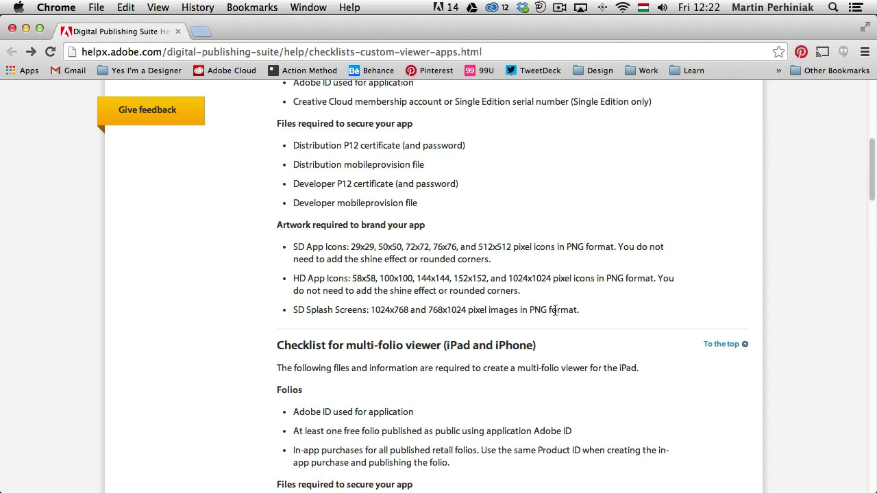
pyautogui.moveTo(590, 306)
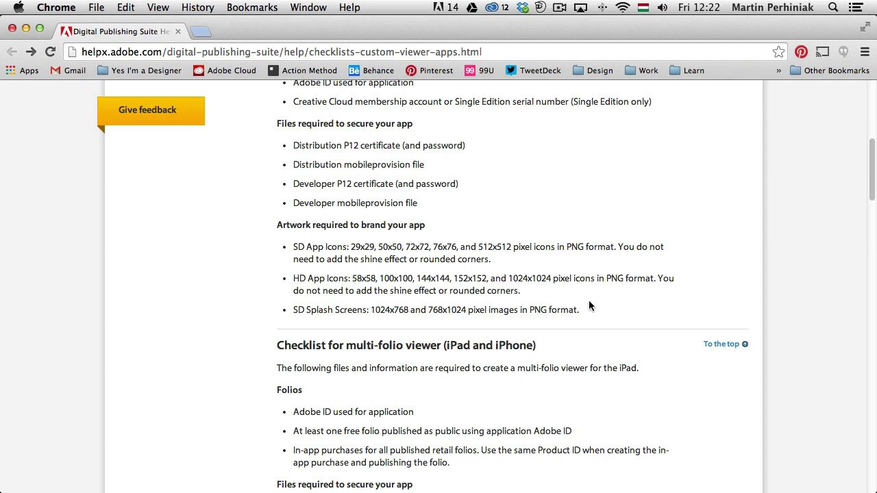
pyautogui.moveTo(643, 298)
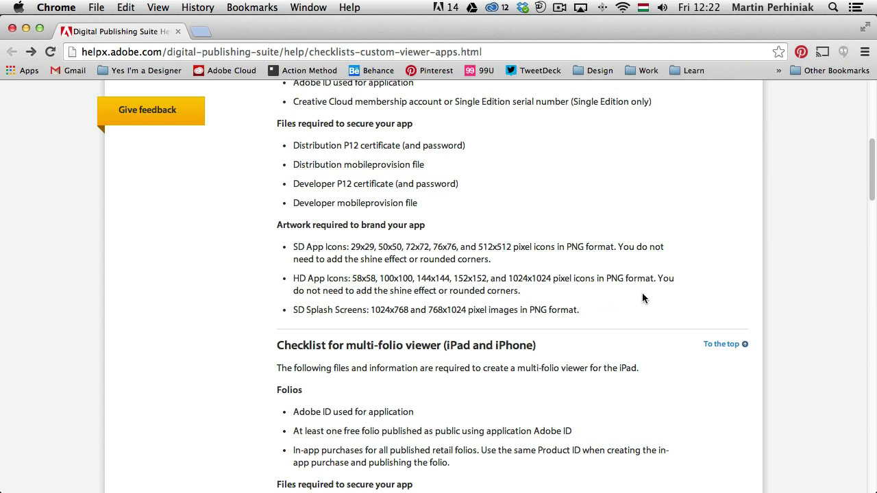
pyautogui.moveTo(413, 305)
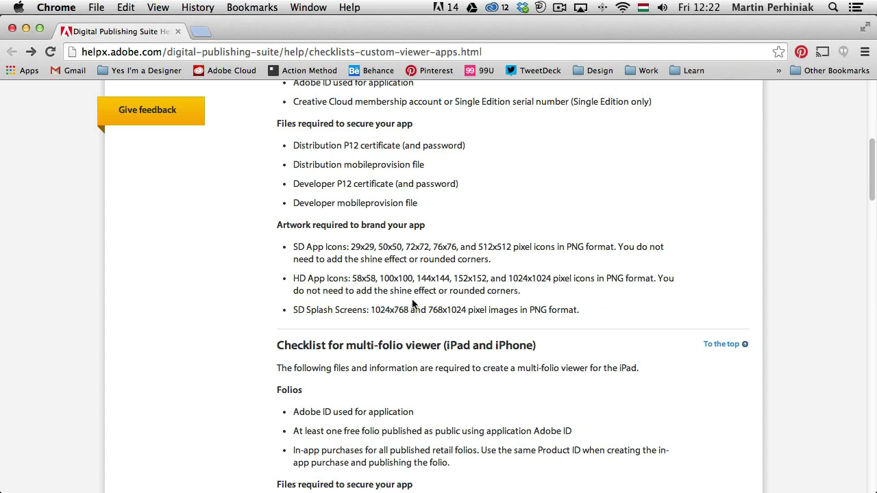
pyautogui.moveTo(563, 293)
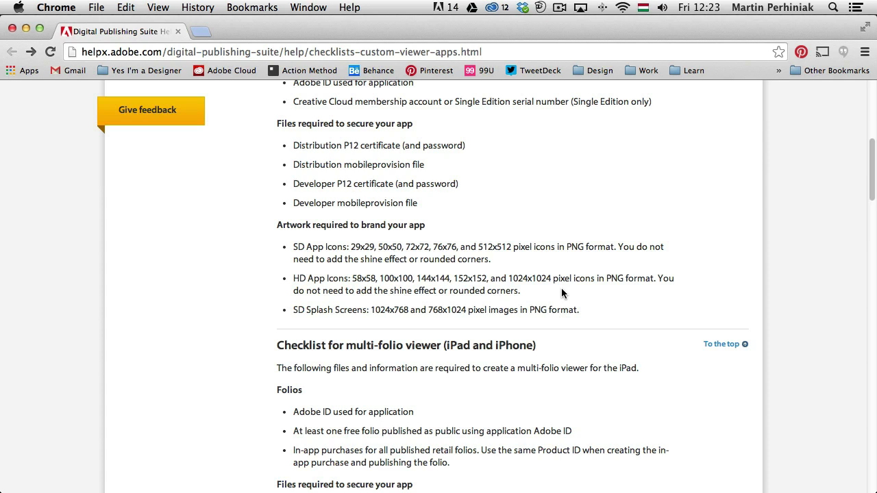
pyautogui.moveTo(450, 307)
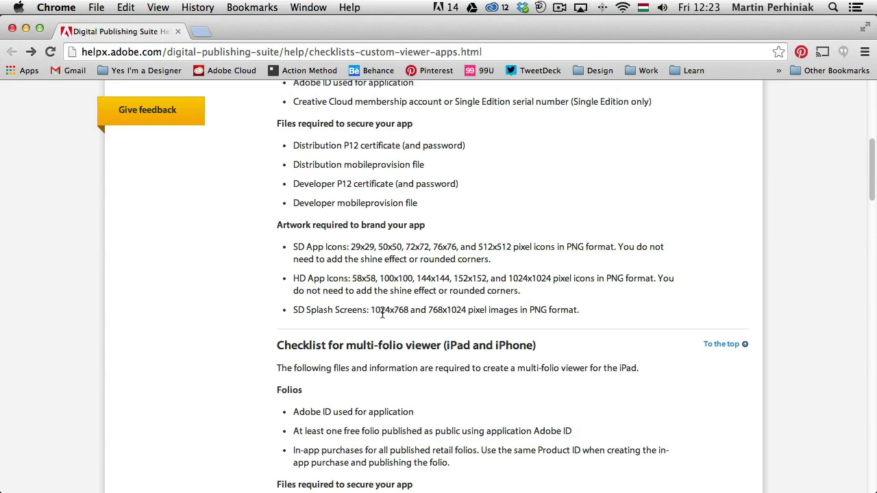
pyautogui.moveTo(401, 312)
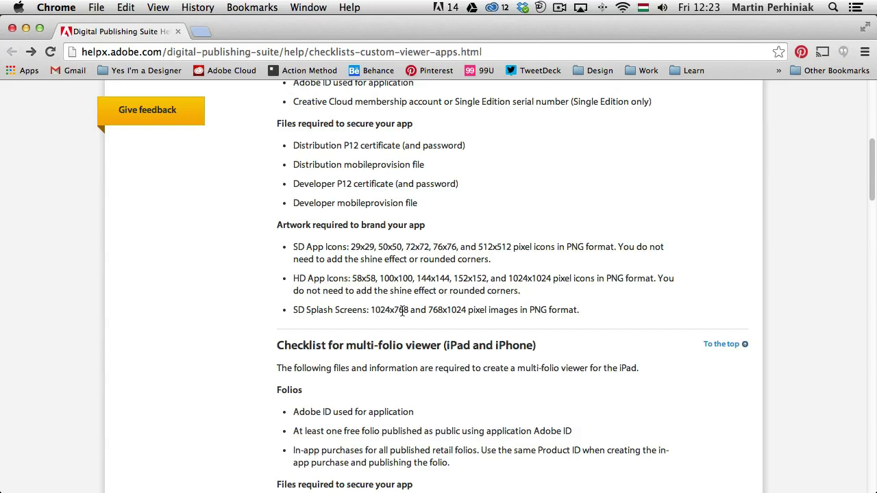
pyautogui.moveTo(162, 228)
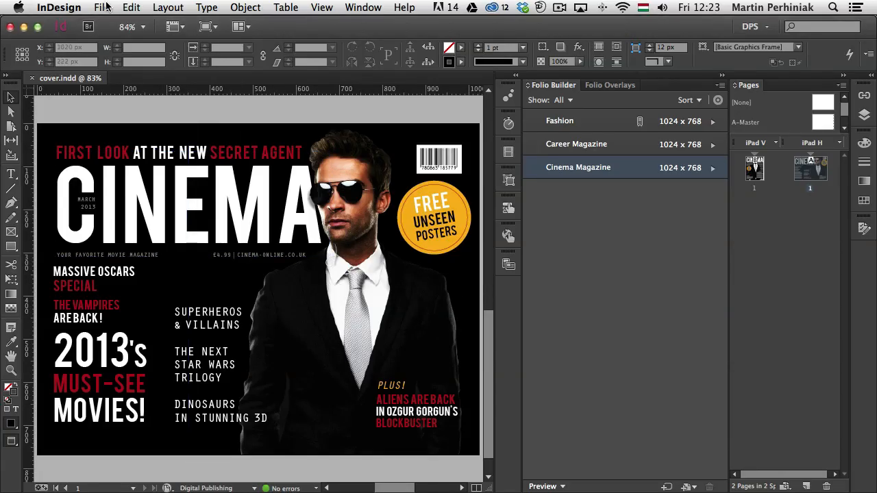
# Export the CINEMA cover as PNG, named splash_screen, into the Publish App folder.
pyautogui.click(101, 7)
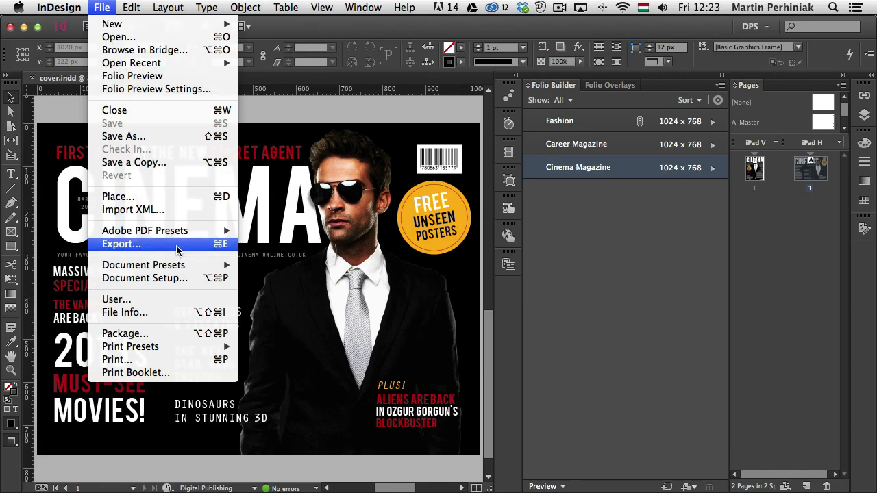
pyautogui.click(121, 244)
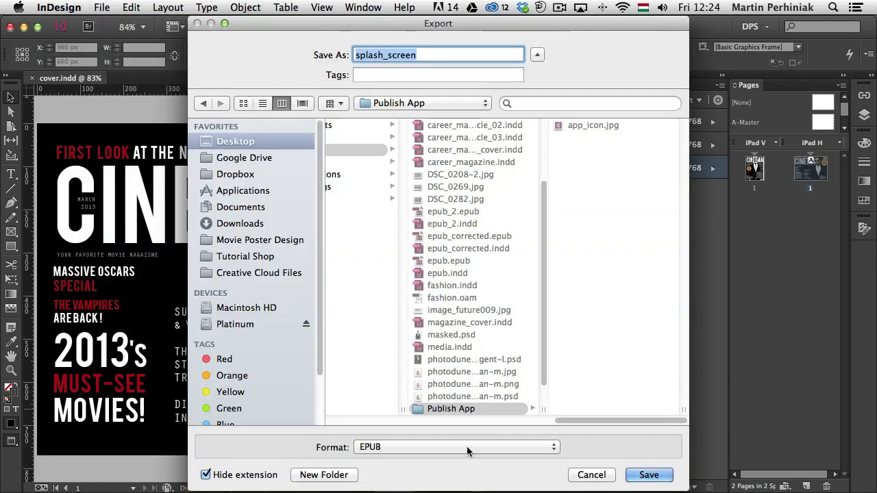
pyautogui.click(456, 446)
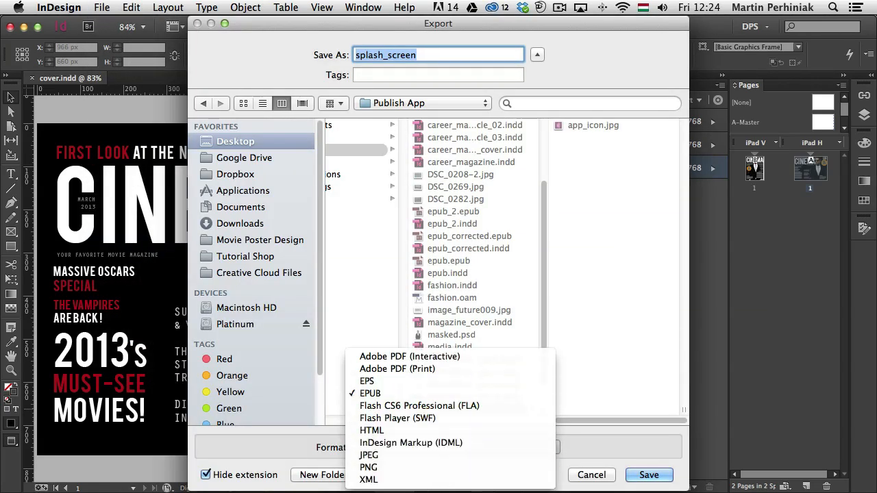
pyautogui.click(368, 468)
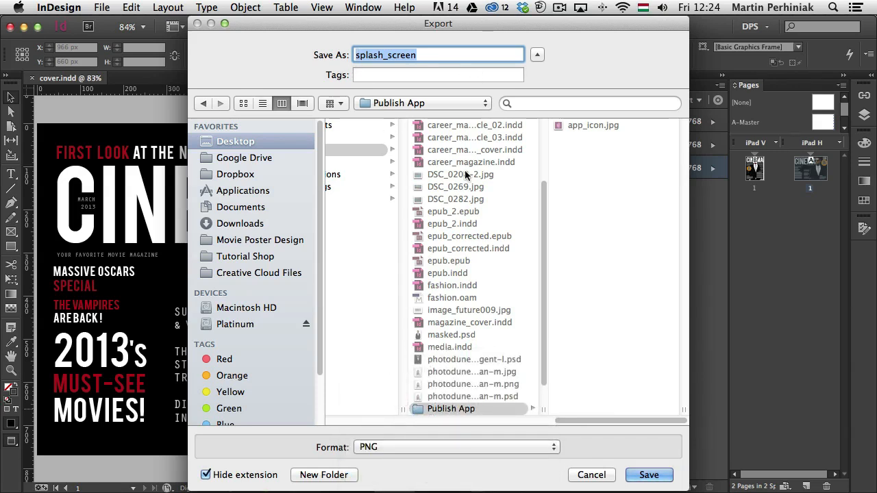
pyautogui.moveTo(604, 421)
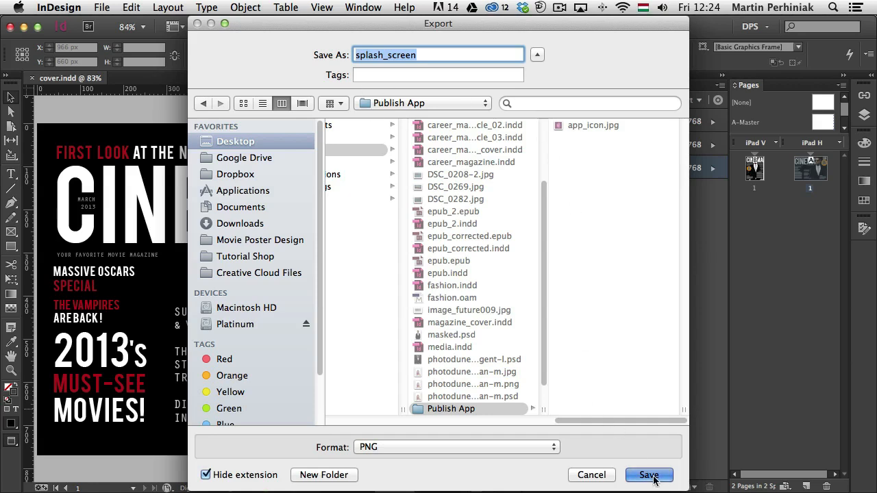
pyautogui.click(648, 475)
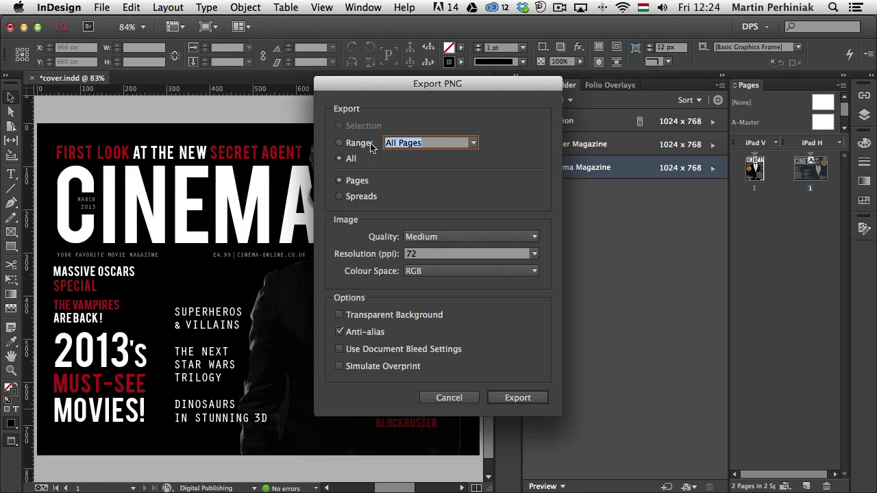
pyautogui.moveTo(747, 220)
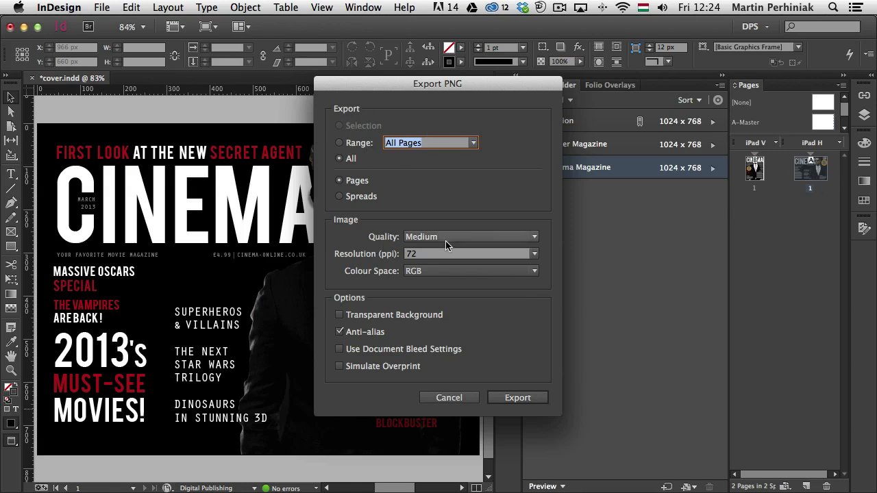
pyautogui.moveTo(524, 409)
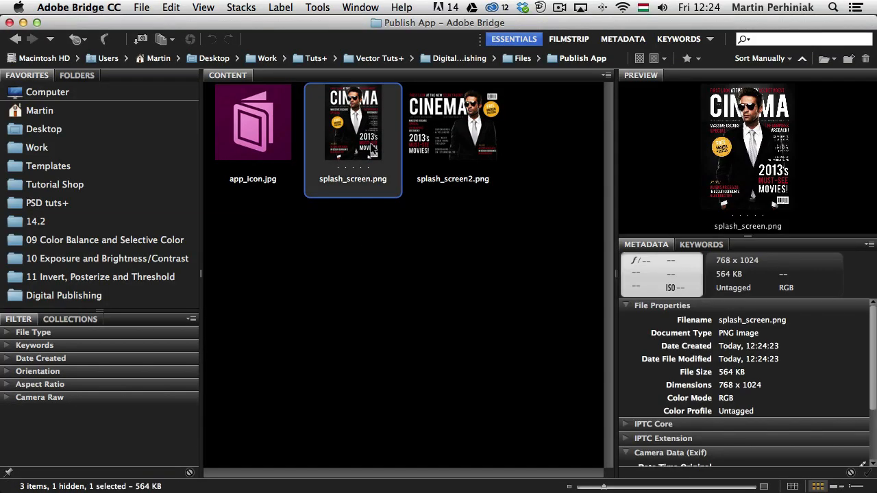
# Rename the exports splash_screen_portrait.png and splash_screen_landscape.png, then check their details.
pyautogui.click(453, 124)
pyautogui.write('_landscap')
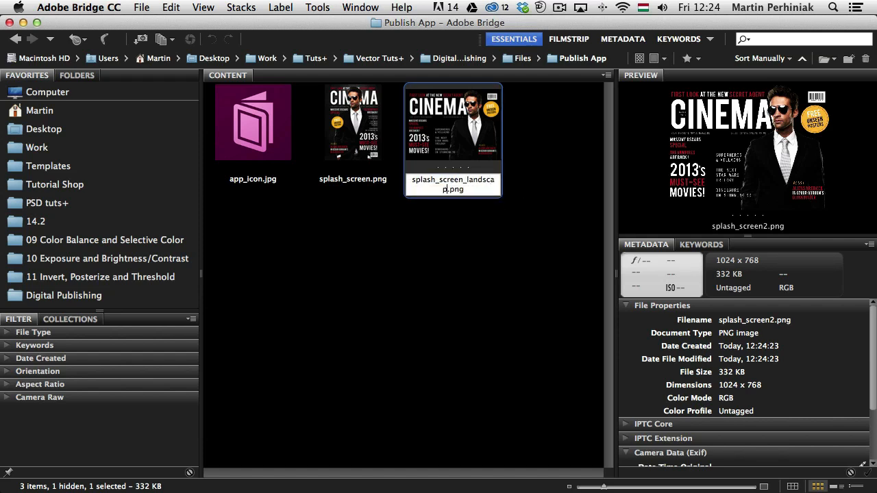
pyautogui.click(353, 122)
pyautogui.write('_portrait')
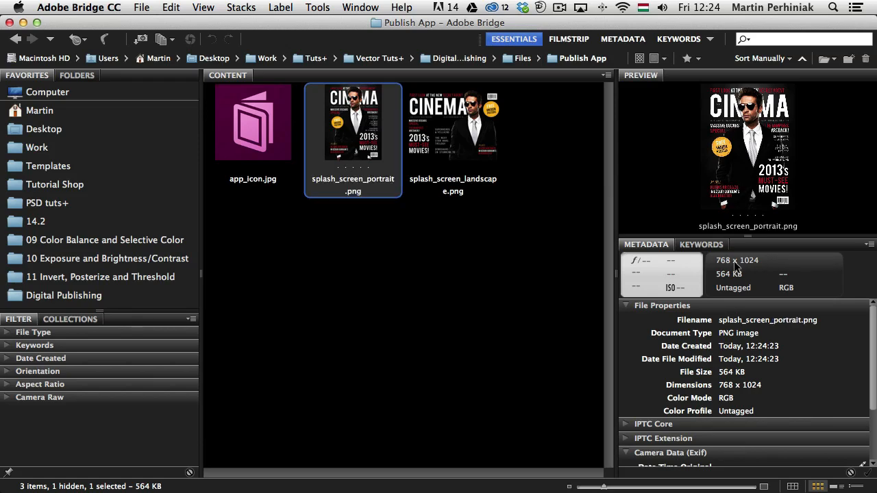
pyautogui.click(453, 123)
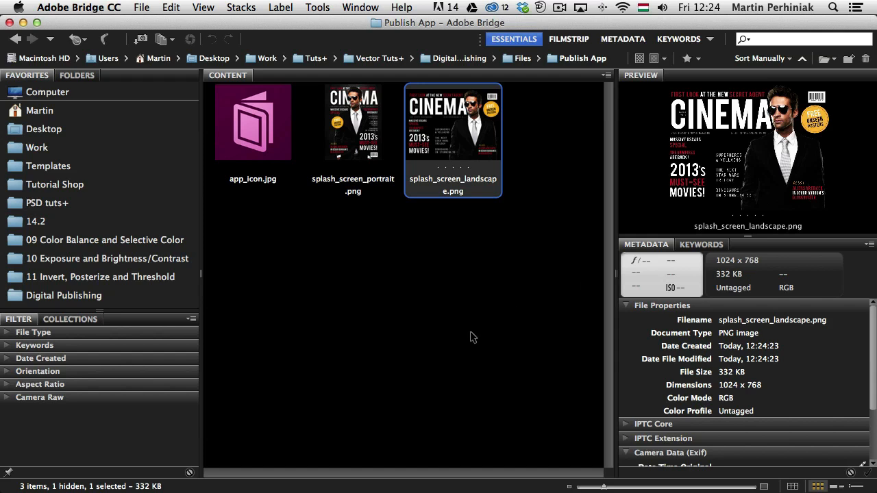
pyautogui.moveTo(393, 233)
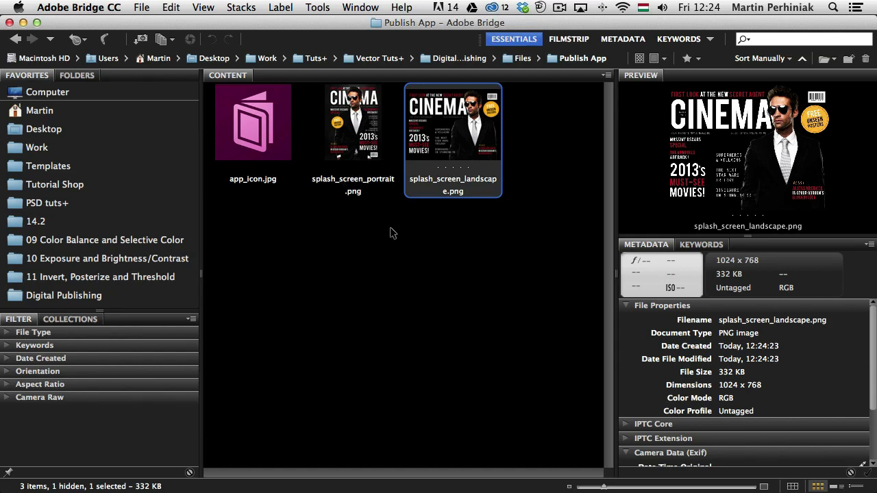
# Select app_icon.jpg in Bridge and open it in Photoshop.
pyautogui.click(253, 122)
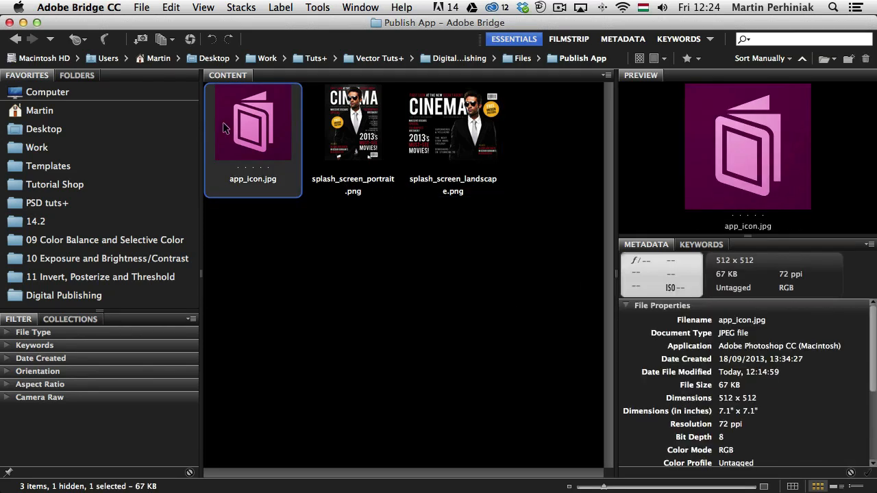
pyautogui.moveTo(253, 131)
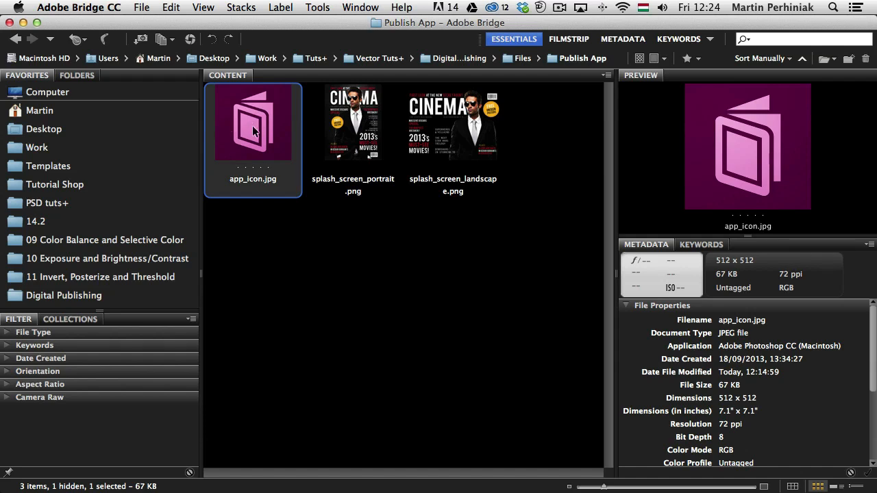
pyautogui.moveTo(258, 161)
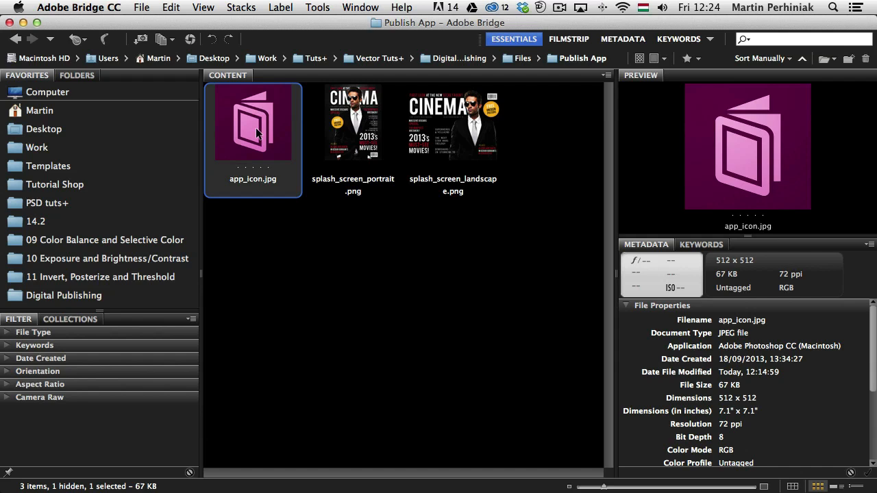
pyautogui.doubleClick(253, 123)
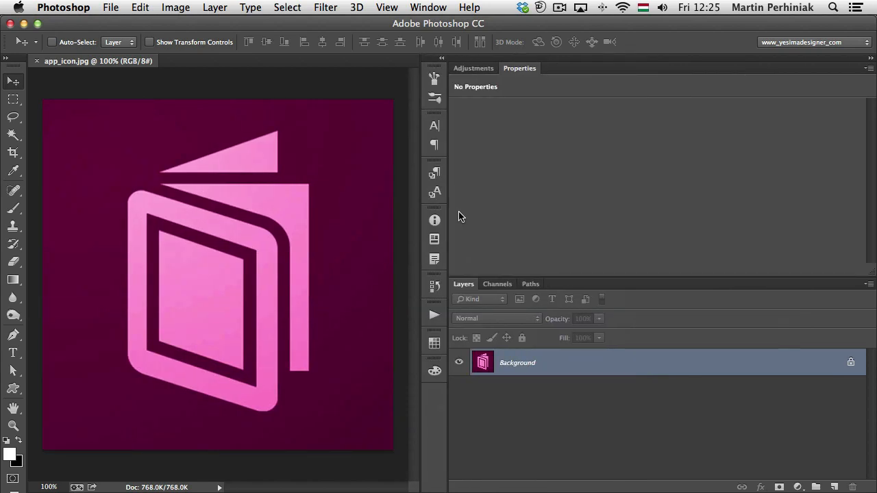
# Open Photoshop's File menu to reach Generate > Image Assets.
pyautogui.click(111, 8)
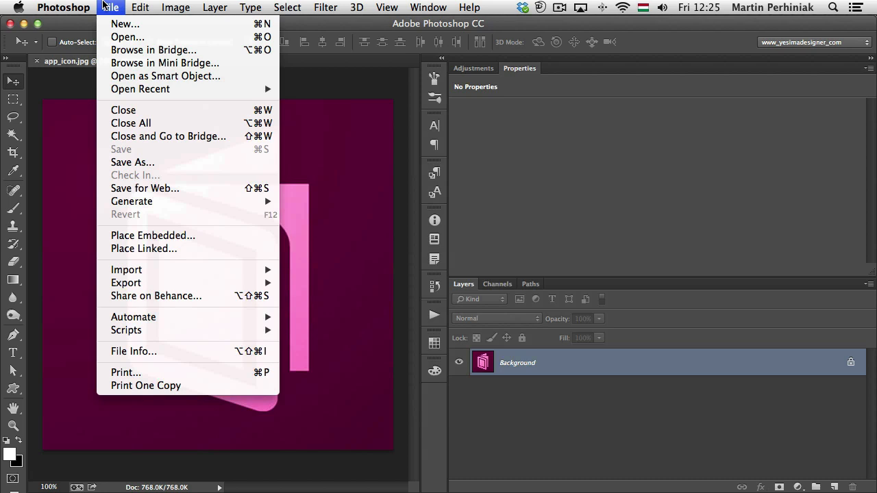
pyautogui.moveTo(127, 37)
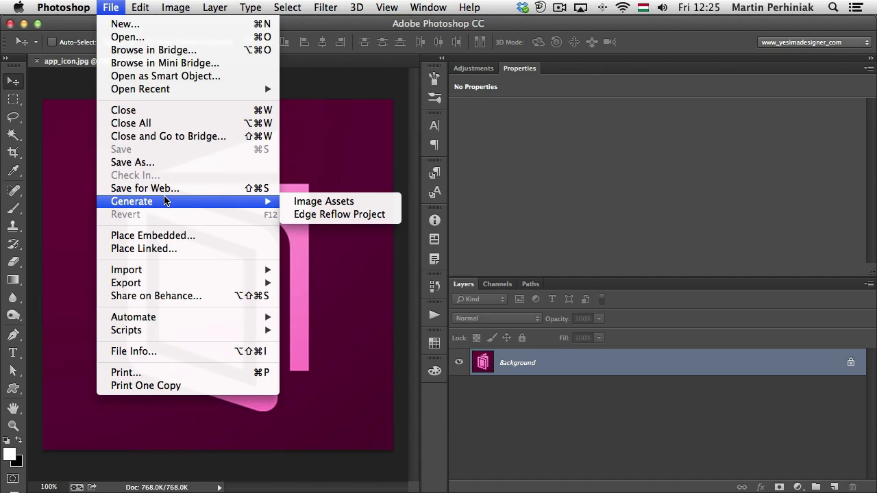
pyautogui.moveTo(650, 487)
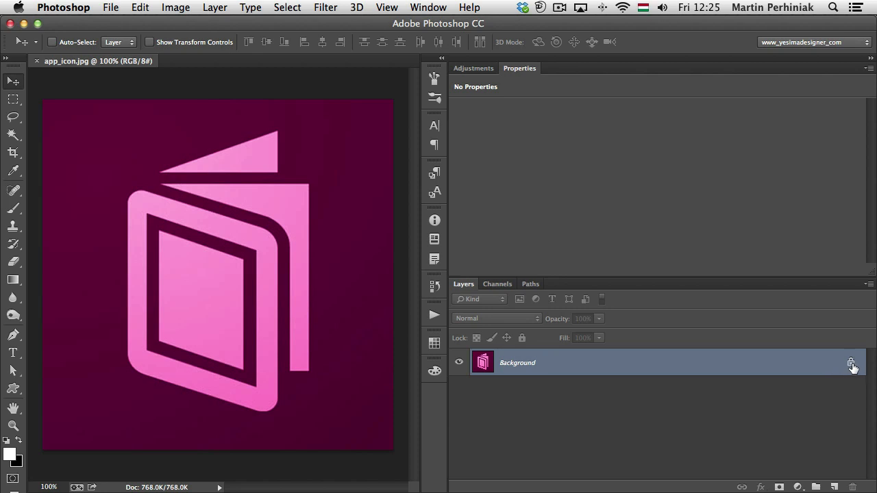
pyautogui.moveTo(852, 363)
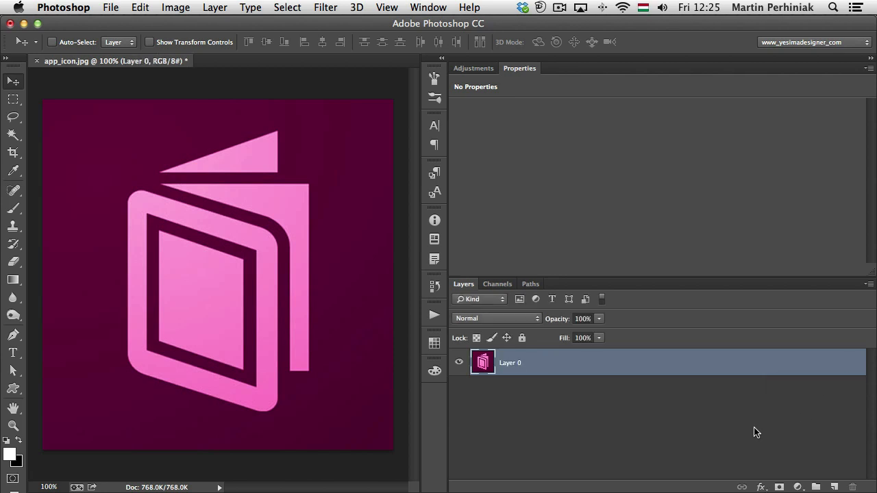
pyautogui.moveTo(461, 172)
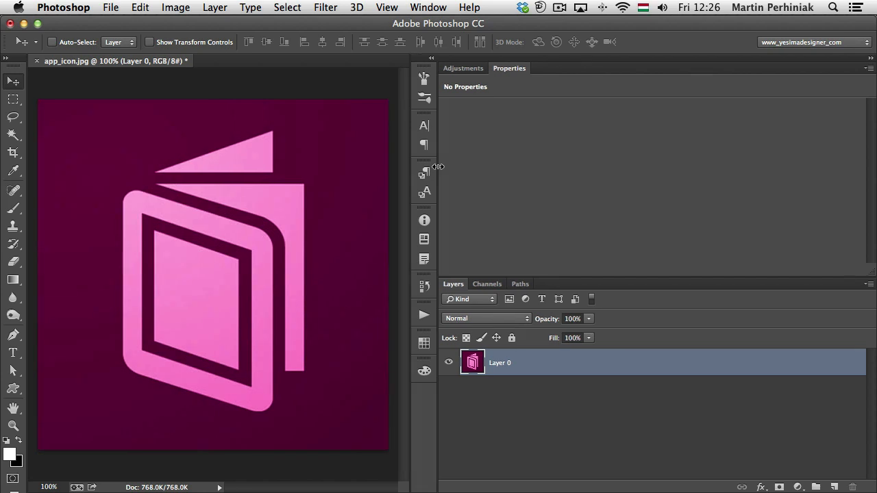
pyautogui.moveTo(495, 370)
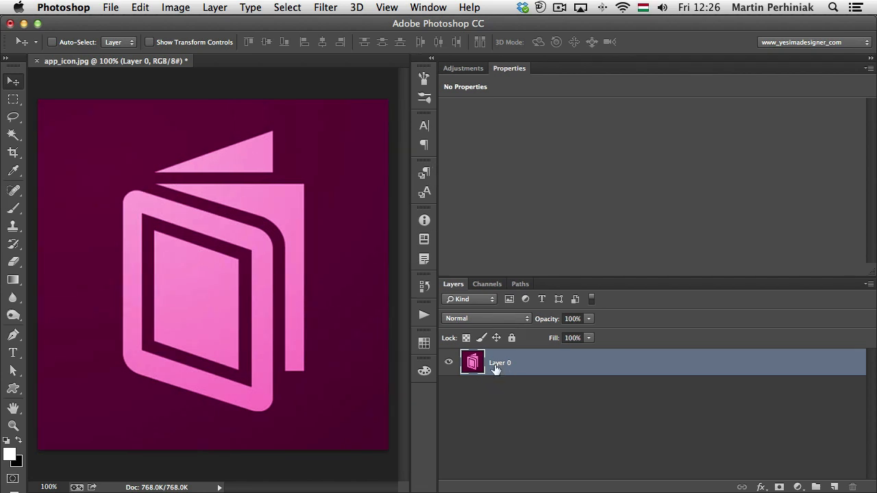
pyautogui.moveTo(499, 369)
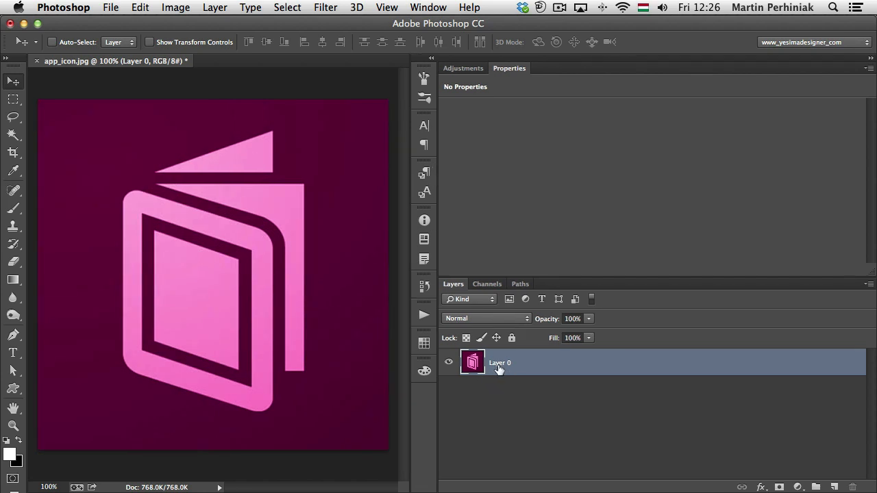
pyautogui.moveTo(500, 370)
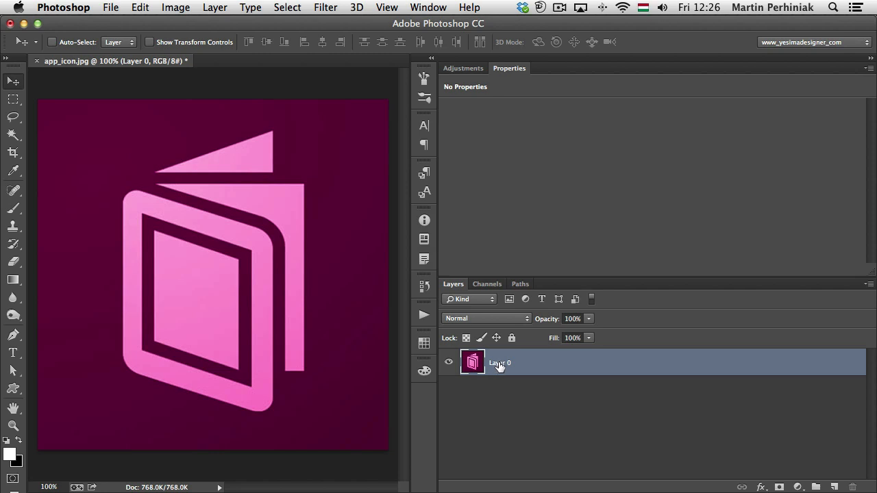
# Edit the icon layer's name to sd_app_icon_29x29.png.
pyautogui.doubleClick(501, 362)
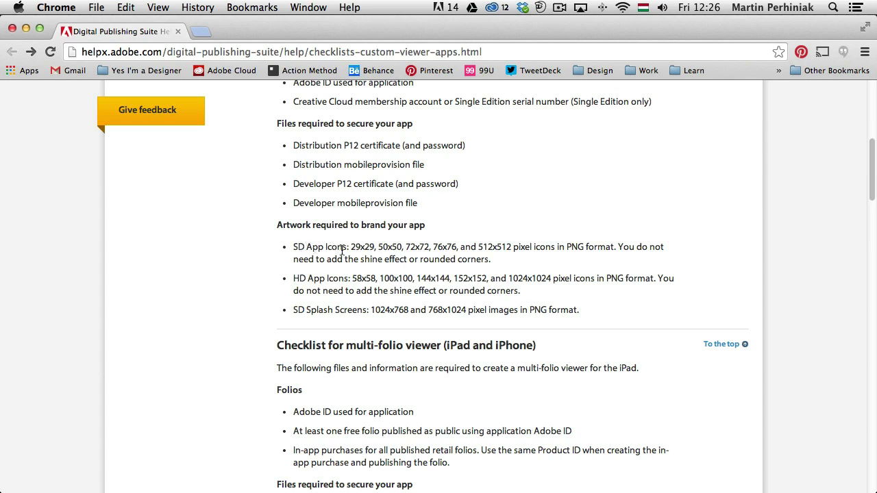
pyautogui.moveTo(310, 262)
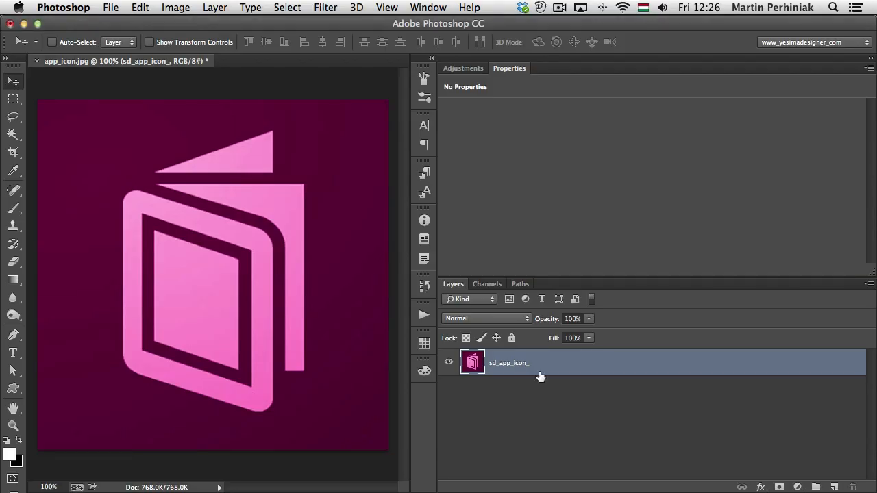
pyautogui.doubleClick(509, 363)
pyautogui.write('29x29.png')
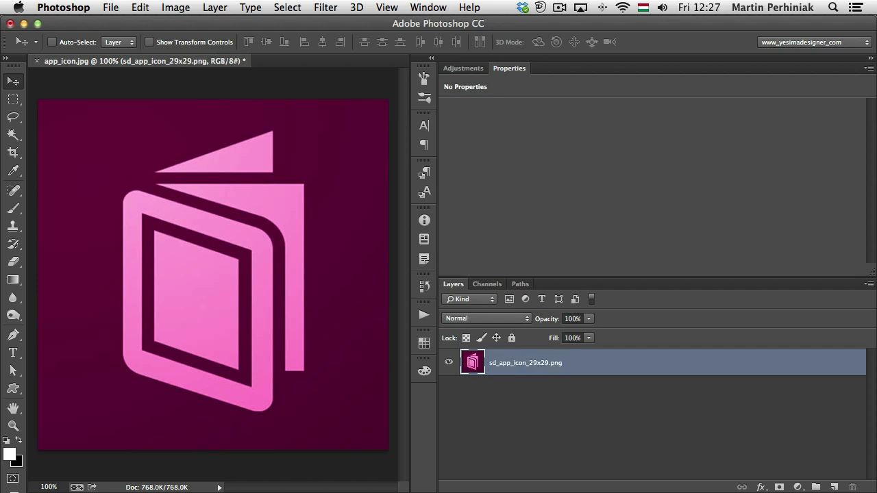
pyautogui.moveTo(267, 183)
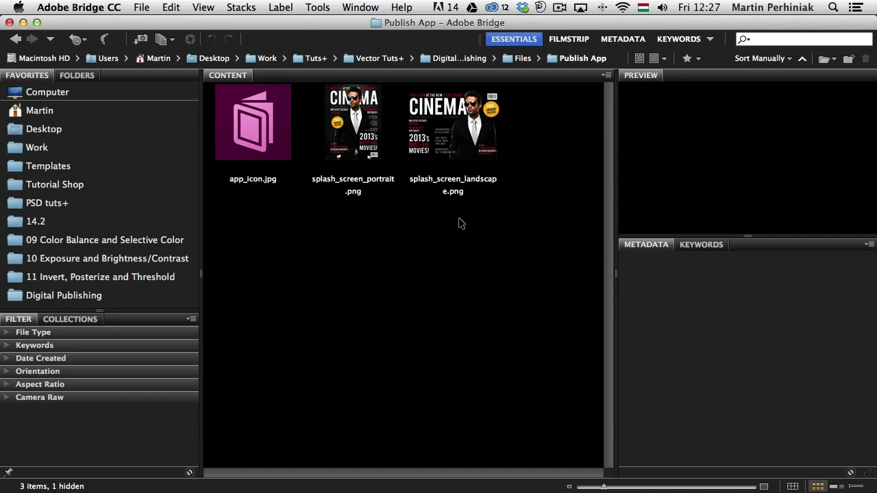
# Open app_icon-assets in Bridge and confirm sd_app_icon_29x29.png is 512 x 512.
pyautogui.doubleClick(252, 122)
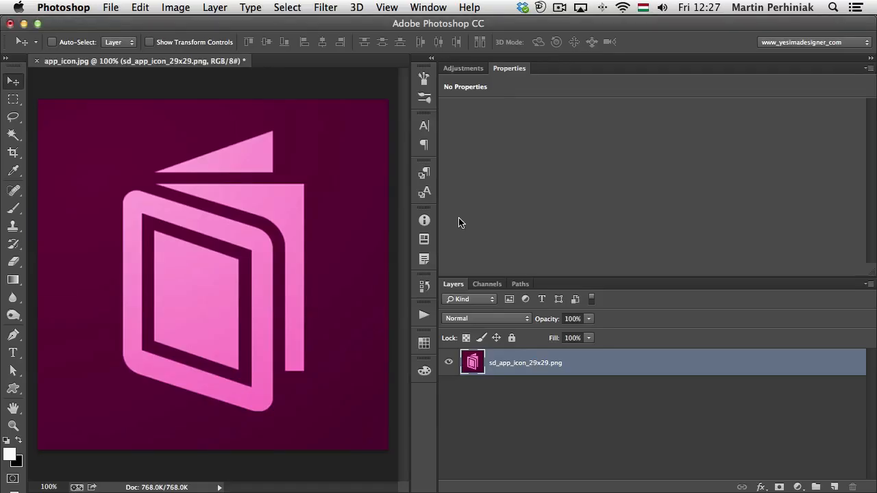
pyautogui.click(111, 7)
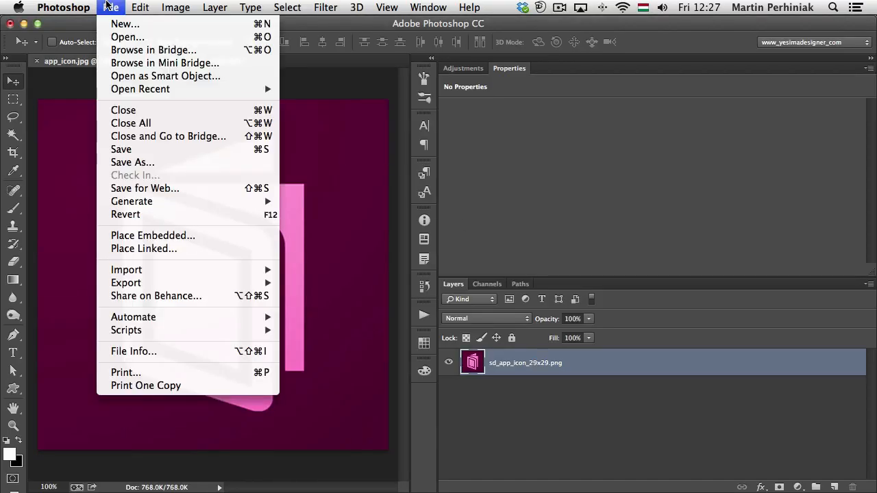
pyautogui.moveTo(131, 201)
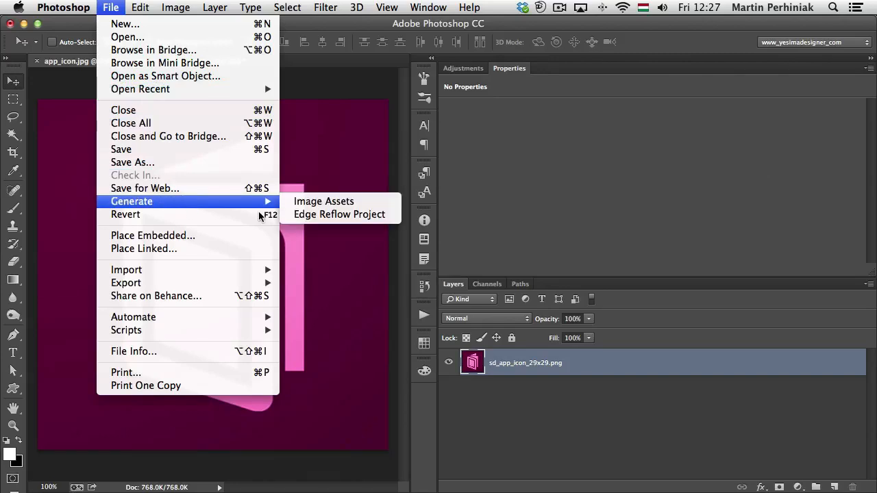
pyautogui.moveTo(324, 202)
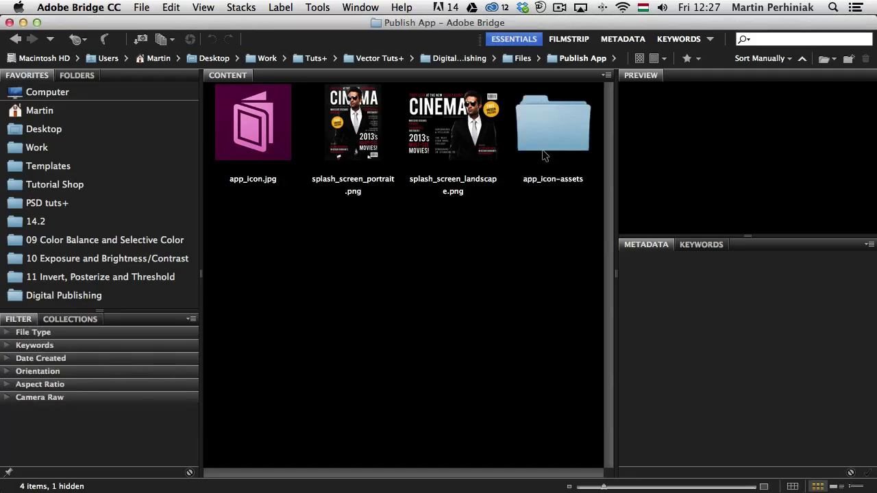
pyautogui.click(553, 127)
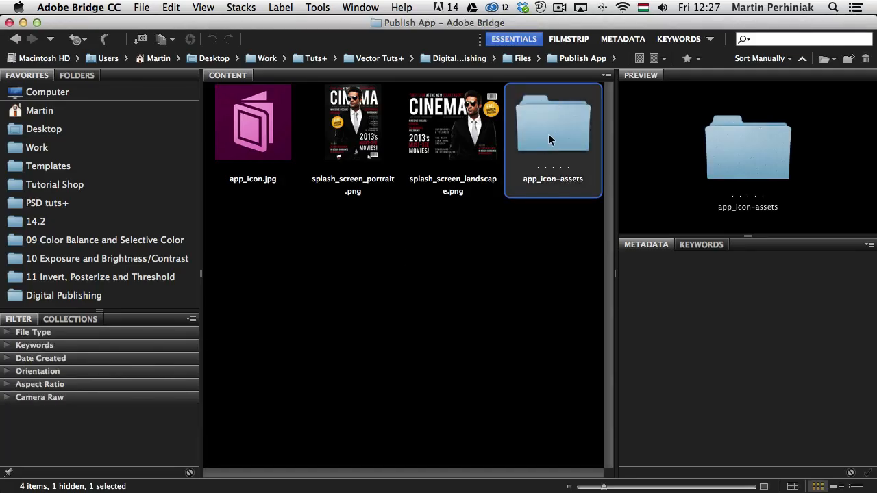
pyautogui.doubleClick(553, 124)
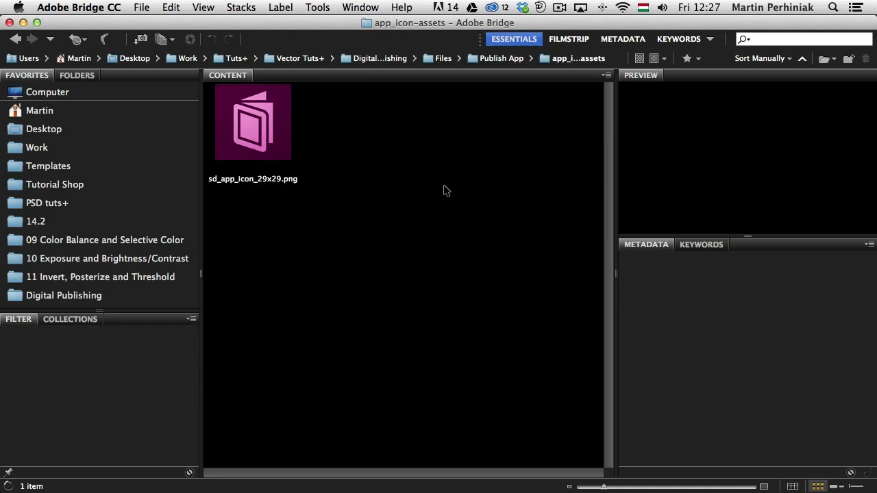
pyautogui.click(253, 122)
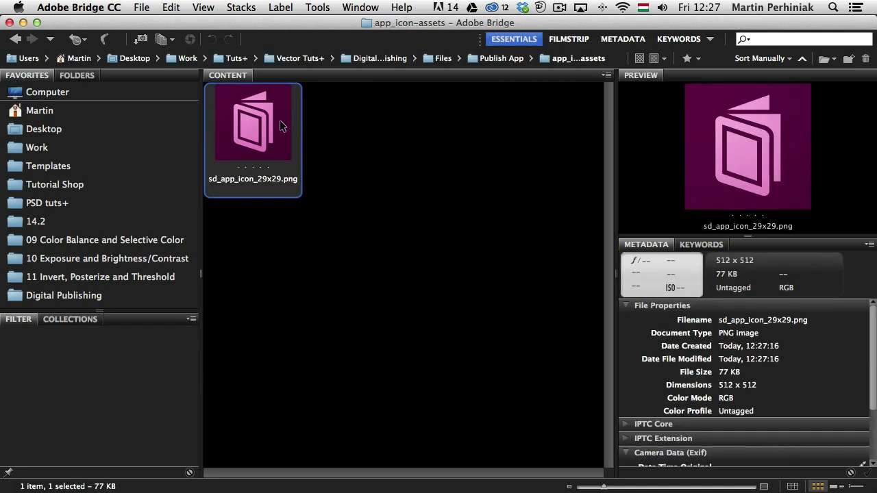
pyautogui.moveTo(737, 270)
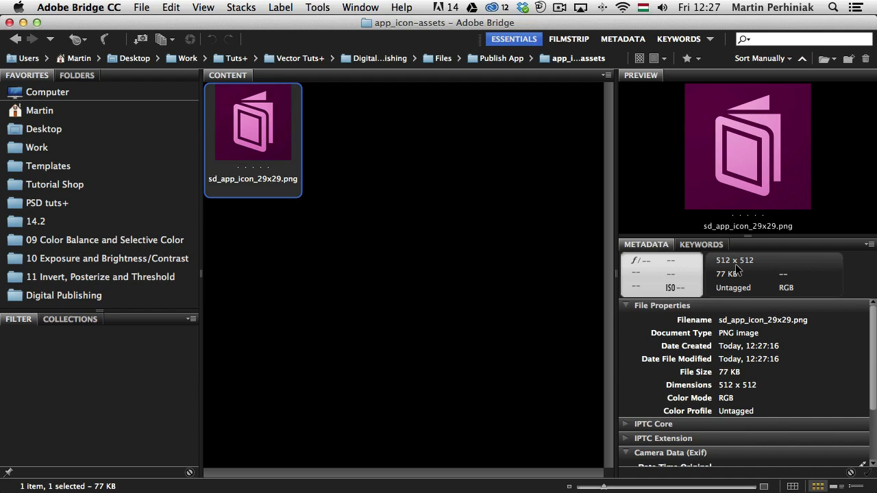
pyautogui.moveTo(730, 273)
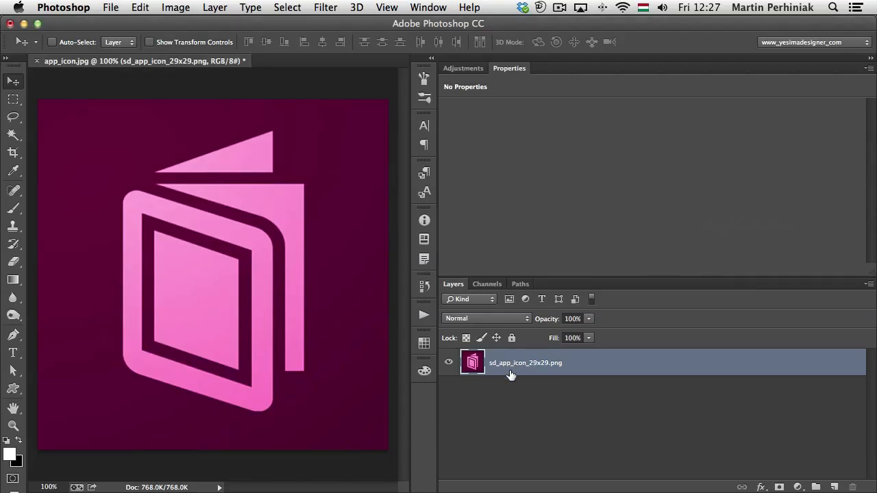
# Change the Layers panel name from sd_app_icon_29x29.png to sd_app_icon_512x512.png.
pyautogui.doubleClick(526, 362)
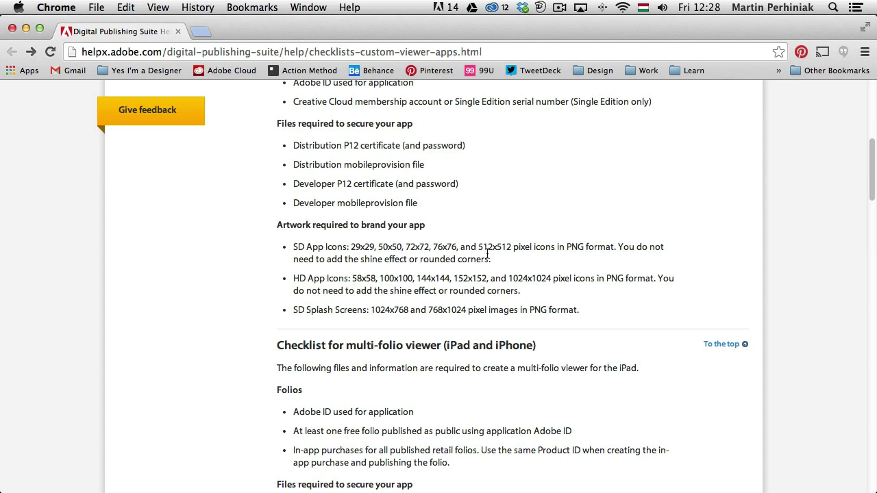
pyautogui.moveTo(525, 250)
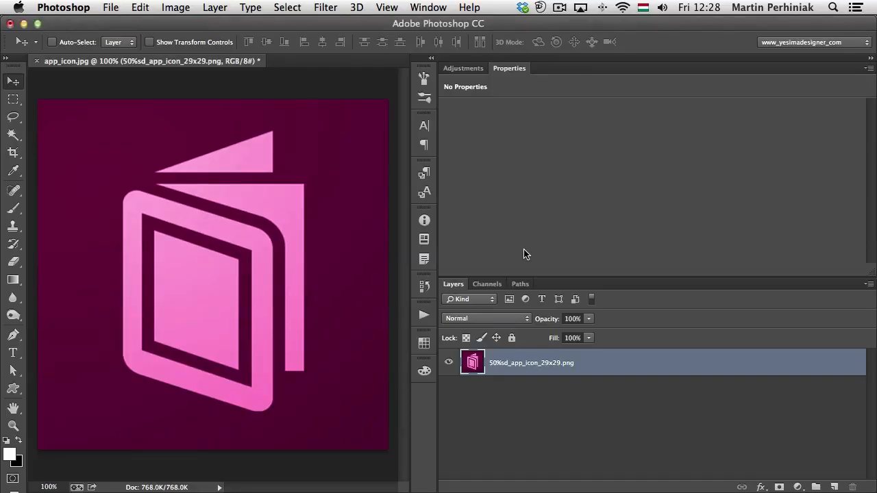
pyautogui.doubleClick(532, 363)
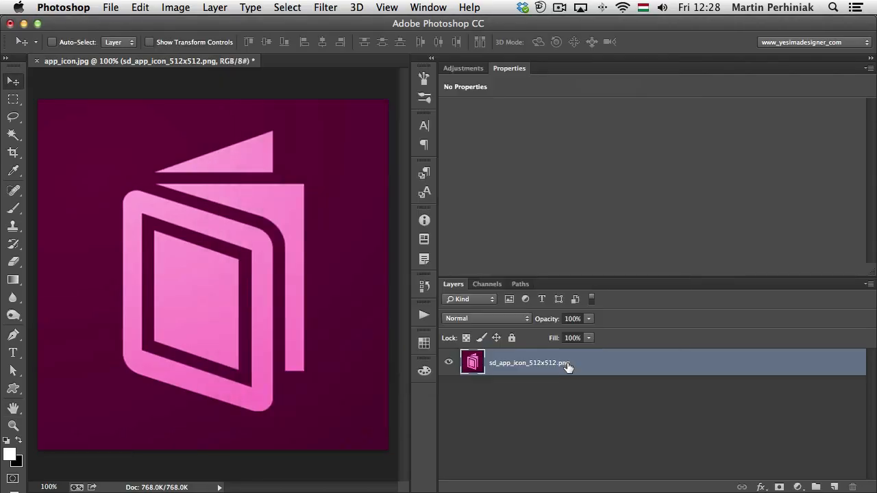
# Add a 76x76 sd_app_icon PNG entry to the layer name and inspect the generated file.
pyautogui.doubleClick(527, 362)
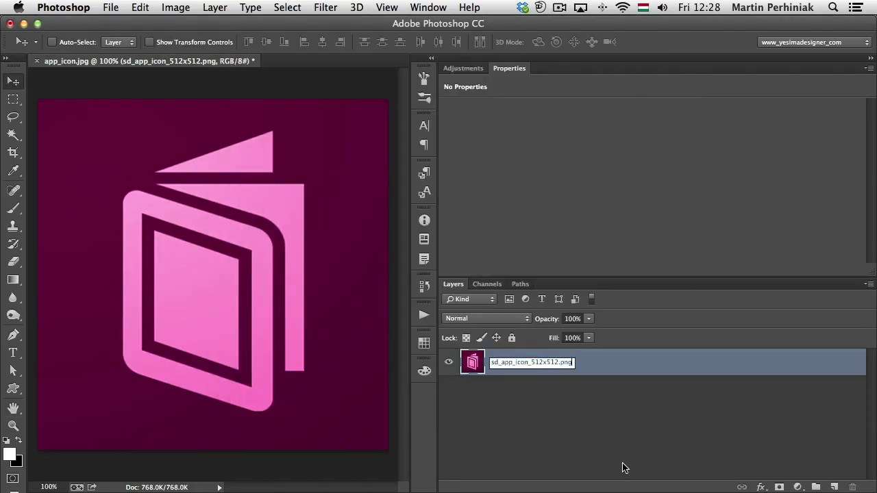
pyautogui.write('.png,')
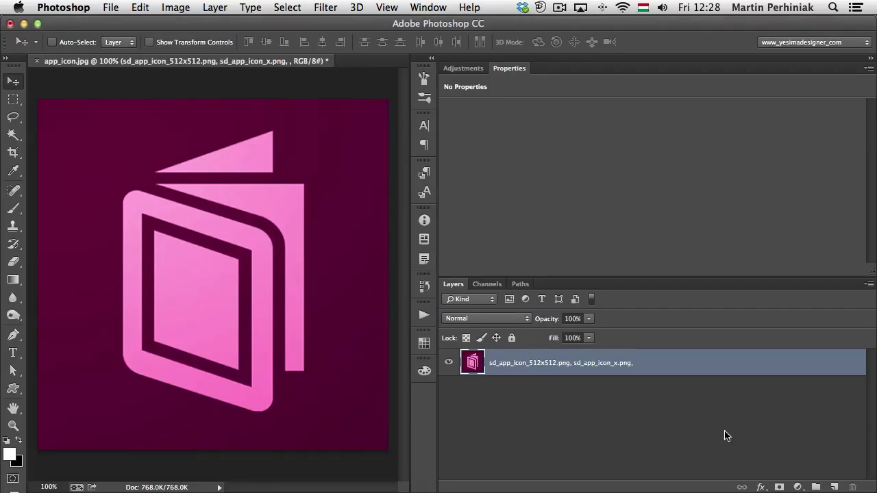
pyautogui.doubleClick(561, 363)
pyautogui.write('76x')
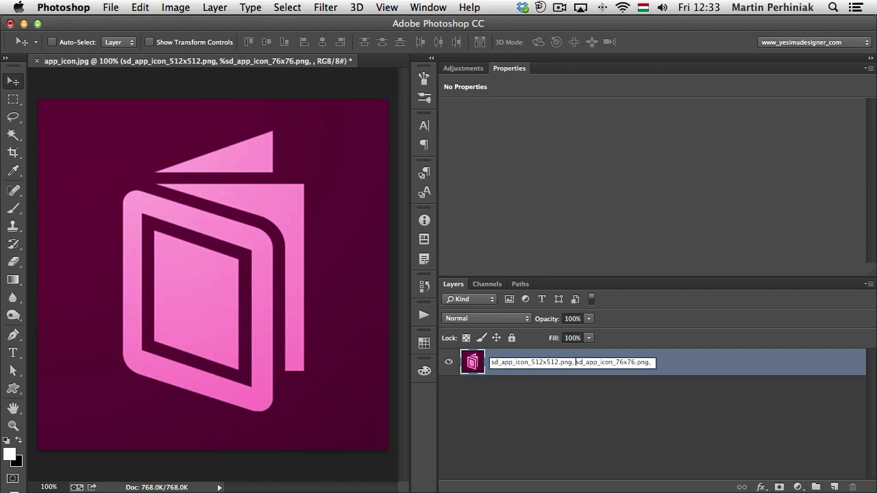
pyautogui.write('76')
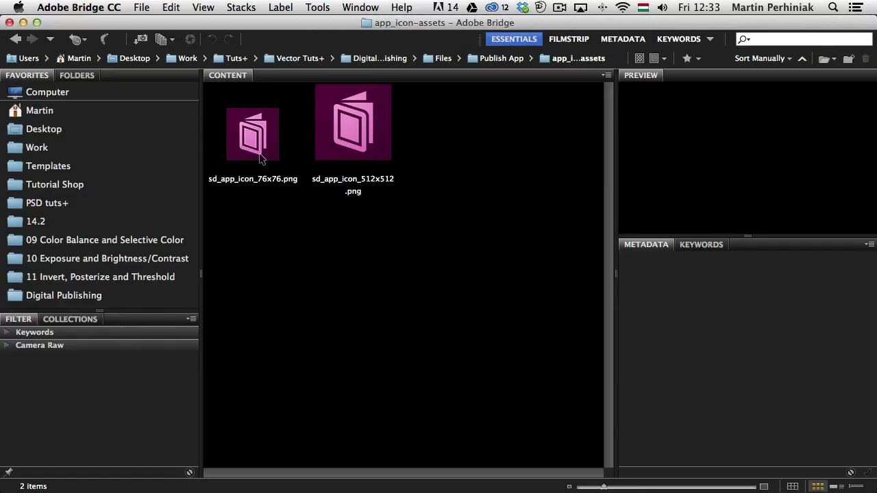
pyautogui.click(253, 134)
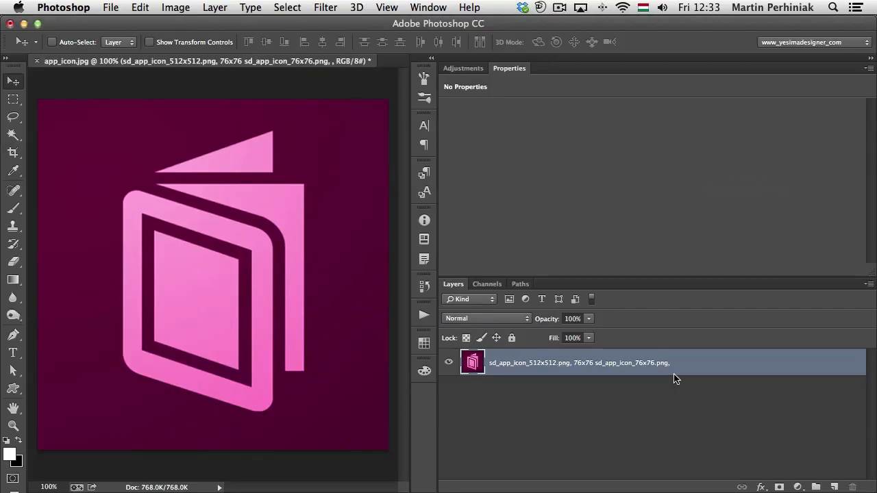
# Append the 72x72, 50x50 and 29x29 sd_app_icon PNG entries to the layer name.
pyautogui.doubleClick(579, 362)
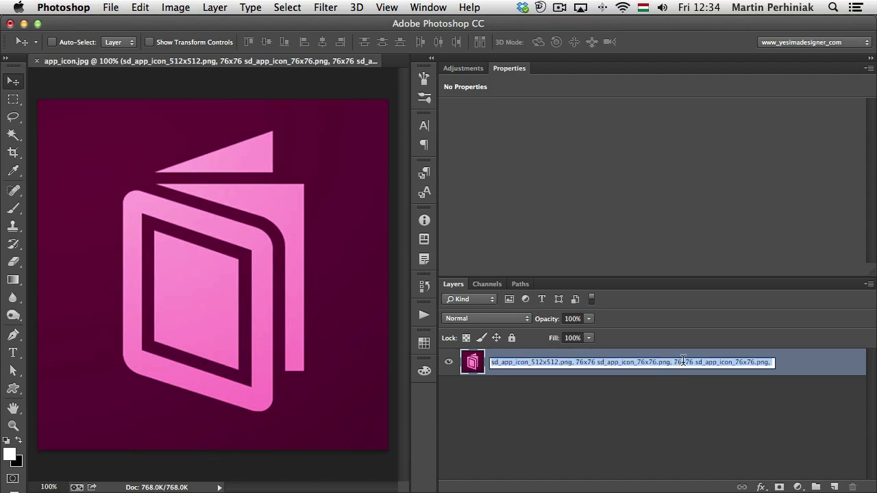
pyautogui.write('72x76')
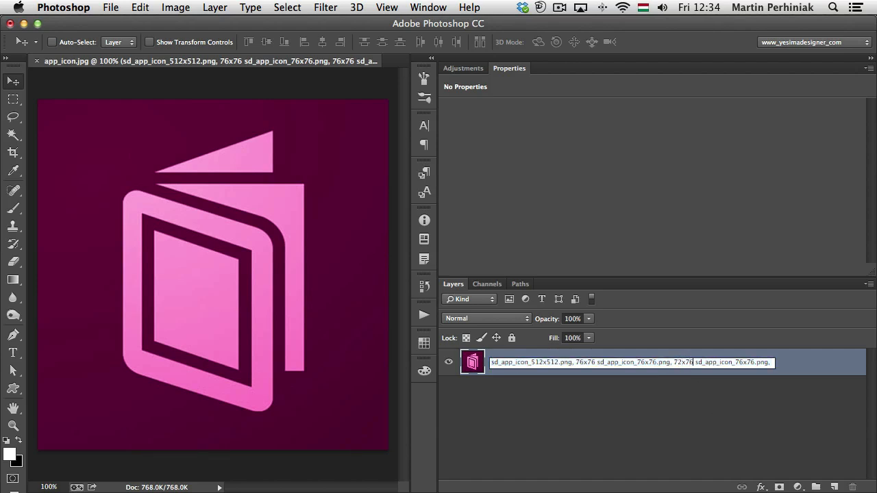
pyautogui.write('72x72.png, 76x7')
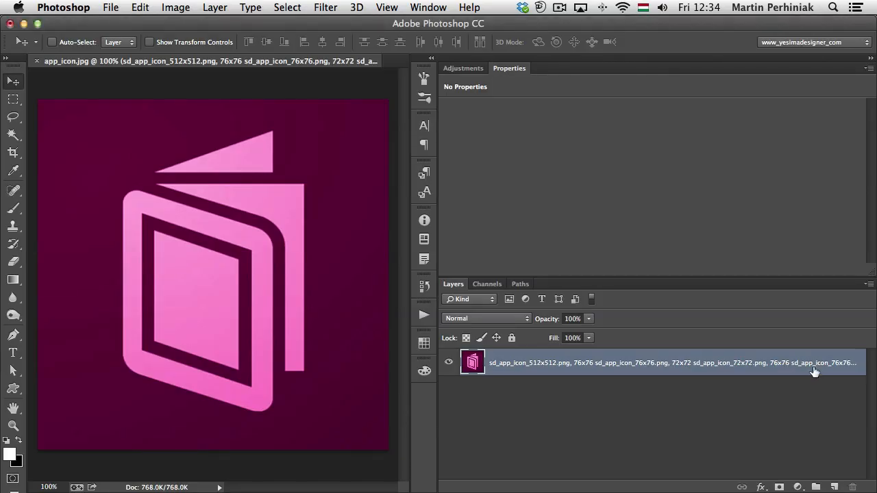
pyautogui.doubleClick(671, 363)
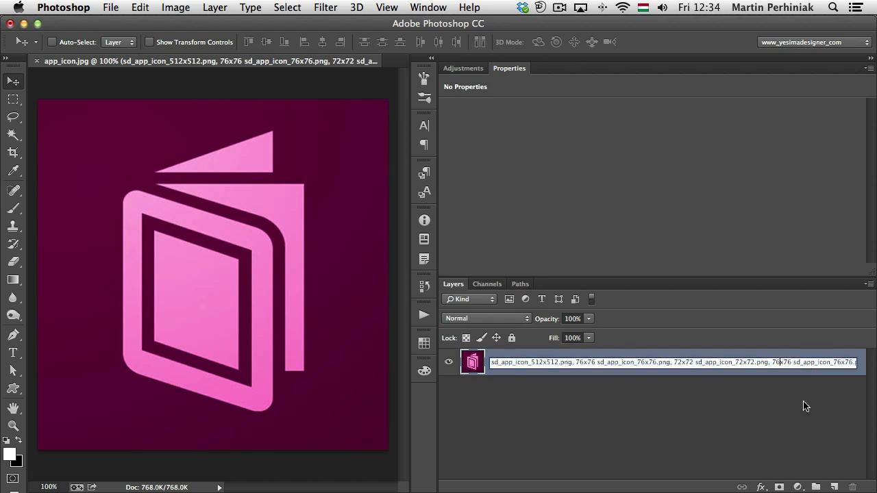
pyautogui.write('50x7')
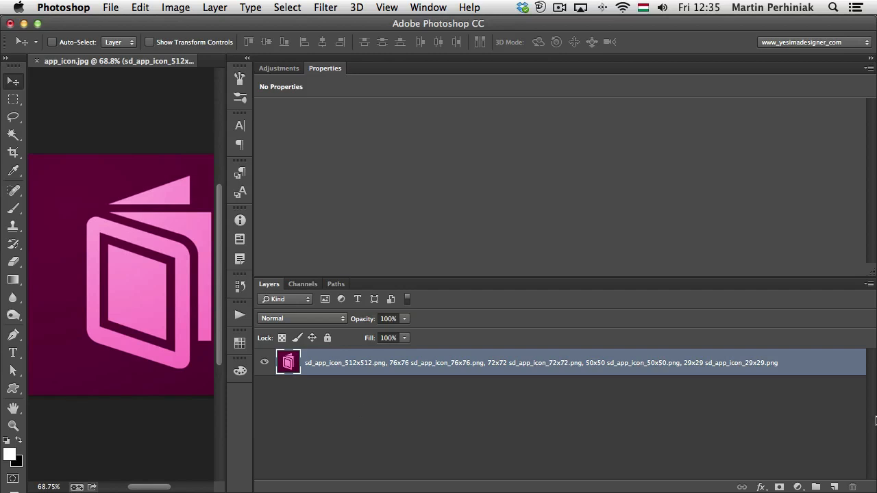
pyautogui.moveTo(298, 392)
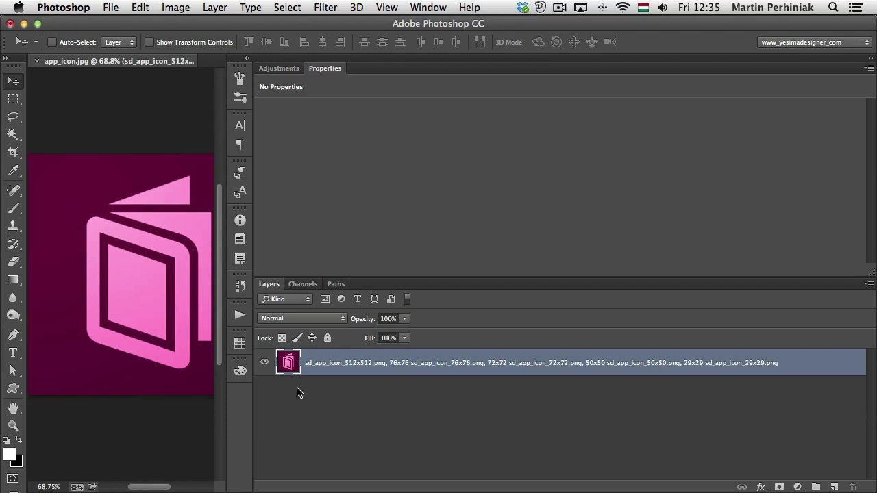
pyautogui.moveTo(327, 368)
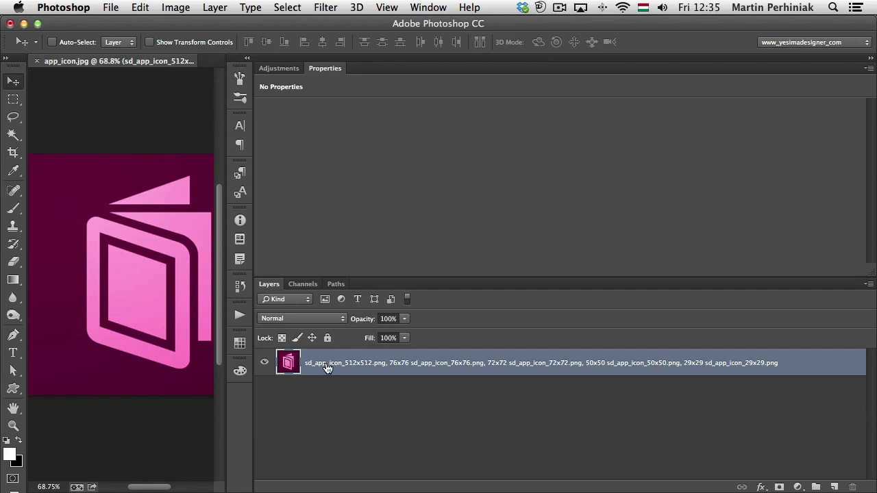
pyautogui.moveTo(328, 368)
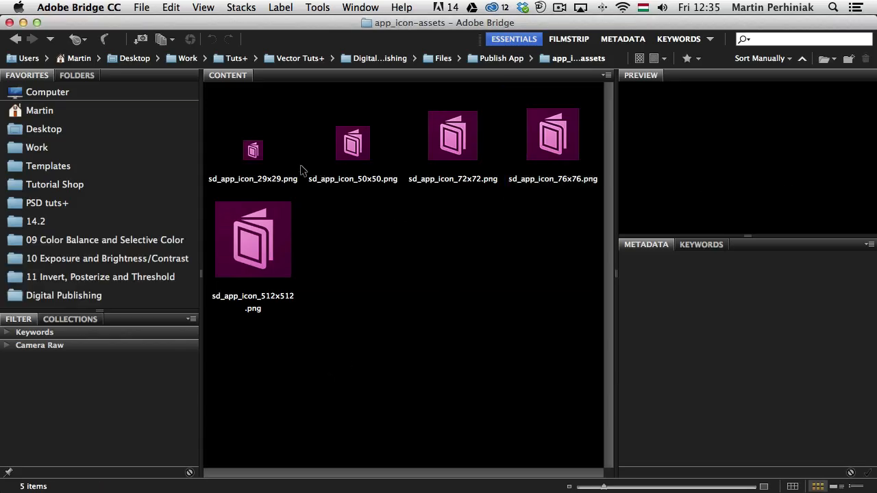
pyautogui.click(253, 144)
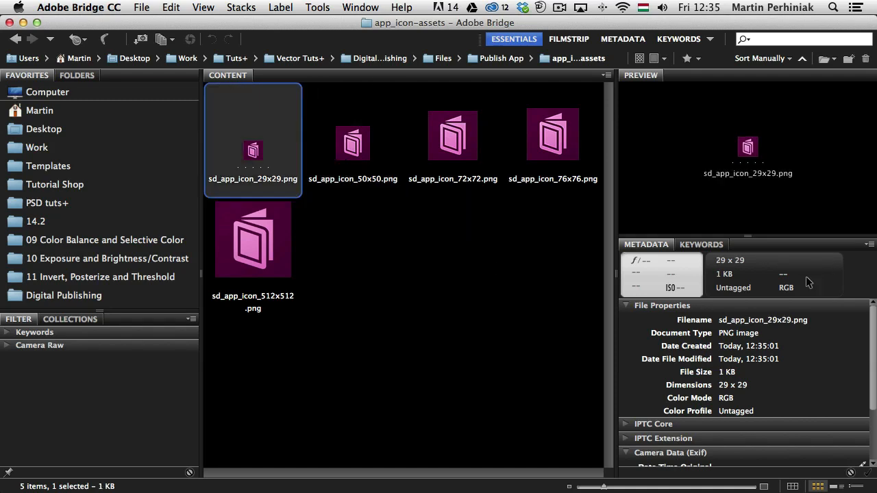
pyautogui.moveTo(774, 183)
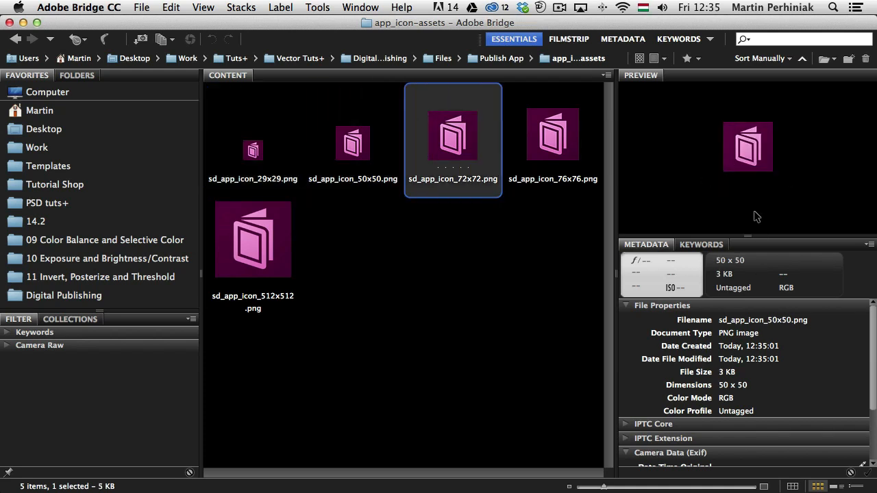
pyautogui.click(252, 240)
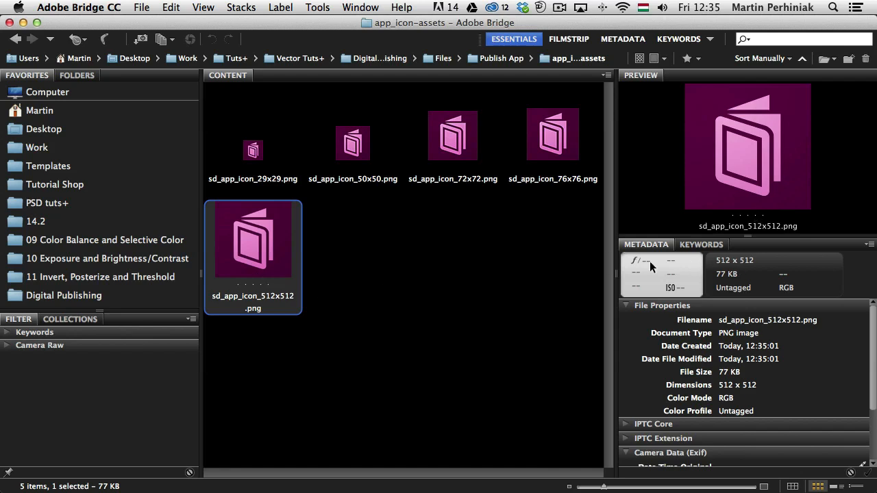
pyautogui.moveTo(461, 259)
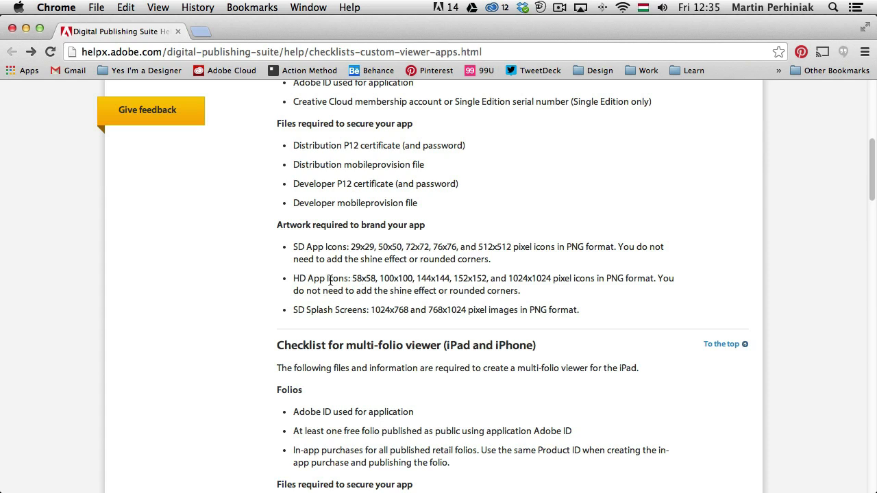
pyautogui.moveTo(419, 290)
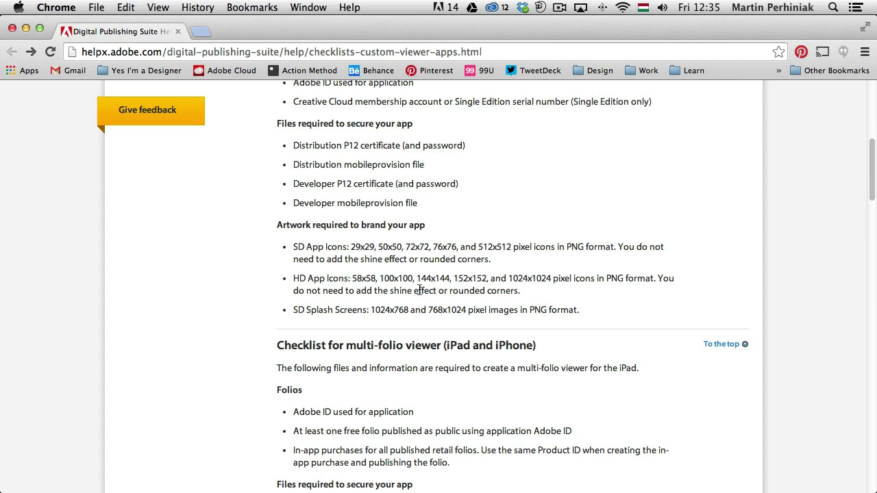
pyautogui.moveTo(355, 276)
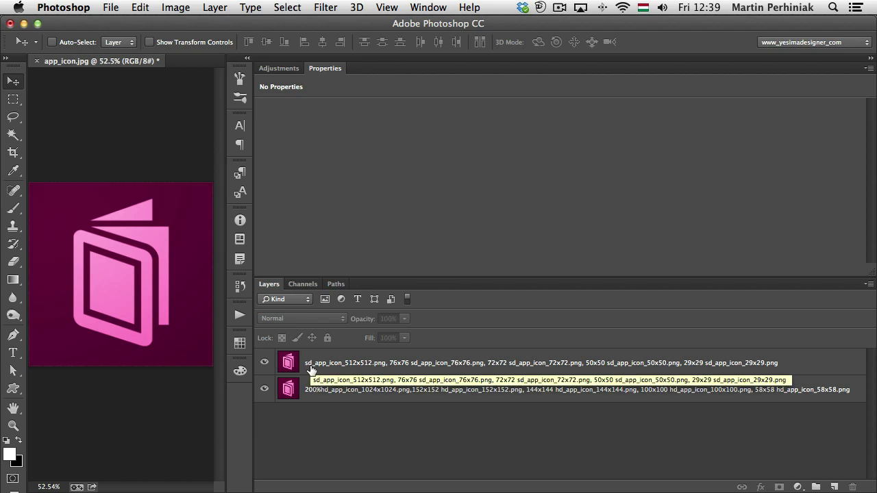
pyautogui.moveTo(327, 399)
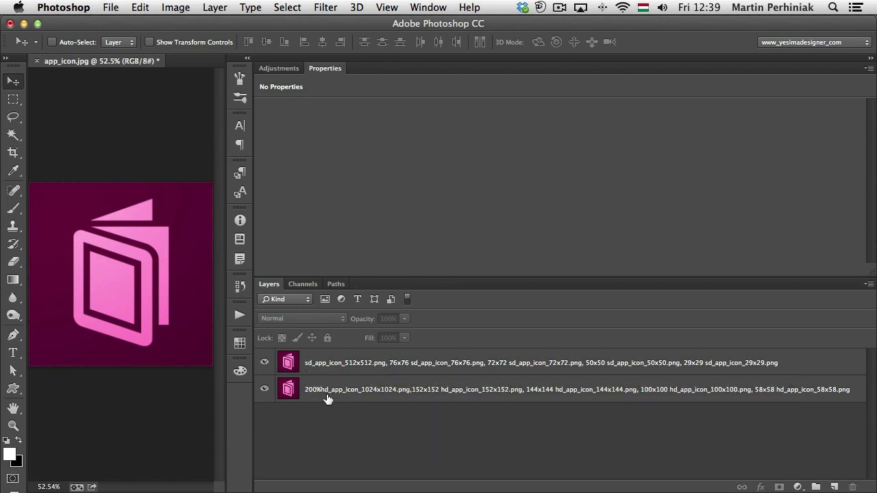
pyautogui.moveTo(326, 394)
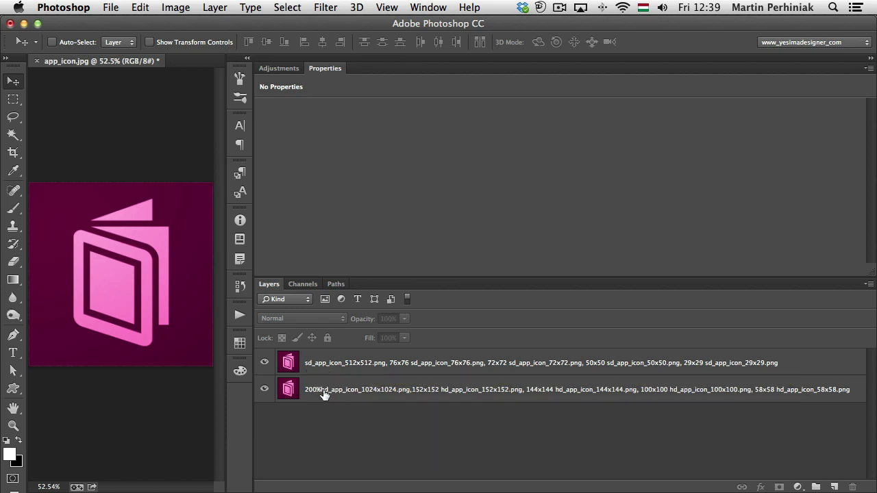
pyautogui.moveTo(852, 419)
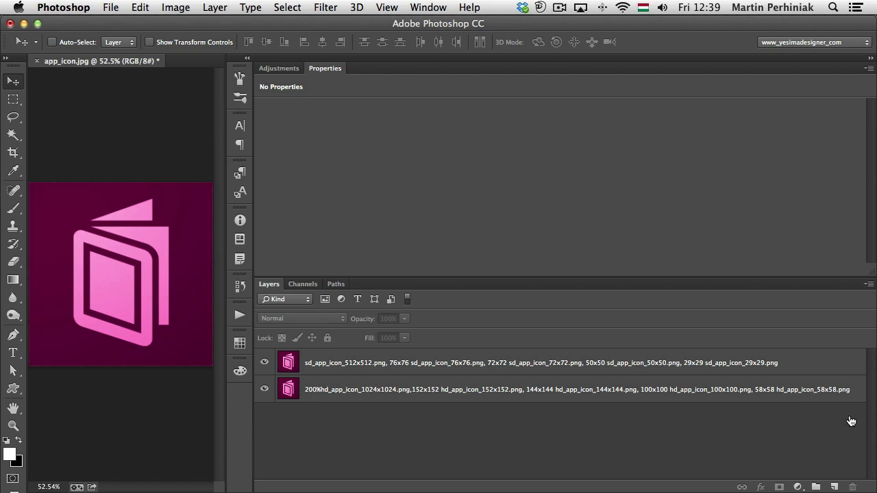
pyautogui.moveTo(852, 422)
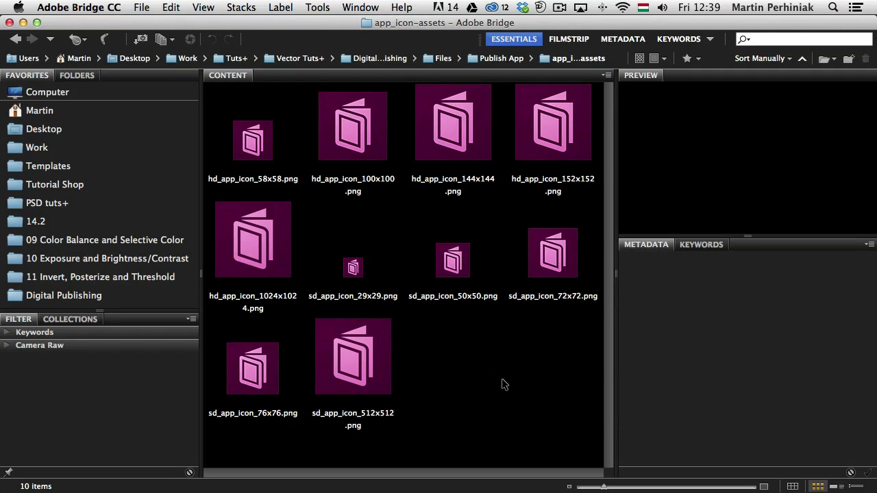
# In Bridge, check the 58x58 HD icon, 76x76 SD icon and 512x512 SD artwork files.
pyautogui.click(253, 140)
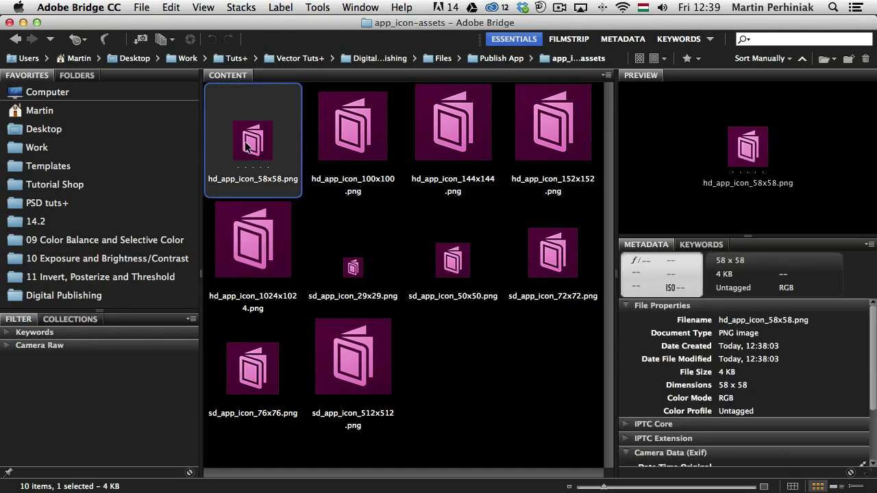
pyautogui.click(453, 122)
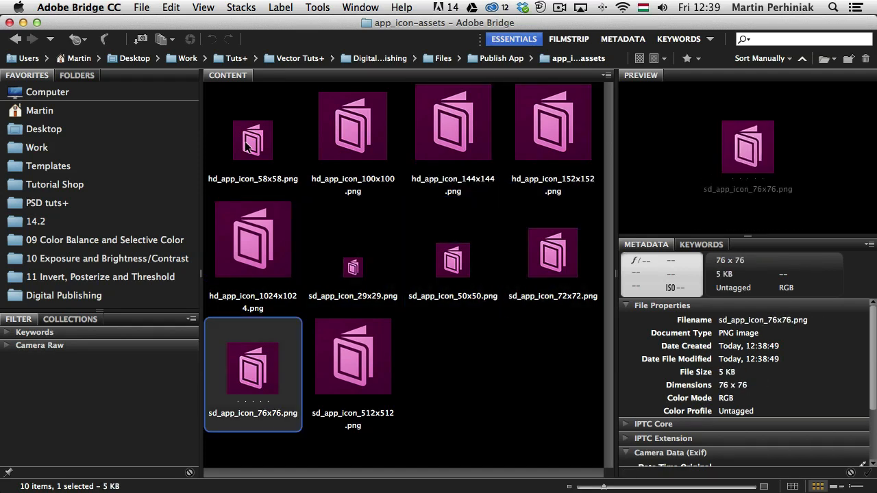
pyautogui.click(352, 355)
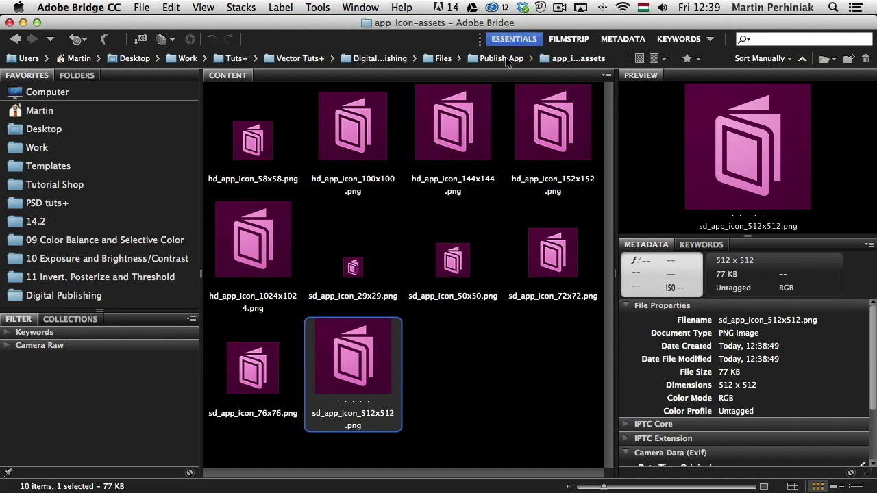
# Return to the Publish App folder and open the app_icon.jpg source image.
pyautogui.click(501, 57)
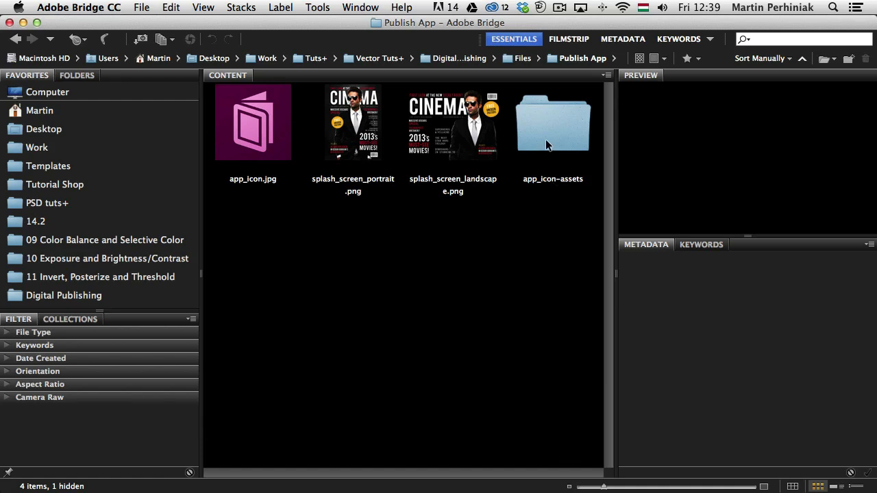
pyautogui.click(252, 123)
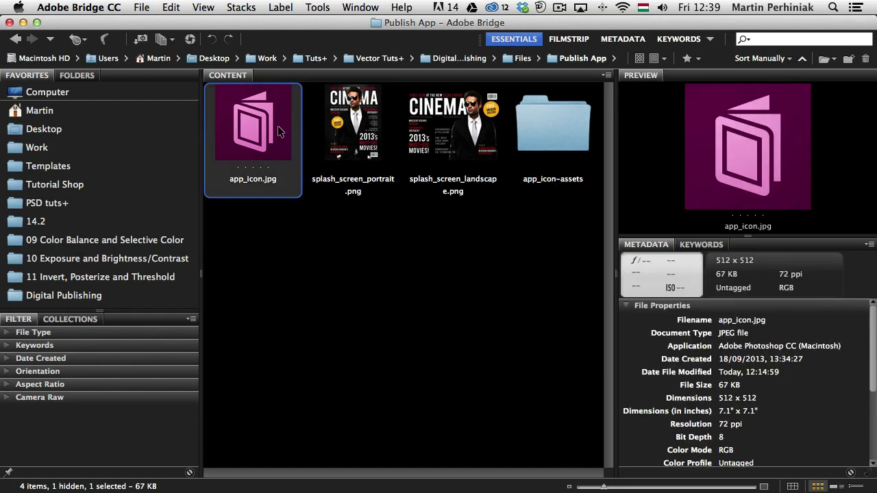
pyautogui.doubleClick(253, 123)
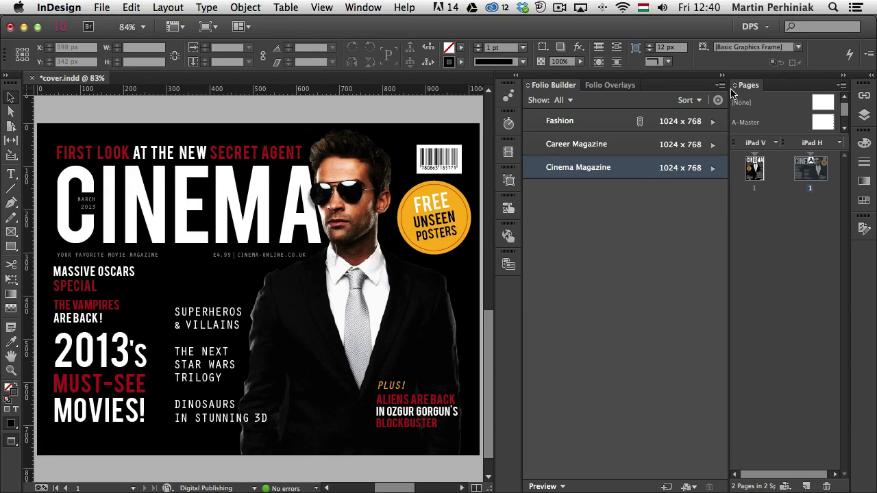
# Choose Create App from the Cinema Magazine folio's options menu in Folio Builder.
pyautogui.click(719, 90)
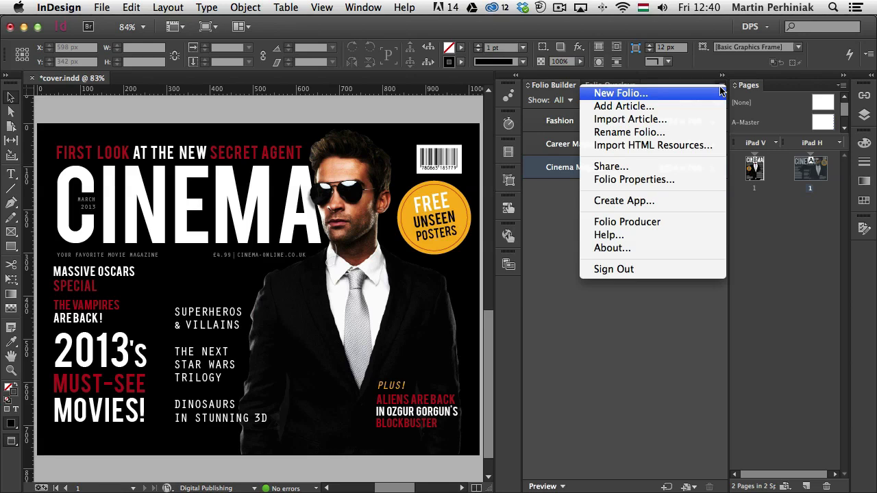
pyautogui.moveTo(662, 200)
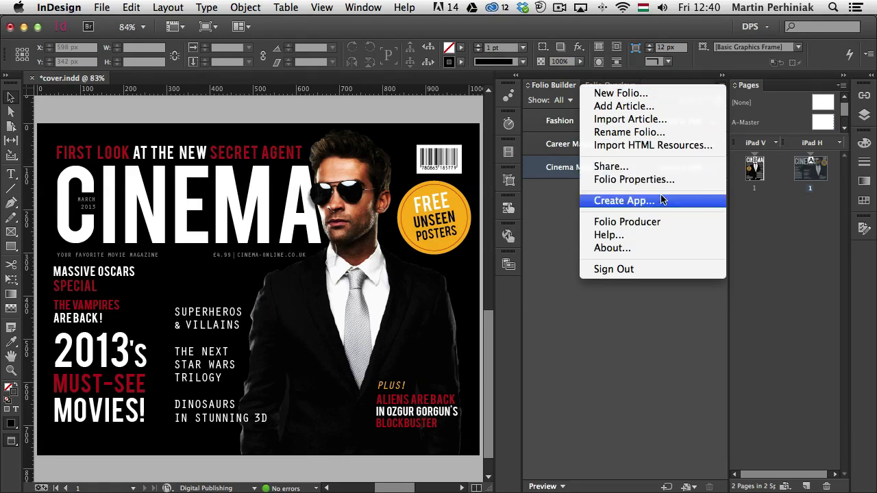
pyautogui.click(623, 201)
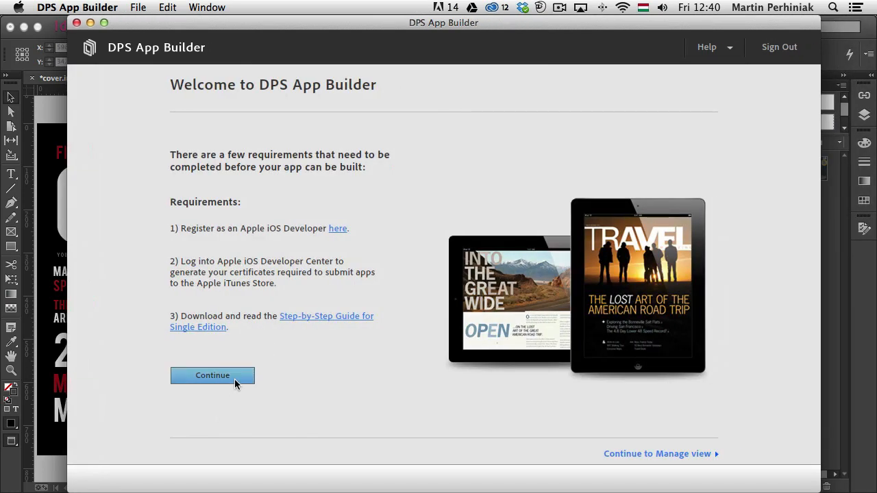
# Get past the requirements screen, name the app 'Cinema Magazine', and browse the advanced options.
pyautogui.click(212, 376)
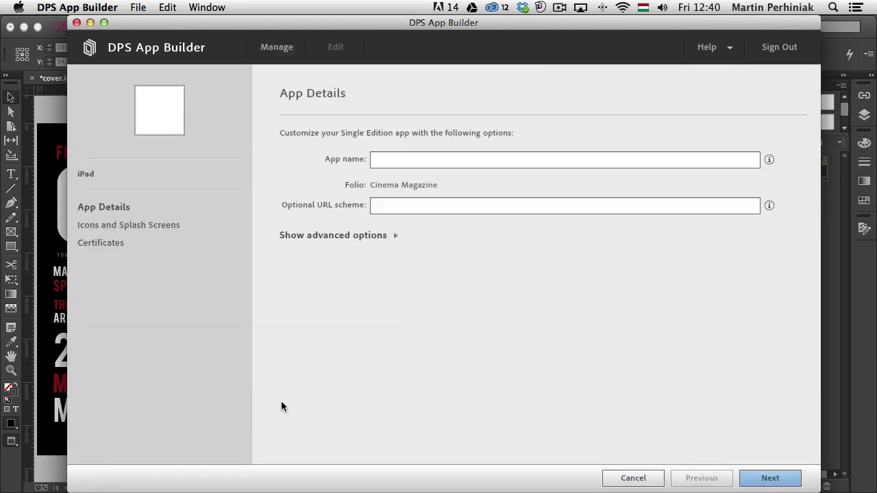
pyautogui.click(563, 159)
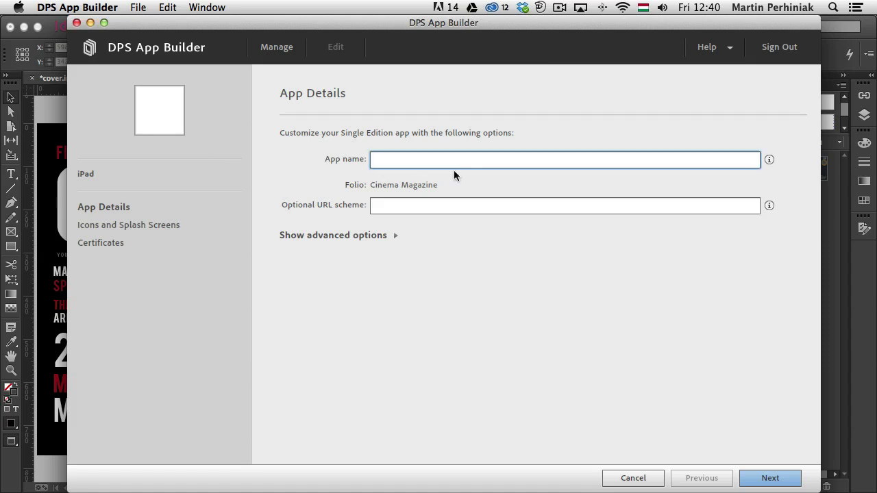
pyautogui.write('Cinema Magazine')
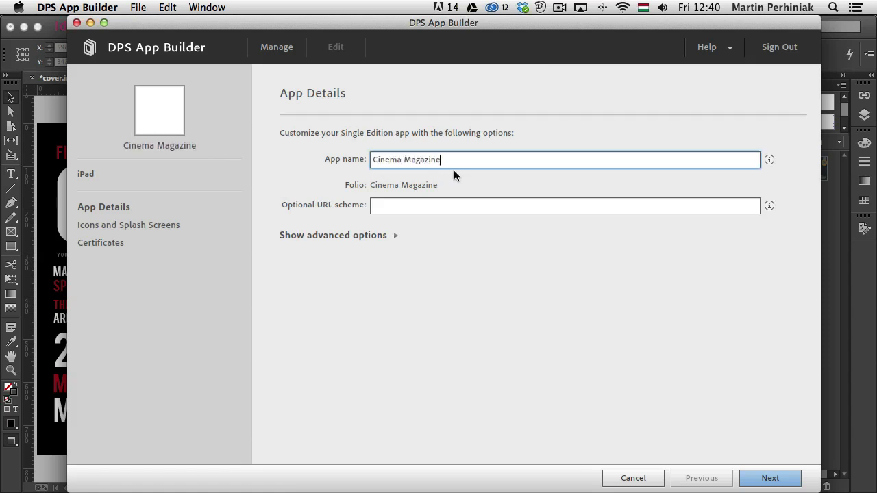
pyautogui.click(564, 205)
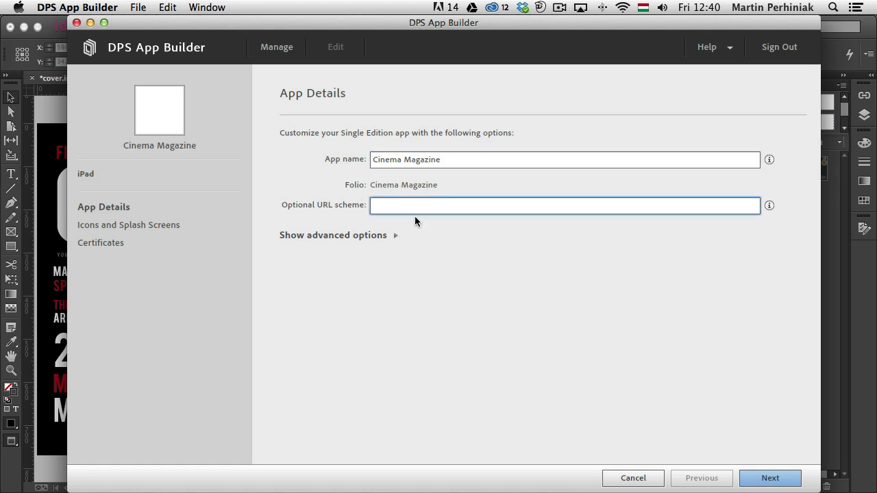
pyautogui.click(333, 235)
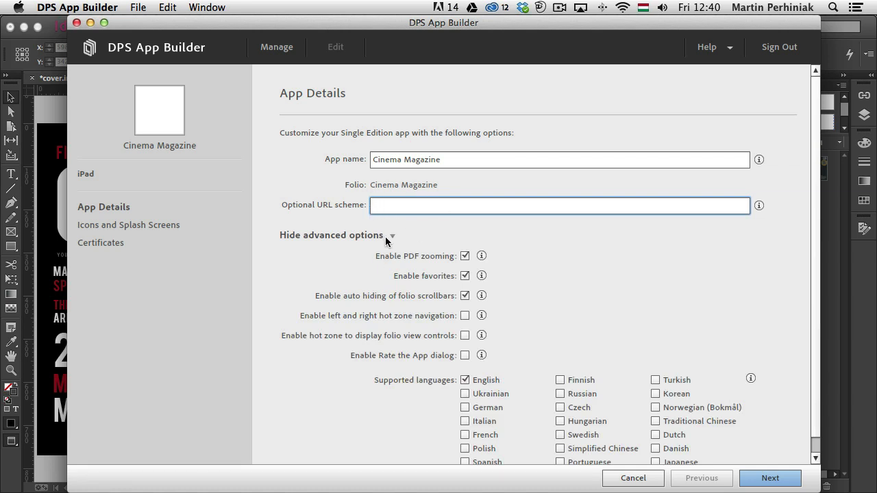
pyautogui.scroll(-3)
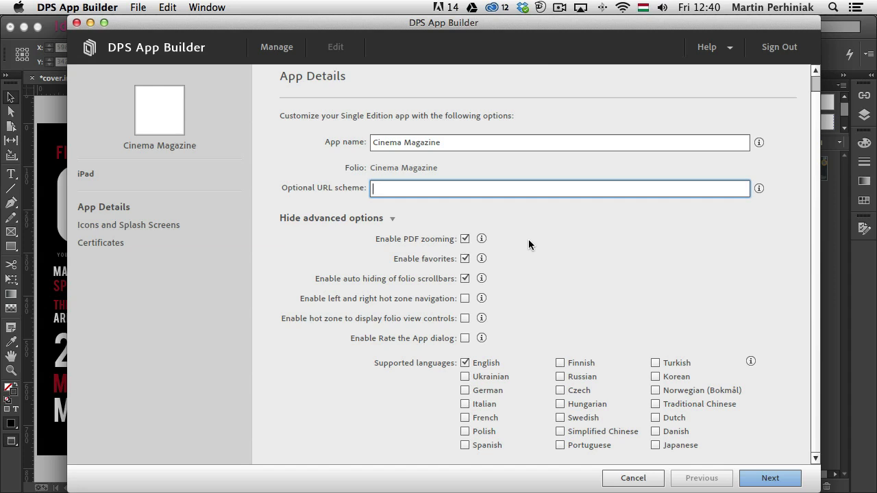
pyautogui.moveTo(527, 248)
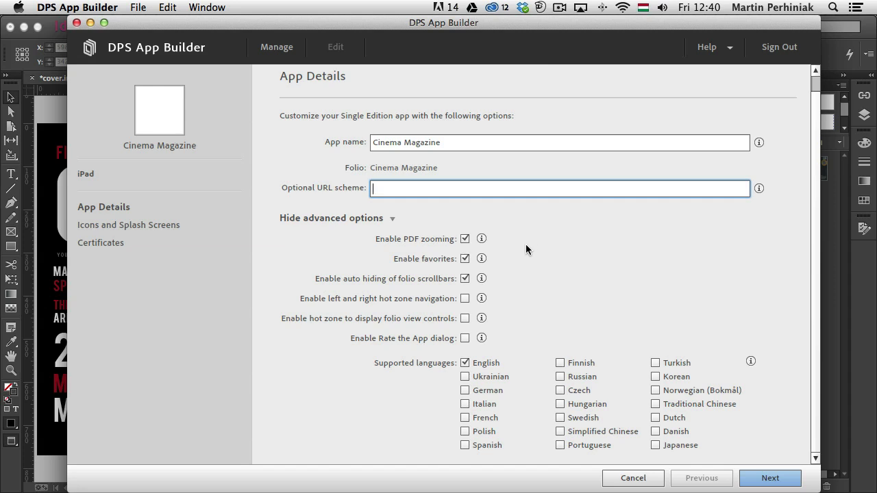
pyautogui.moveTo(533, 351)
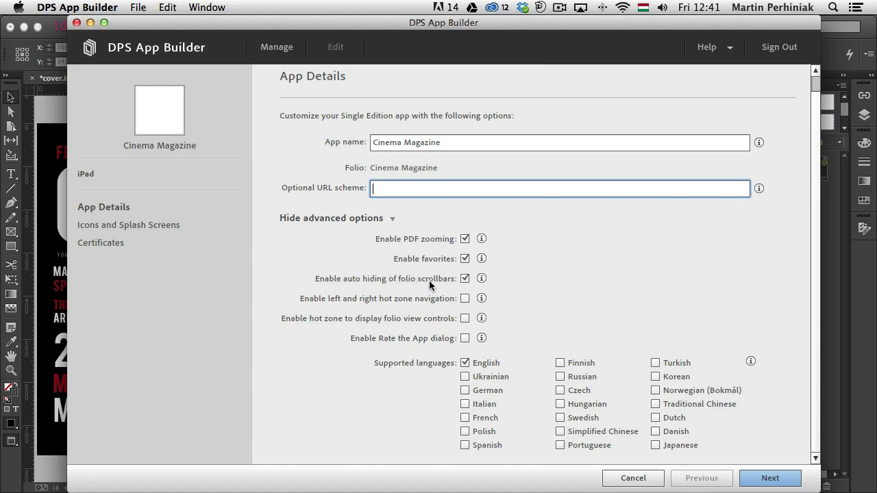
pyautogui.moveTo(728, 474)
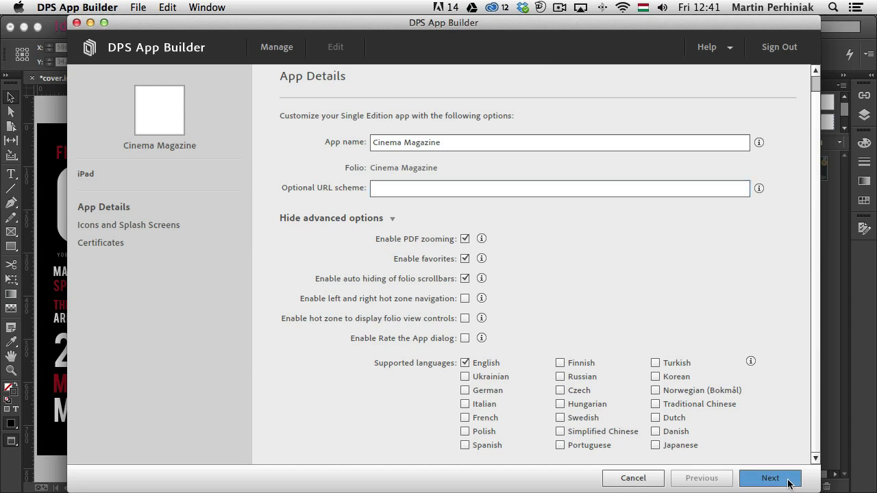
# Fill every iPad SD icon and both splash screens from the exported icons folder, then move to HD assets.
pyautogui.click(770, 477)
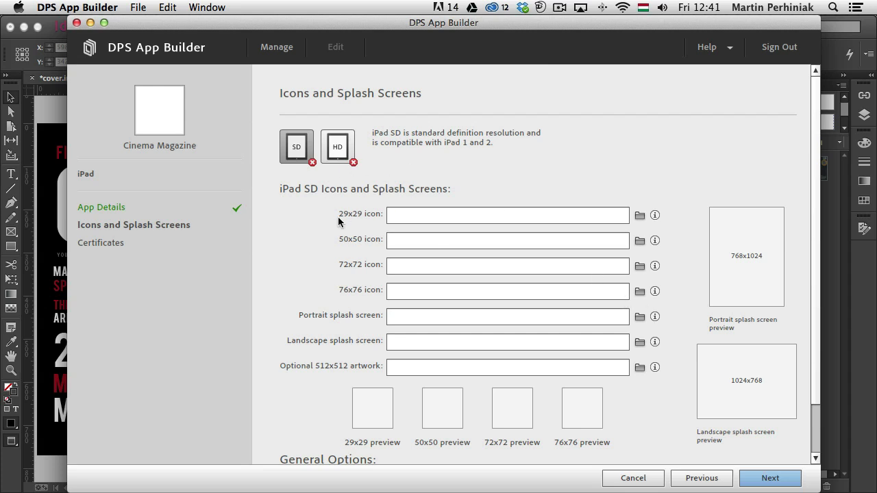
pyautogui.moveTo(519, 211)
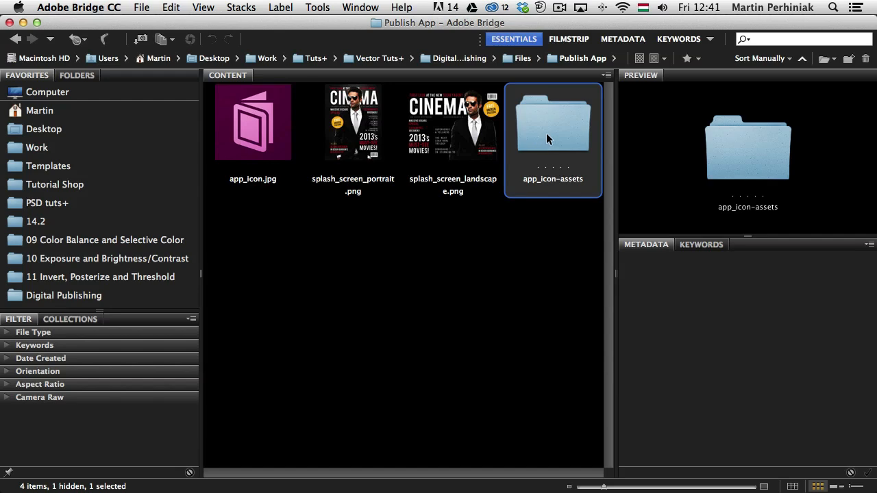
pyautogui.doubleClick(553, 122)
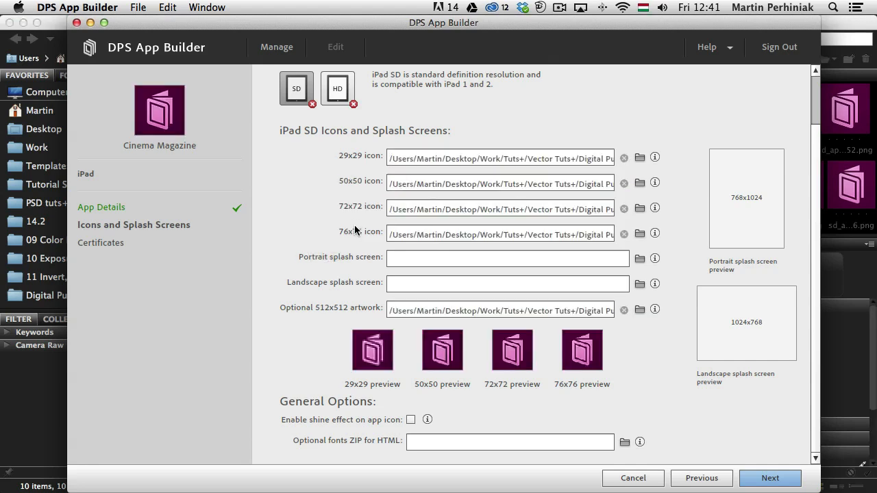
pyautogui.moveTo(435, 285)
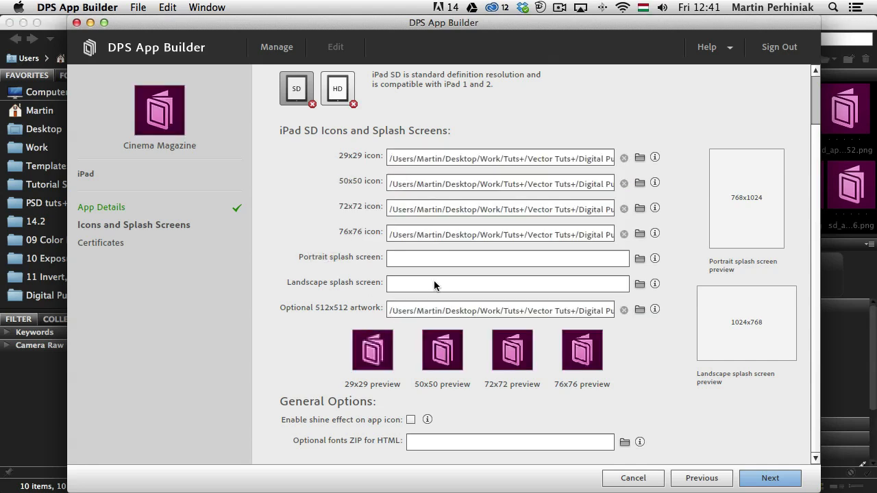
pyautogui.moveTo(330, 250)
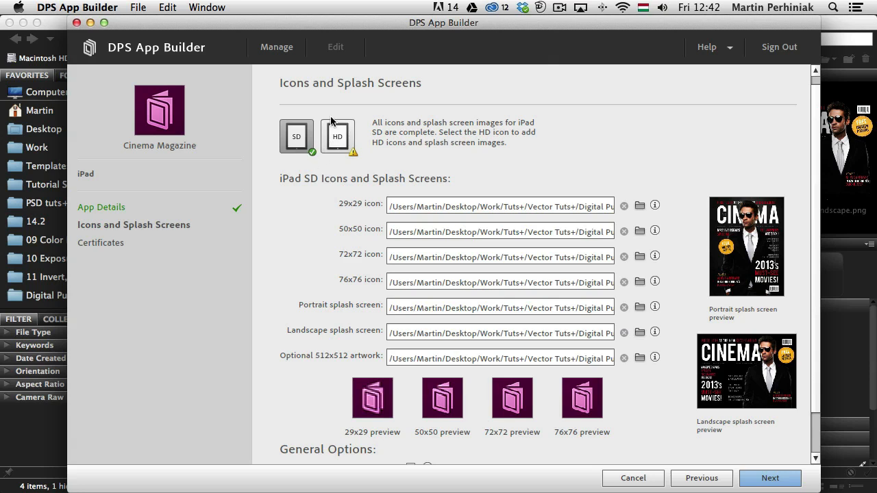
pyautogui.click(337, 136)
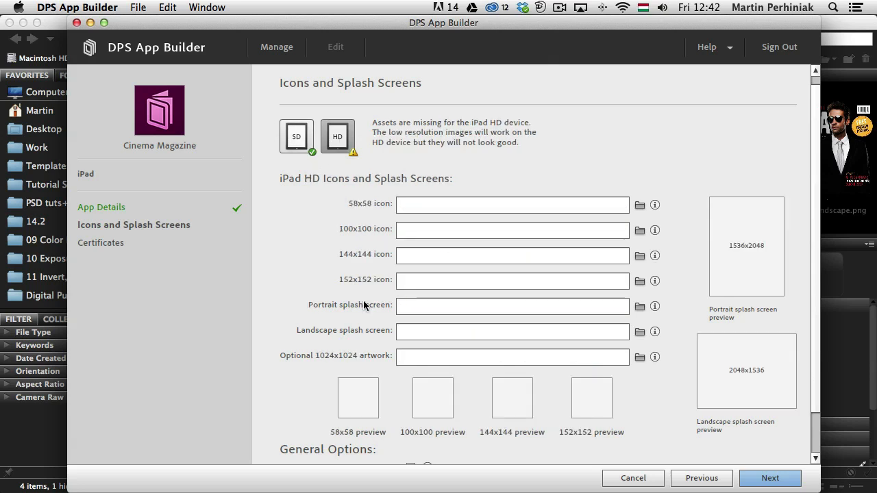
pyautogui.moveTo(310, 221)
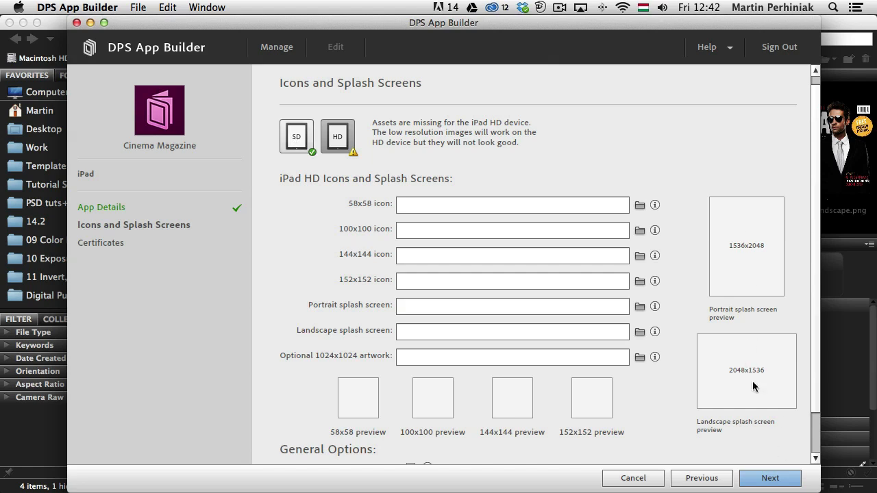
pyautogui.moveTo(730, 275)
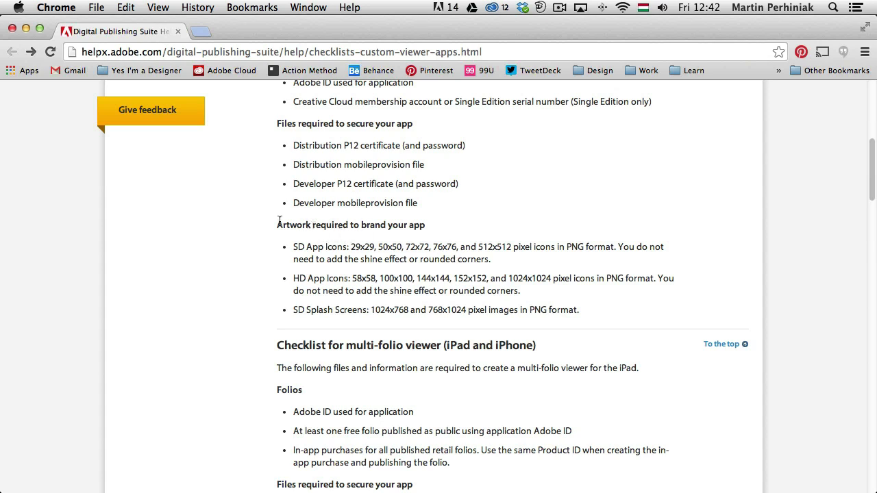
pyautogui.moveTo(471, 250)
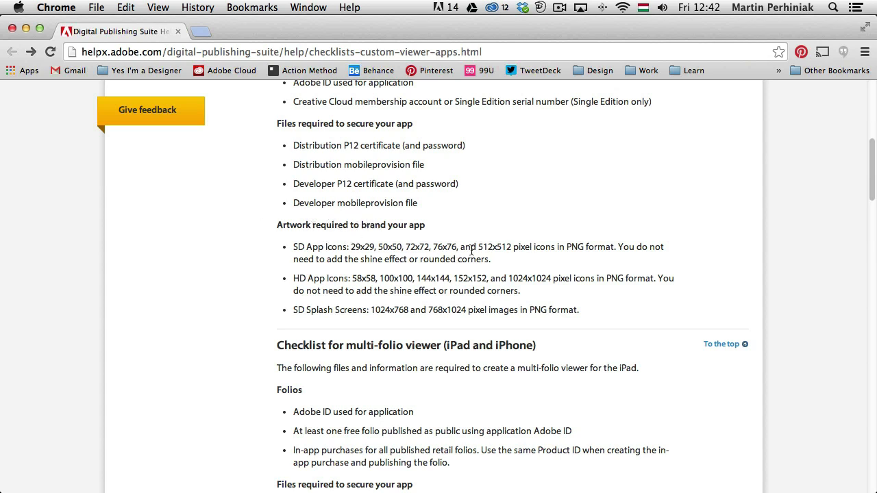
pyautogui.moveTo(322, 313)
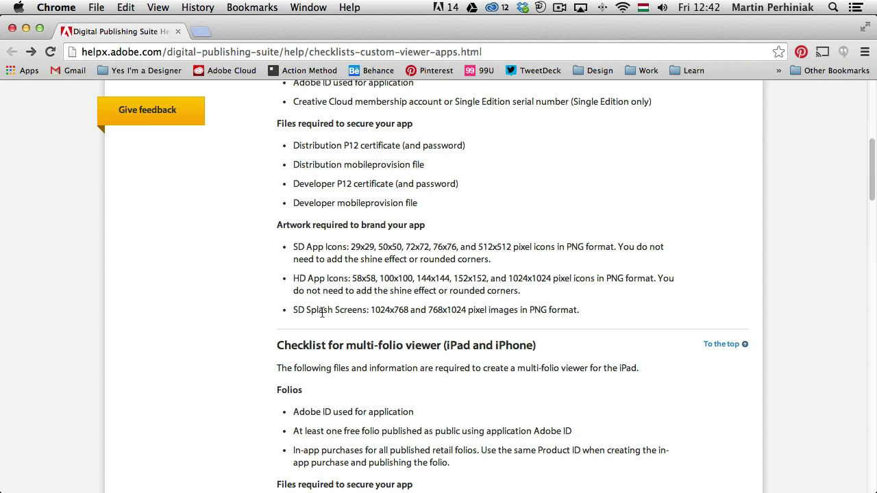
pyautogui.moveTo(310, 321)
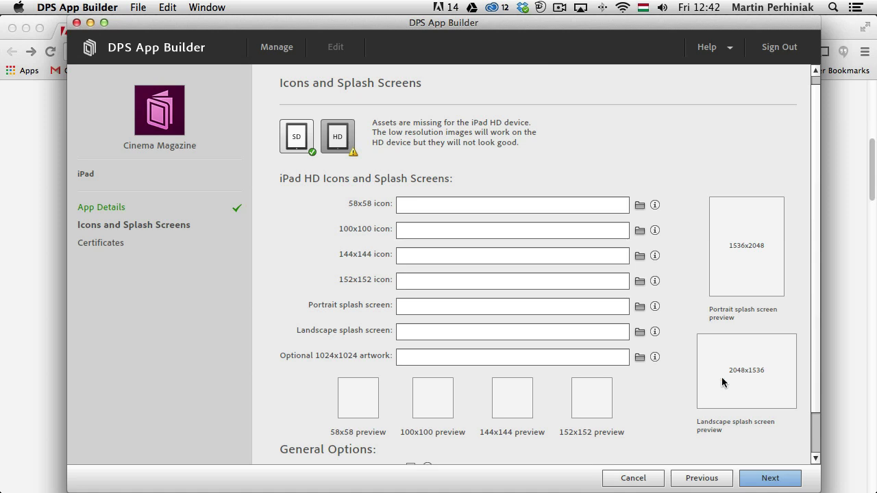
pyautogui.moveTo(459, 181)
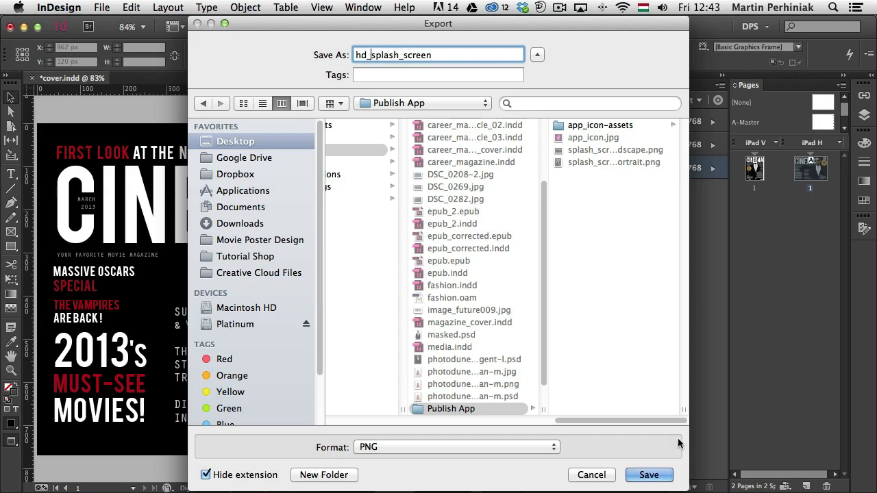
# Export all pages of the cover as PNG at 150 ppi resolution.
pyautogui.click(648, 475)
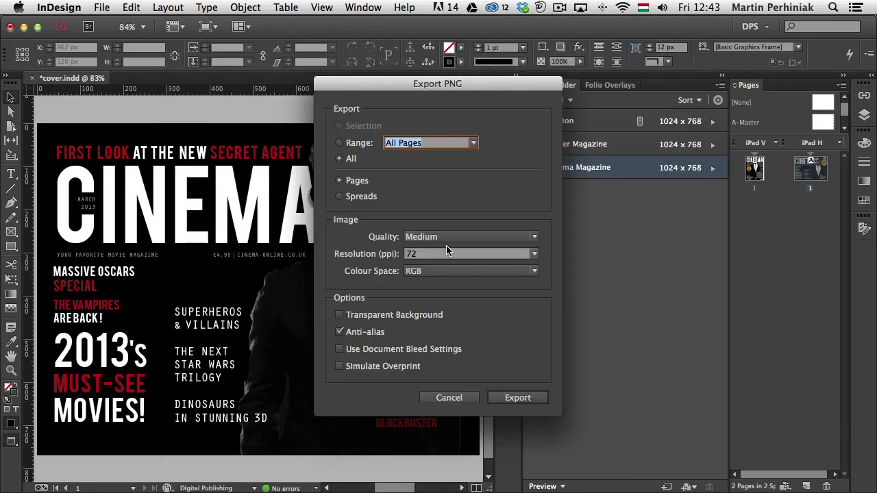
pyautogui.click(534, 254)
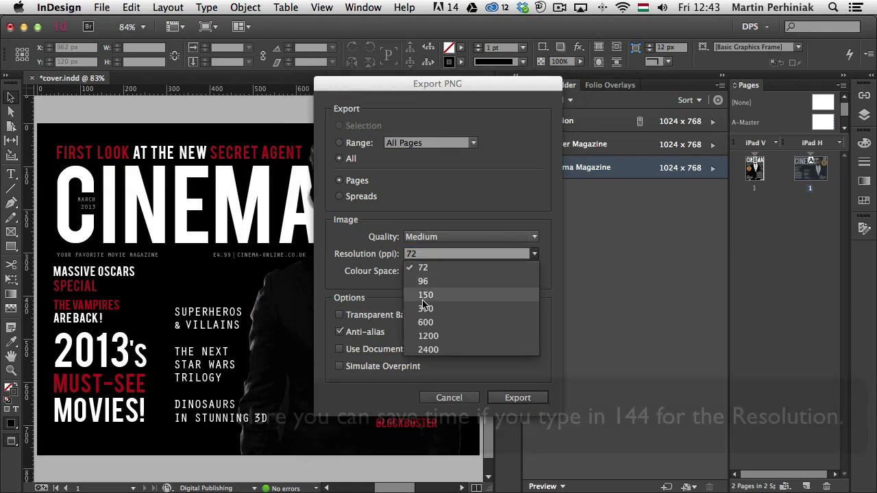
pyautogui.click(426, 294)
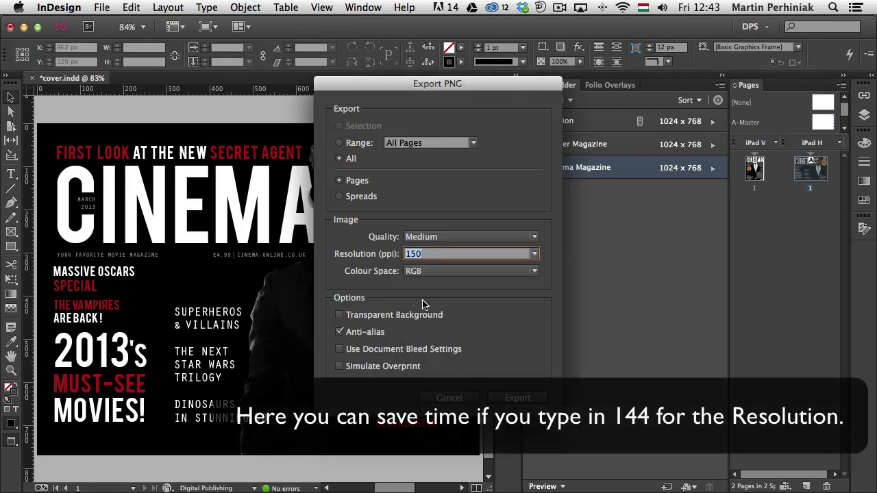
pyautogui.moveTo(336, 141)
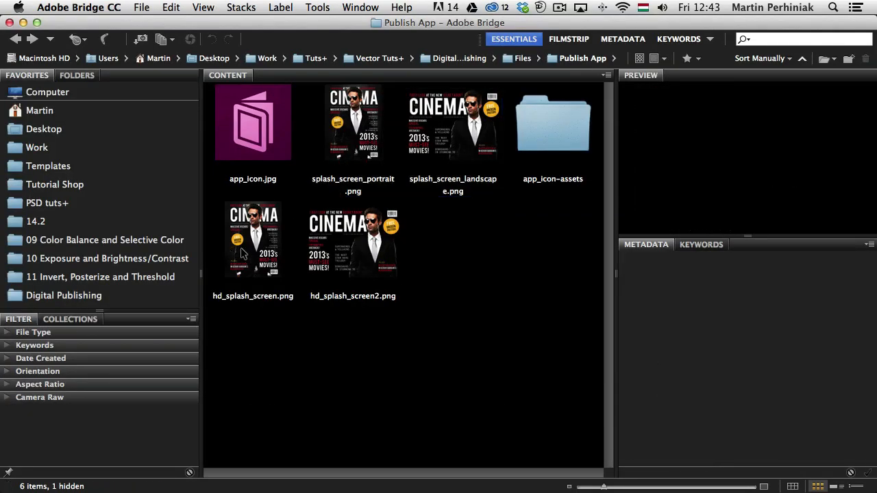
# Confirm hd_splash_screen2.png is 2133 × 1600 in Bridge and open it in Photoshop.
pyautogui.click(353, 239)
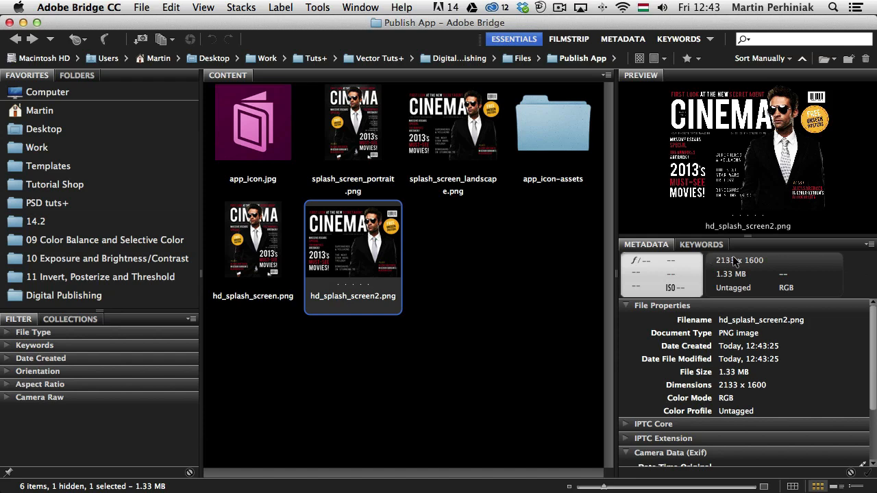
pyautogui.moveTo(394, 245)
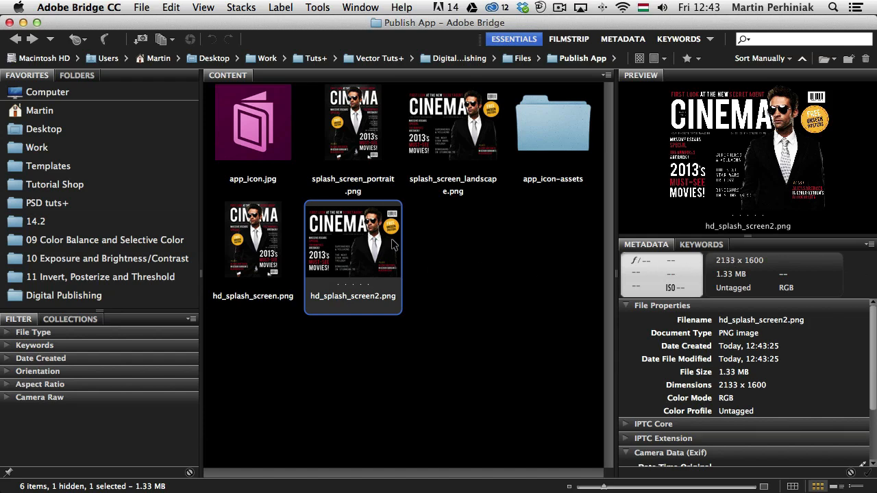
pyautogui.moveTo(393, 244)
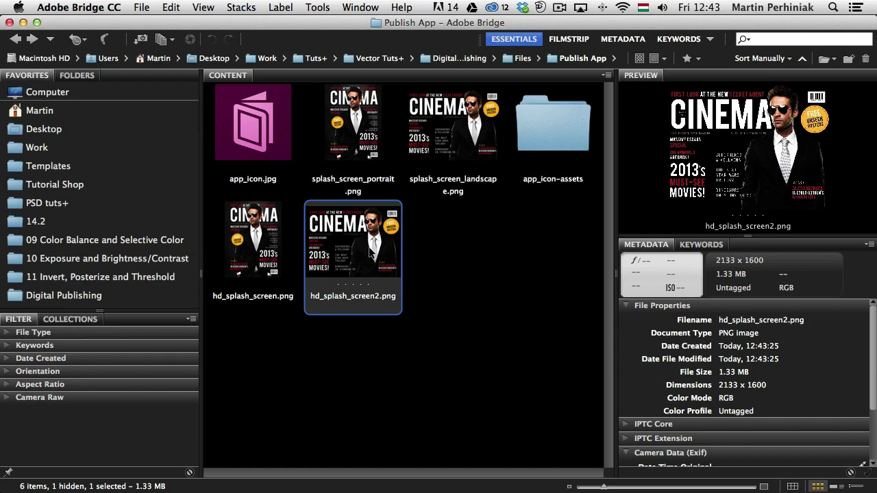
pyautogui.doubleClick(353, 238)
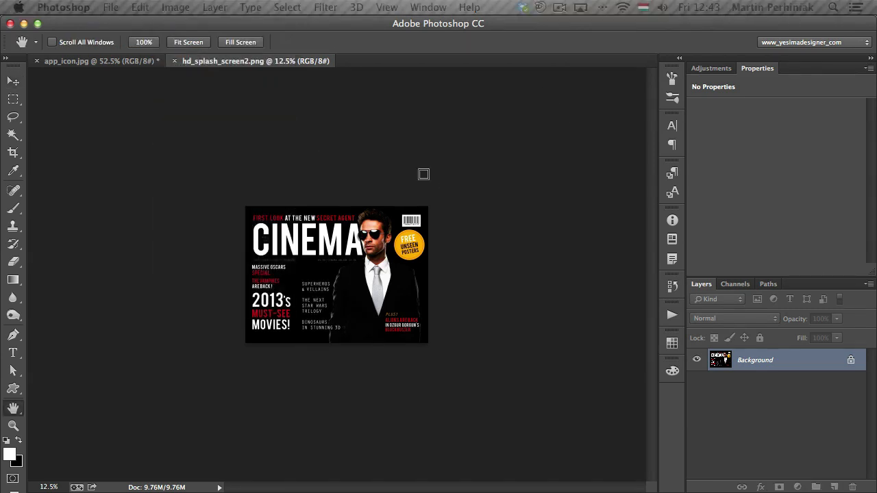
# Resize the landscape splash hd_splash_screen2.png to 2048 × 1536 in Image Size.
pyautogui.click(175, 8)
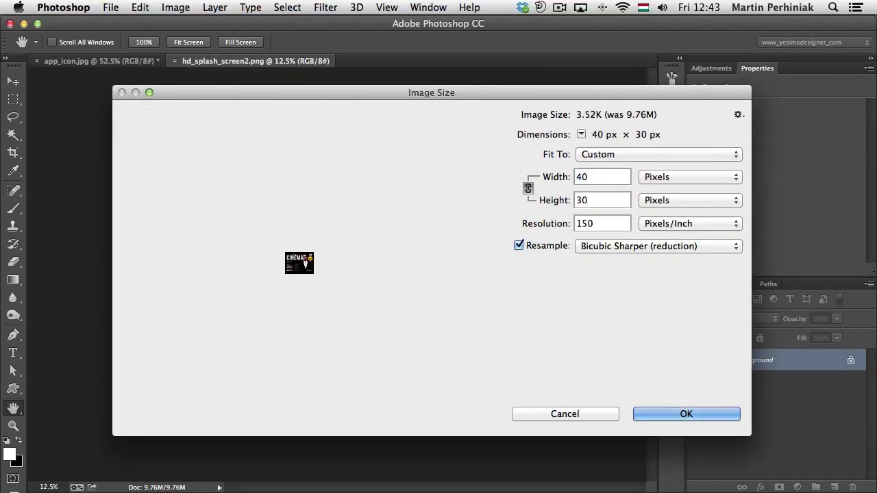
pyautogui.write('2048')
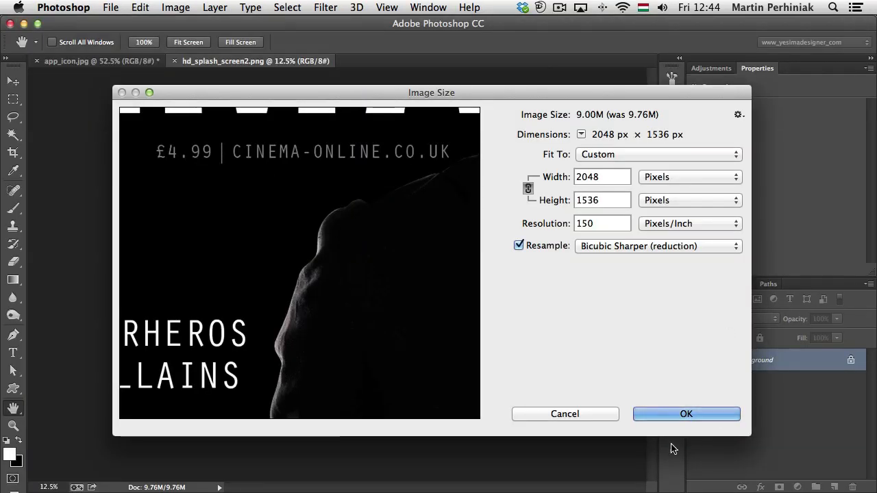
pyautogui.click(686, 413)
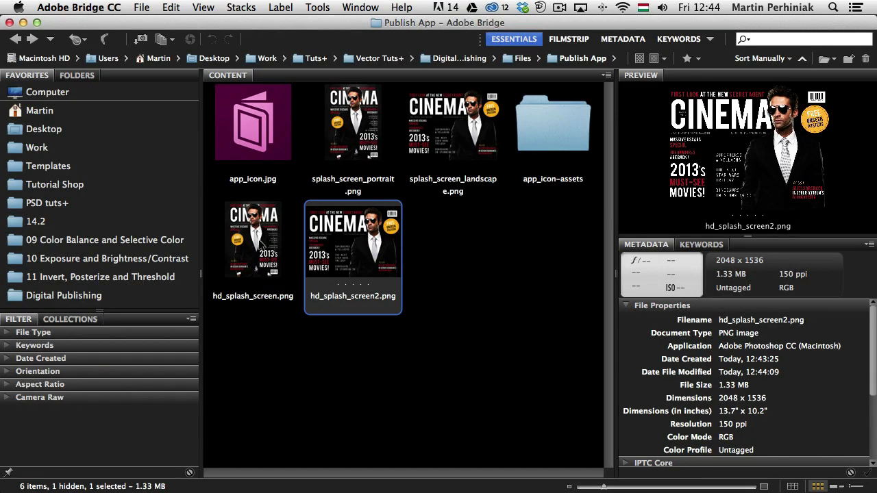
# Open the portrait splash hd_splash_screen.png and resize it to 1536 × 2048.
pyautogui.doubleClick(353, 240)
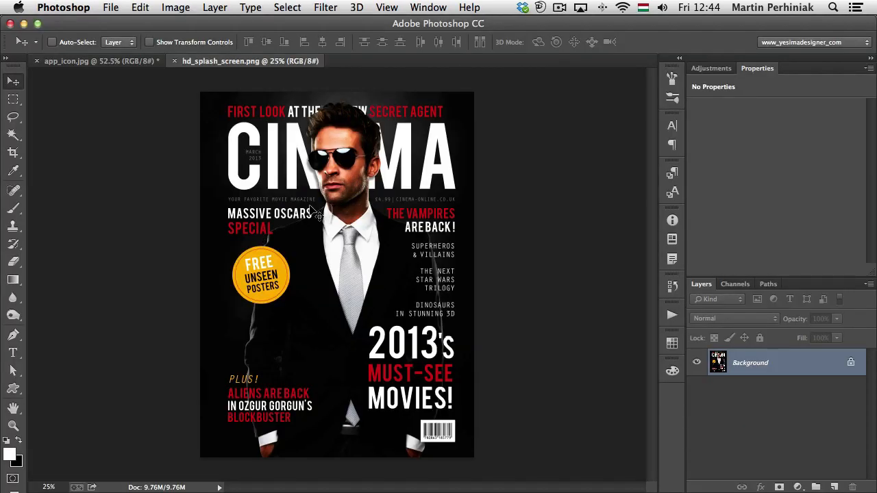
pyautogui.click(175, 8)
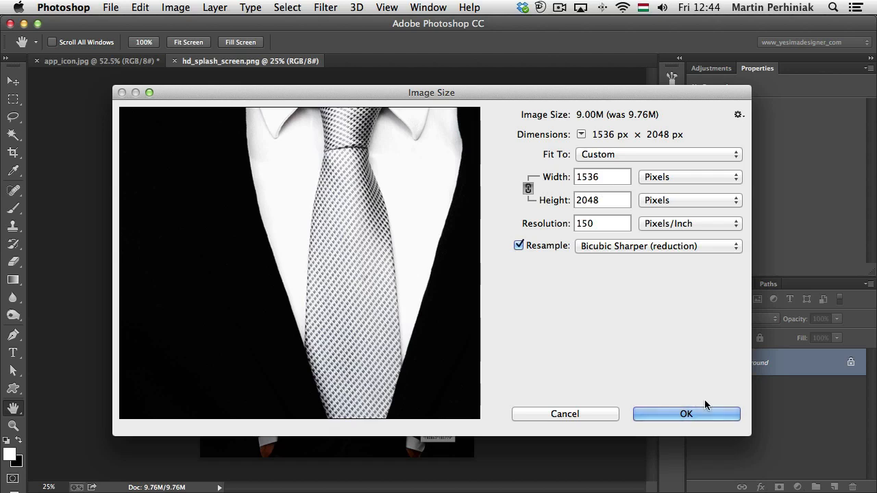
pyautogui.click(686, 414)
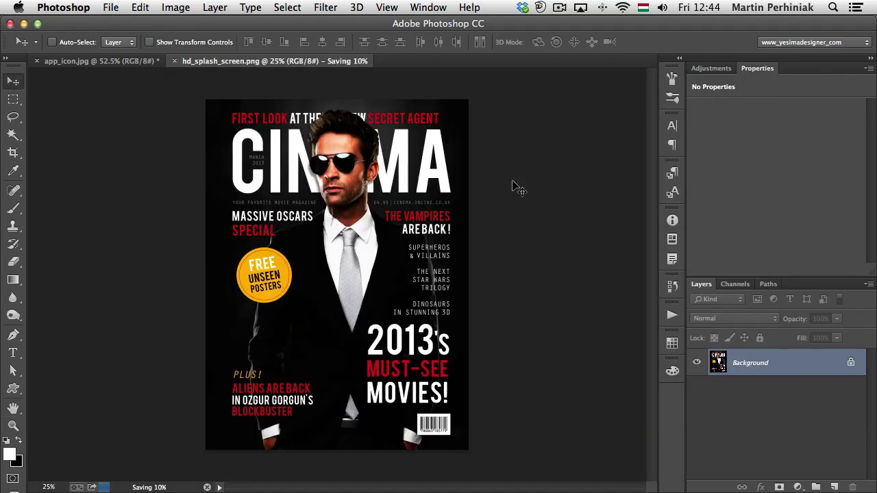
pyautogui.moveTo(458, 202)
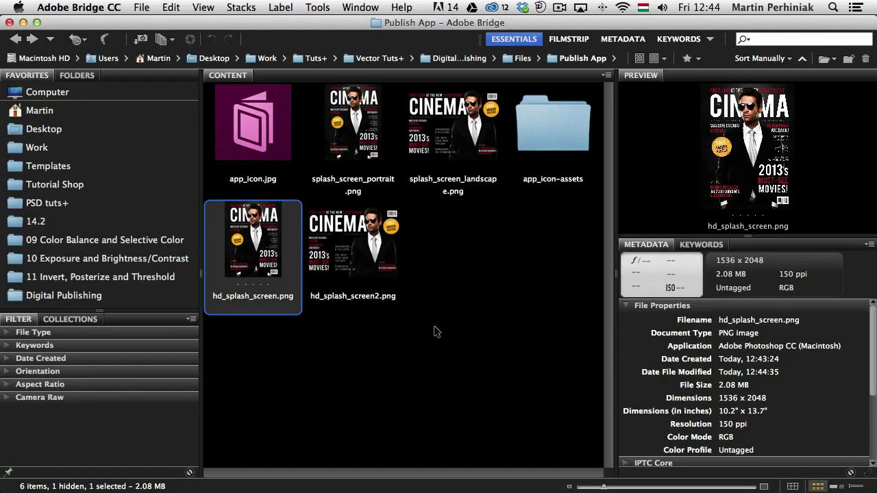
# Return to DPS App Builder to assign the HD portrait and landscape splash screens.
pyautogui.click(353, 240)
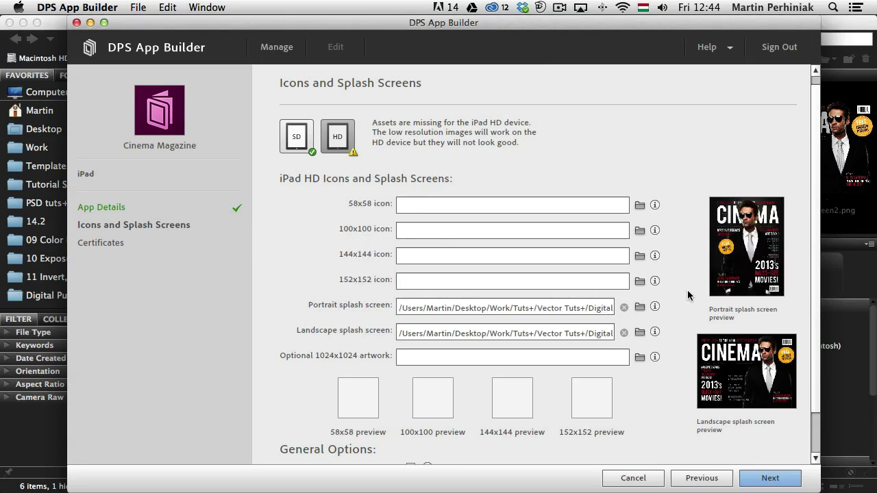
pyautogui.moveTo(263, 212)
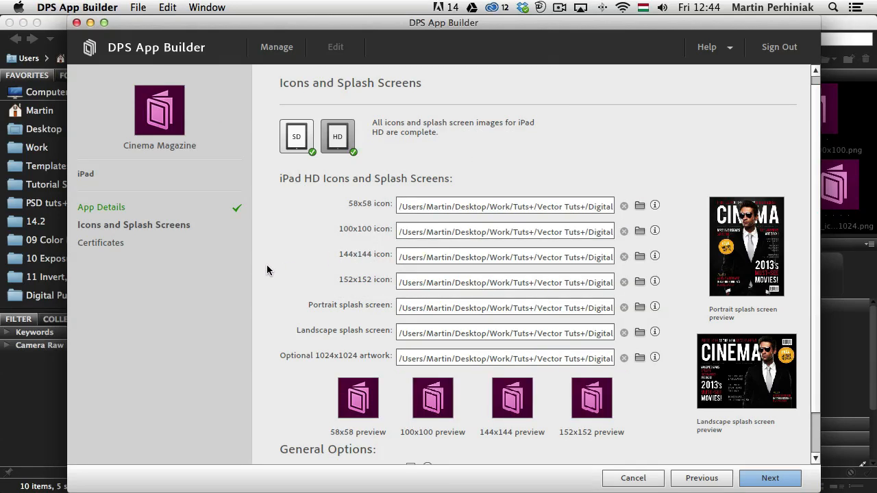
pyautogui.moveTo(382, 90)
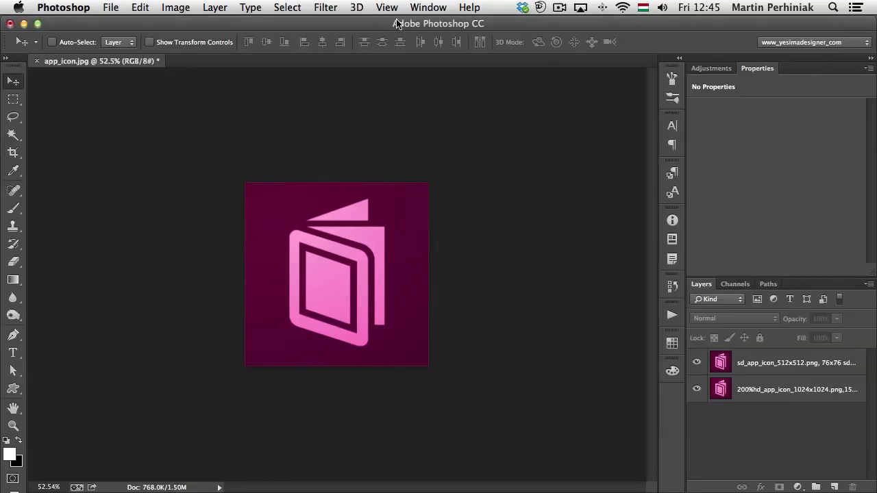
pyautogui.moveTo(683, 132)
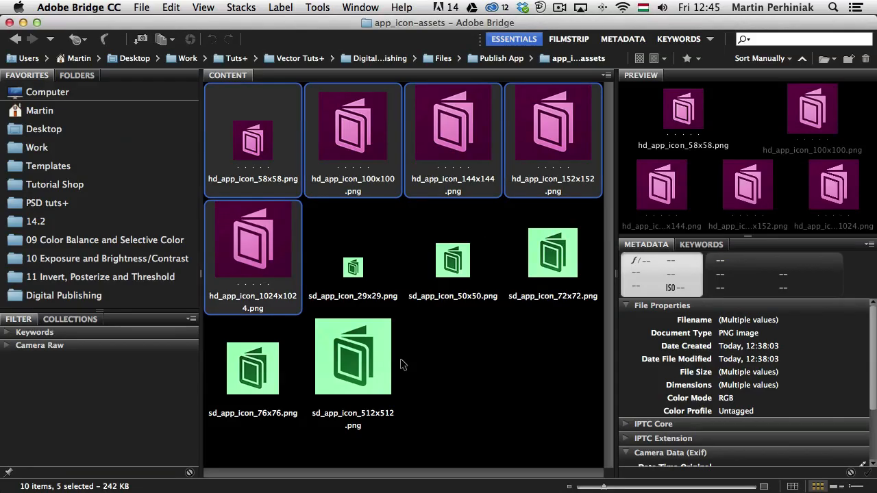
pyautogui.moveTo(418, 390)
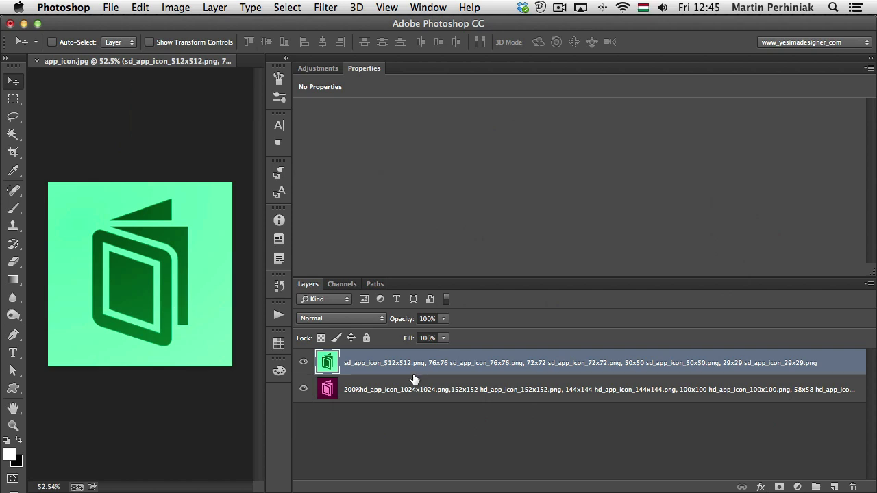
pyautogui.moveTo(387, 363)
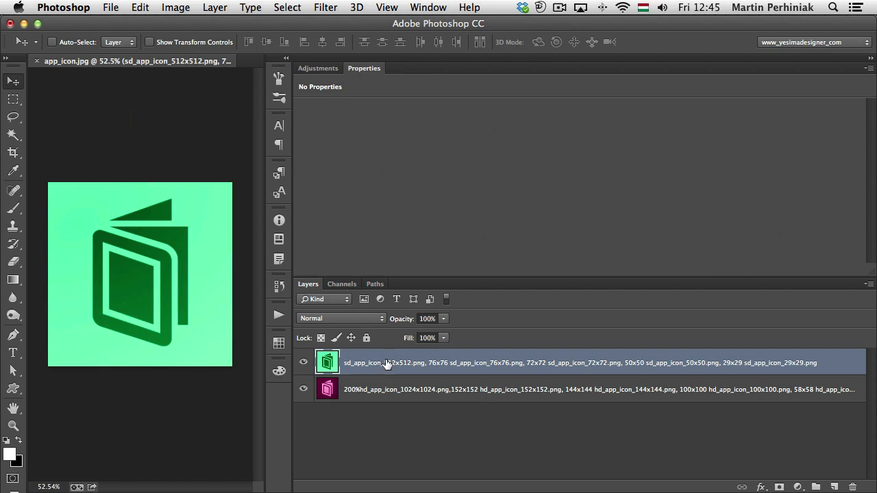
pyautogui.moveTo(519, 432)
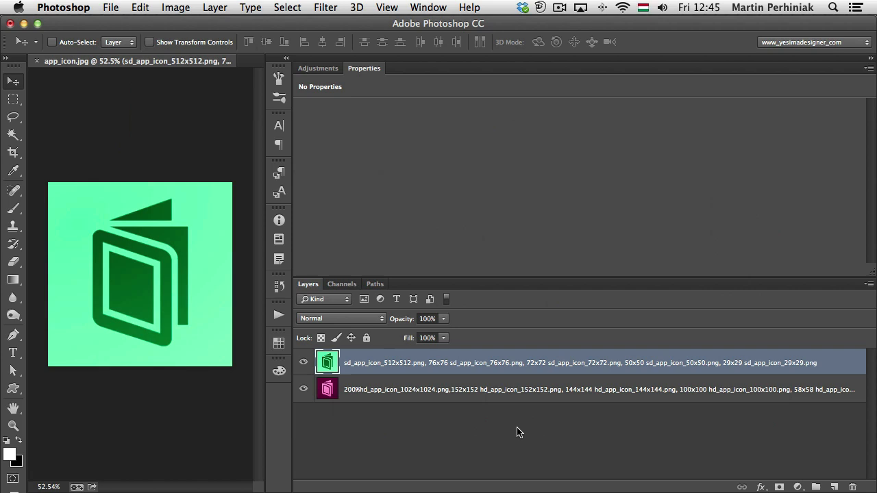
pyautogui.moveTo(417, 385)
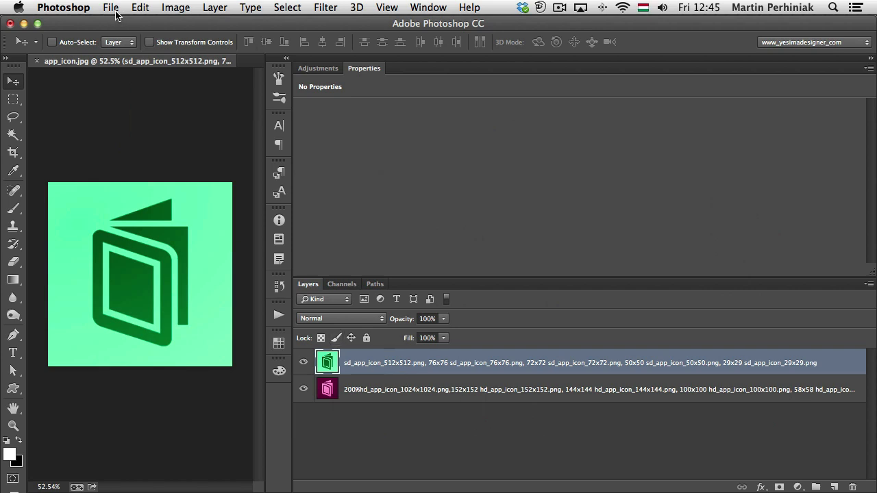
# Bring up the app_icon document in Photoshop to read its icon-generating layer names.
pyautogui.click(111, 7)
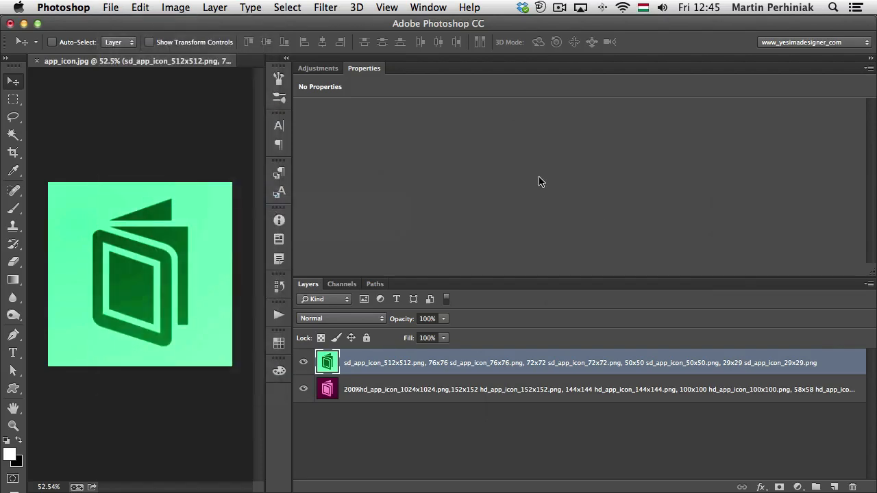
pyautogui.moveTo(402, 137)
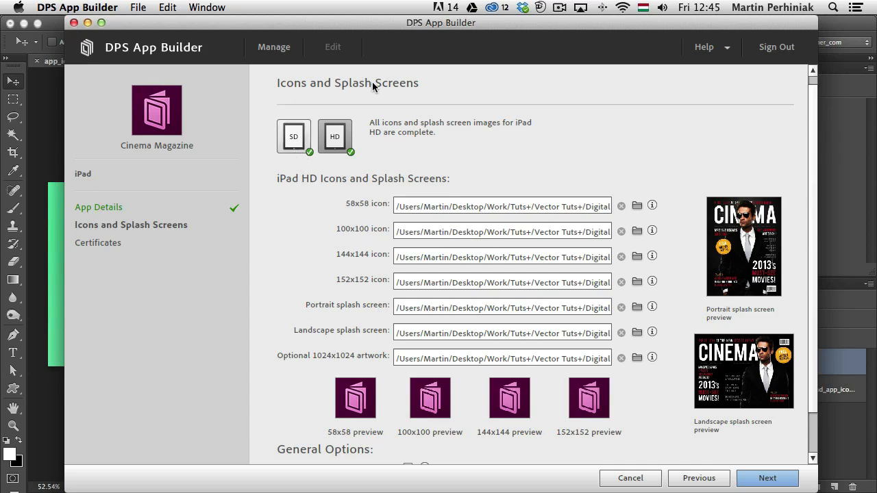
pyautogui.moveTo(211, 261)
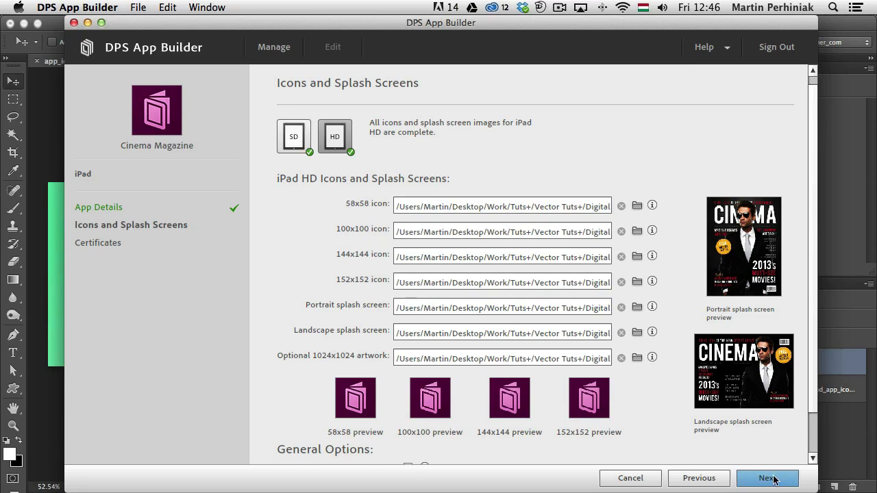
# Advance from the completed iPad HD icons and splash screens to the Certificates step.
pyautogui.click(768, 477)
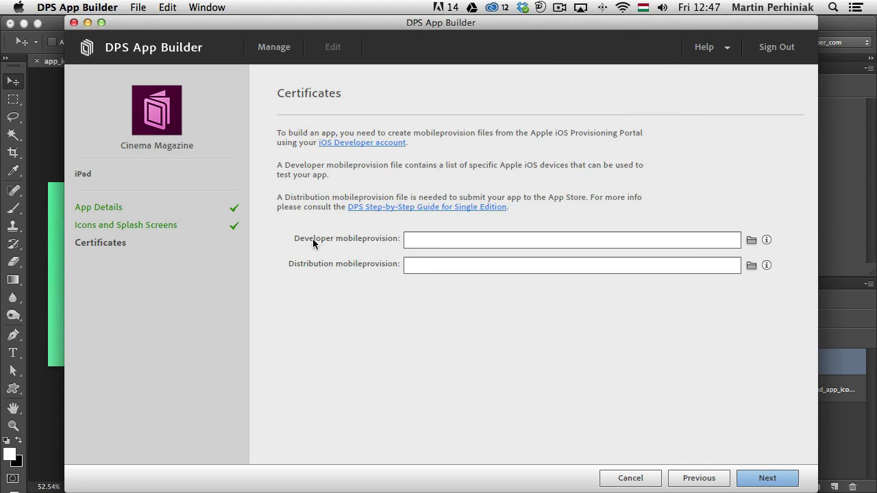
pyautogui.moveTo(394, 246)
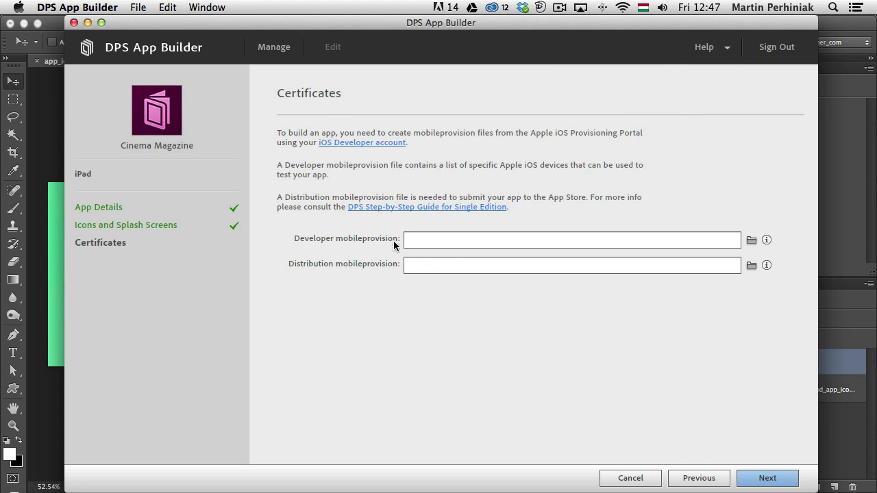
pyautogui.moveTo(445, 242)
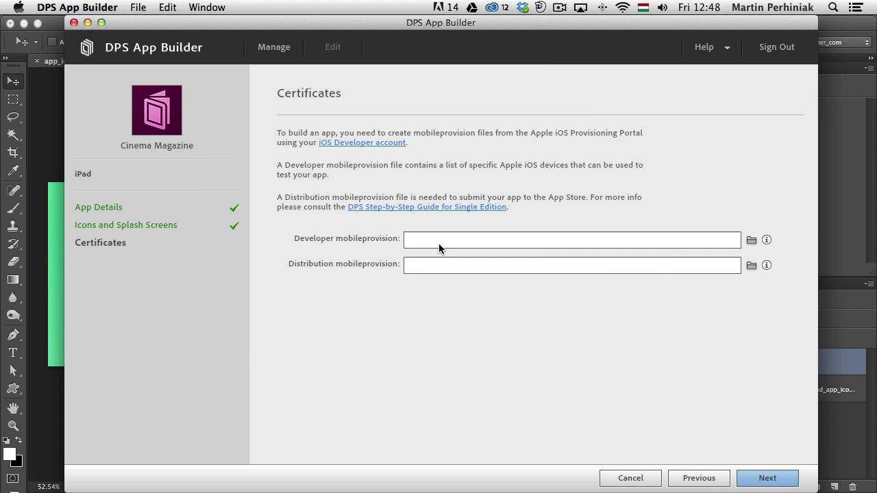
pyautogui.moveTo(441, 249)
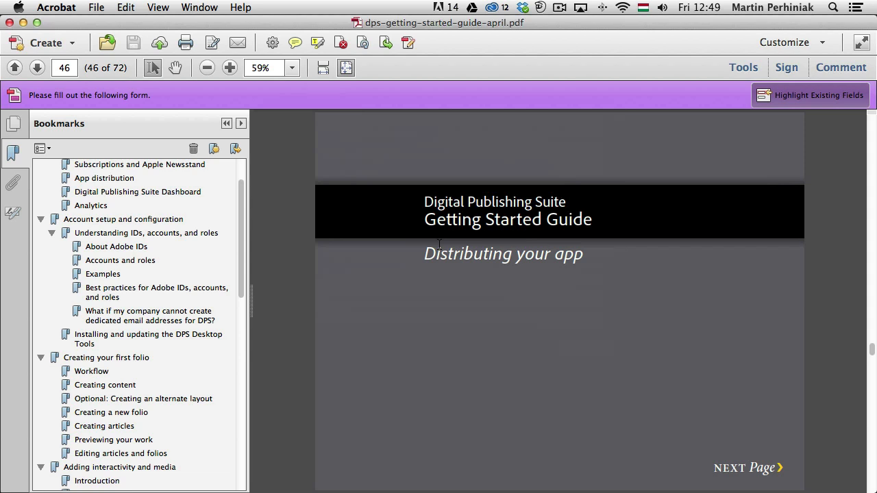
pyautogui.moveTo(440, 250)
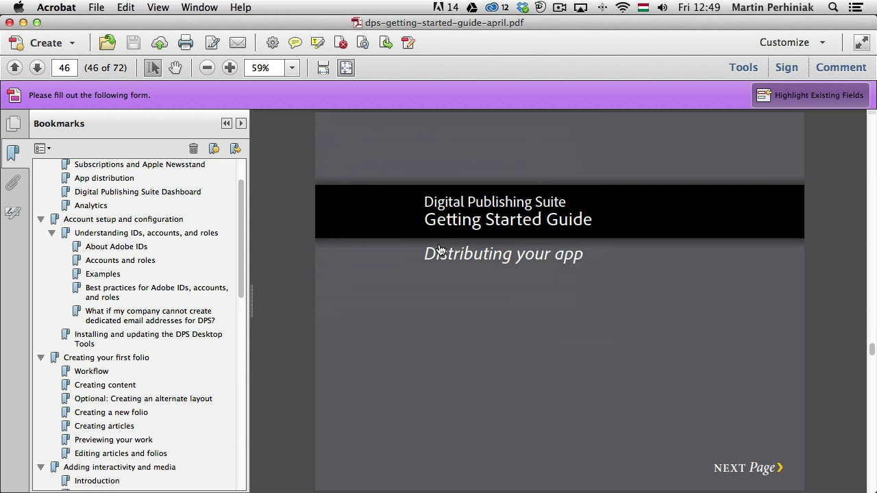